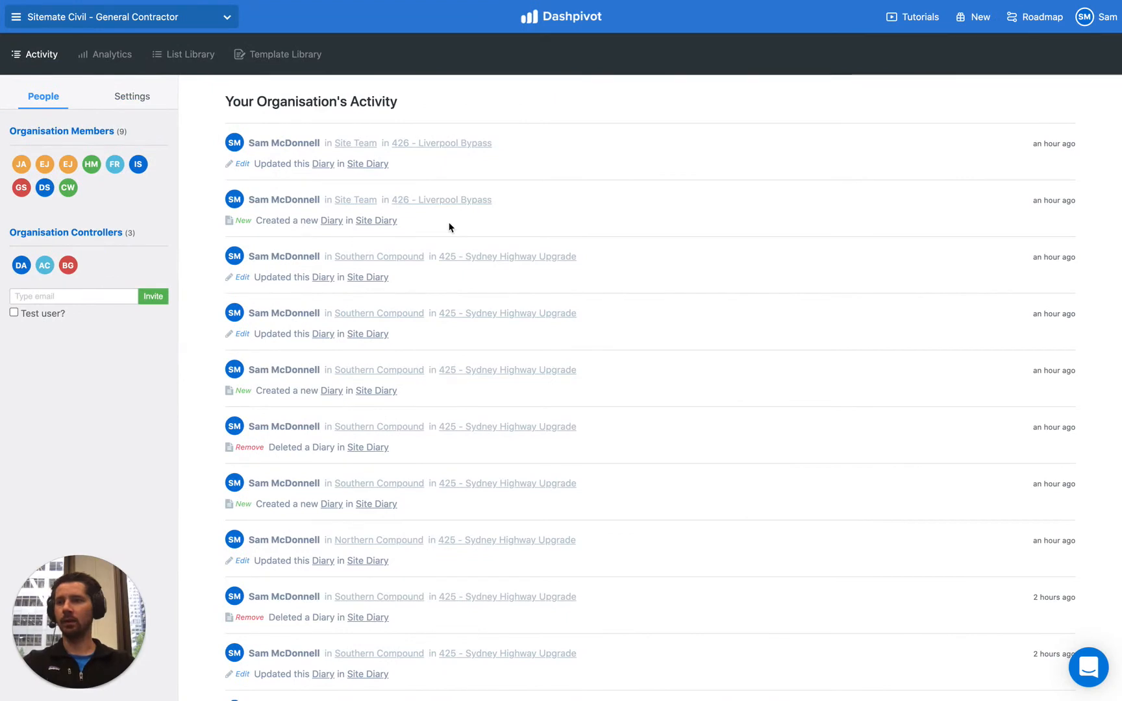
{"action": "mouse_move", "coordinate": [78, 20]}
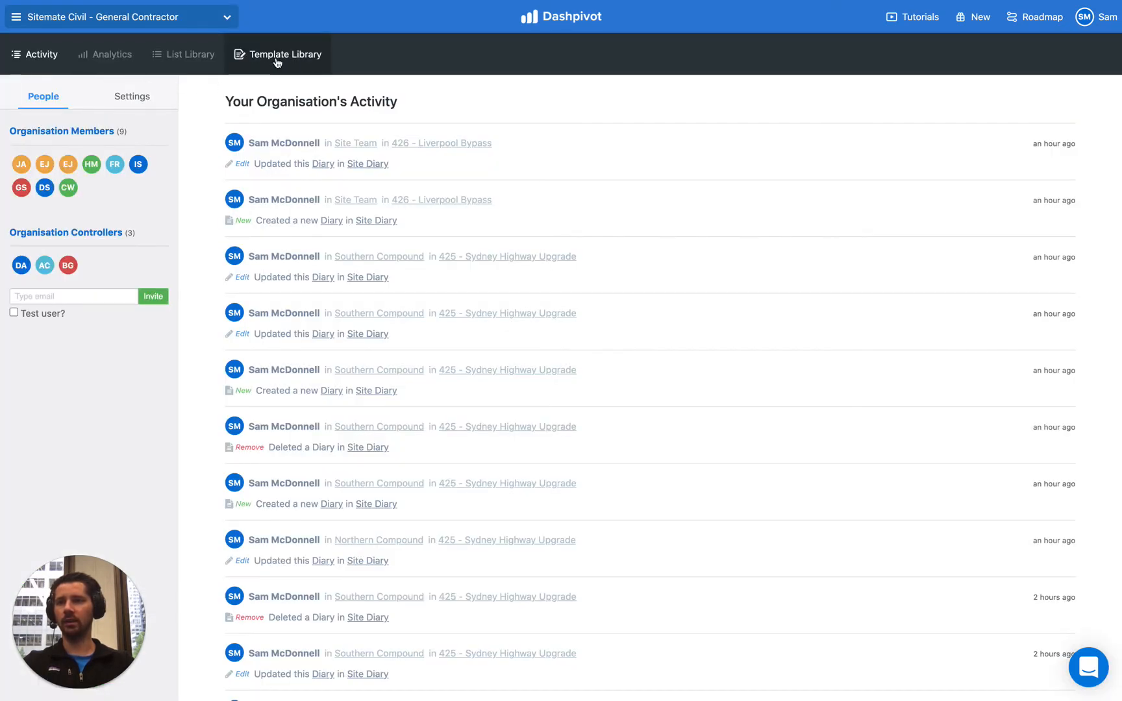
Open the Template Library and scroll through the Environment, Commercial and Safety templates
{"action": "left_click", "coordinate": [285, 55]}
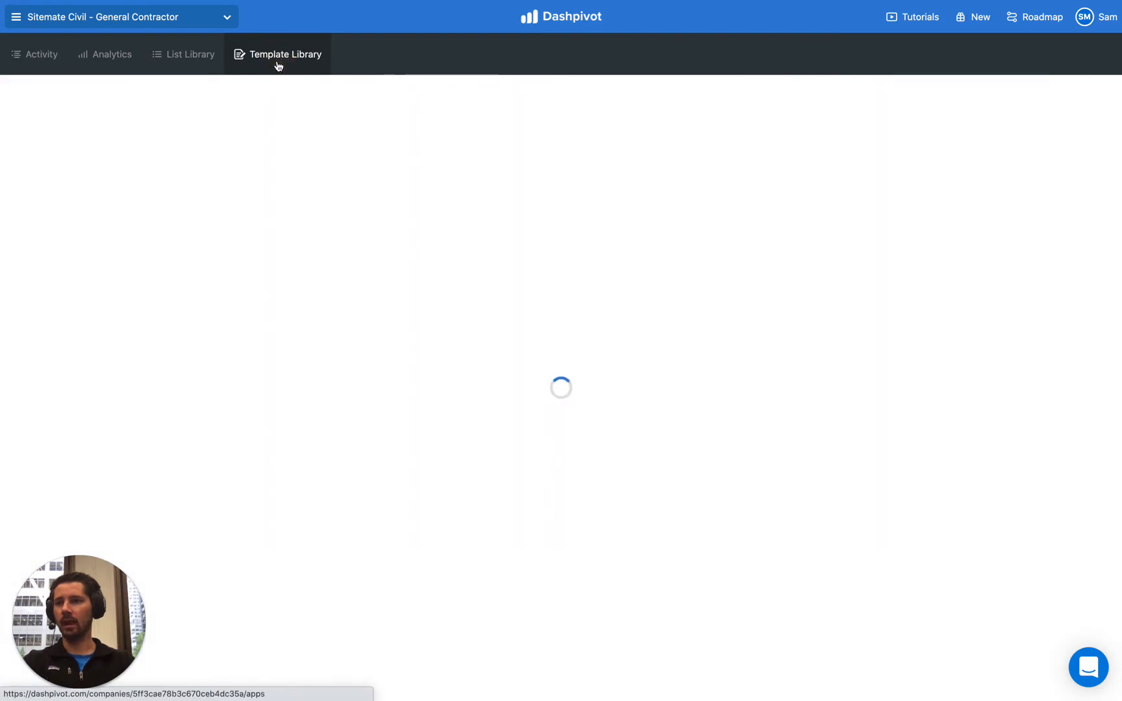
{"action": "left_click", "coordinate": [284, 53]}
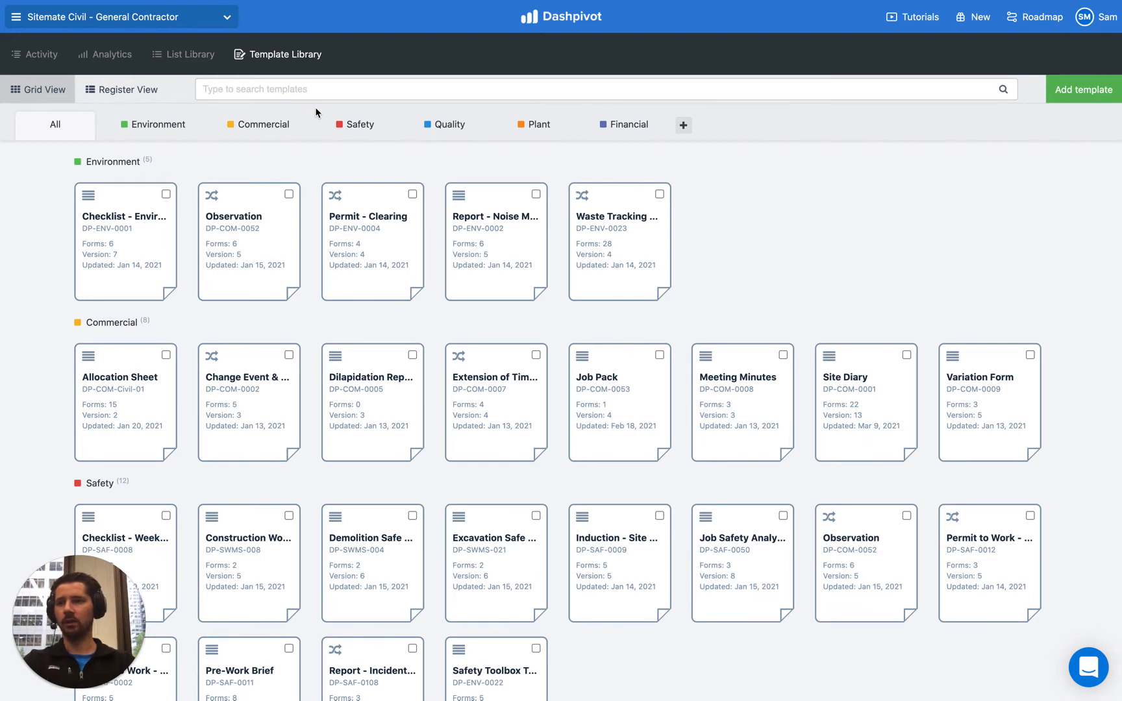
{"action": "scroll", "scroll_direction": "down", "scroll_amount": 3}
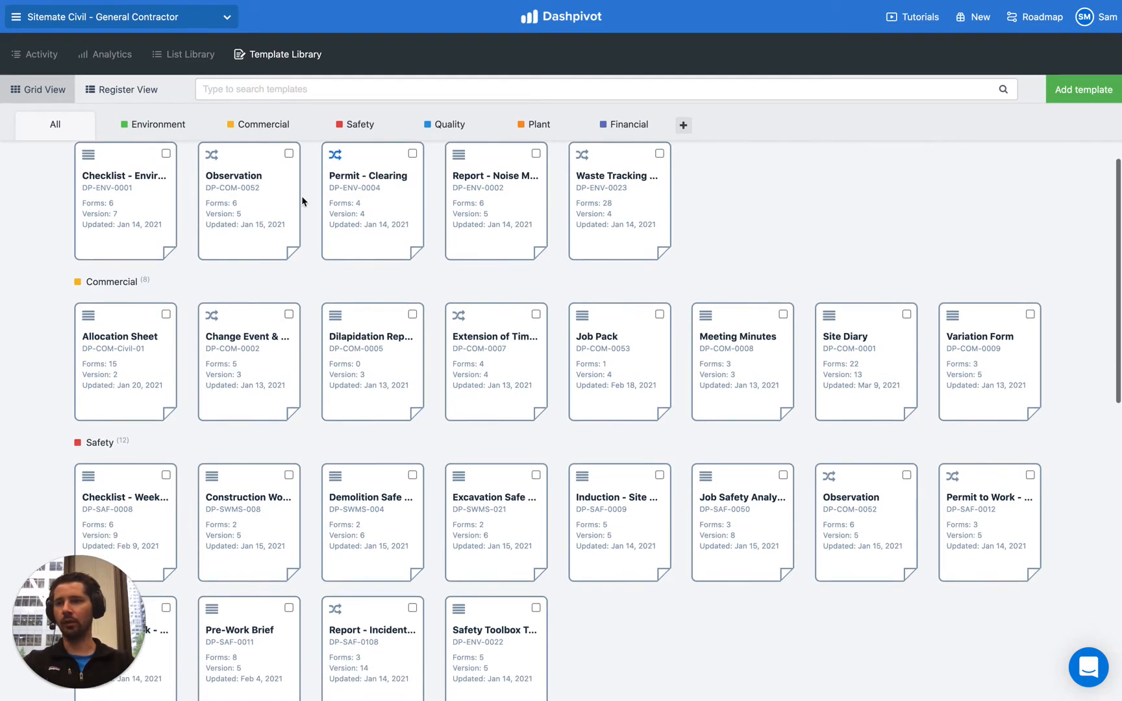
{"action": "scroll", "scroll_direction": "down", "scroll_amount": 3}
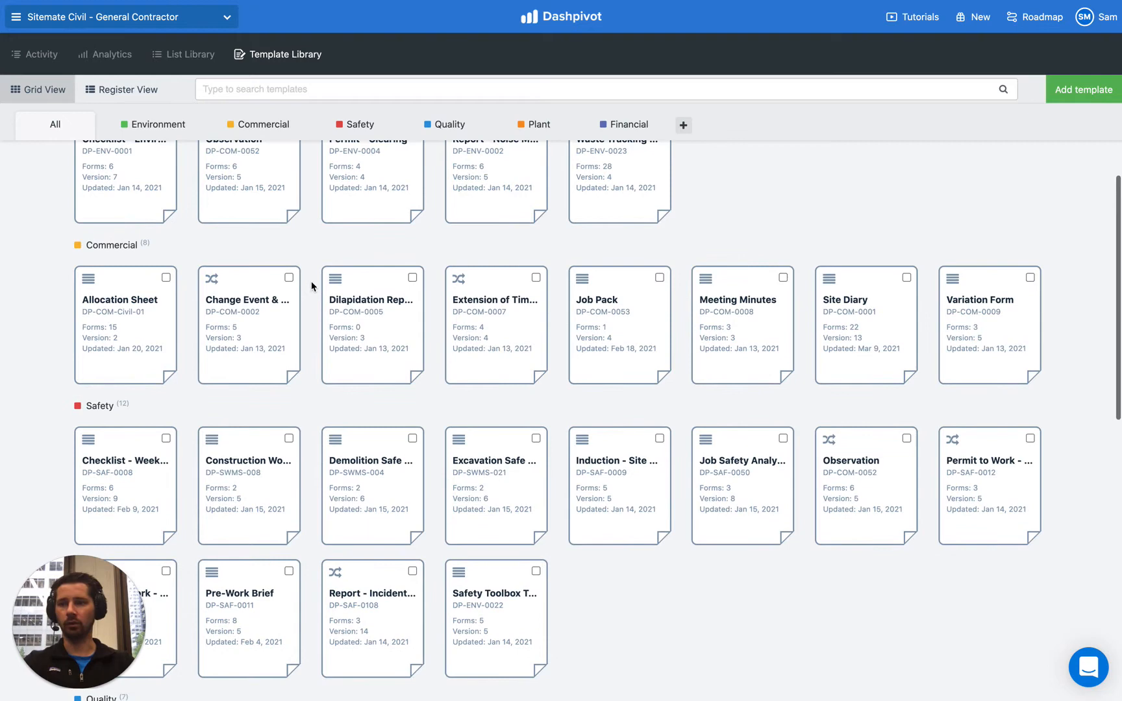
{"action": "scroll", "scroll_direction": "down", "scroll_amount": 3}
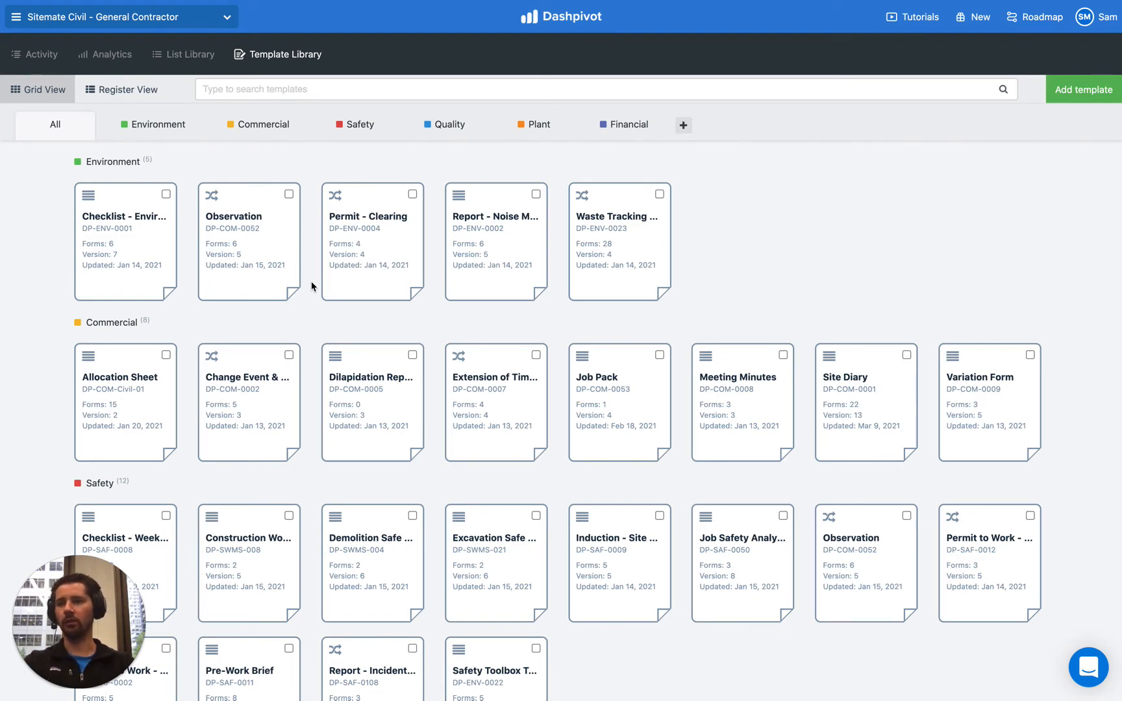
{"action": "mouse_move", "coordinate": [305, 310]}
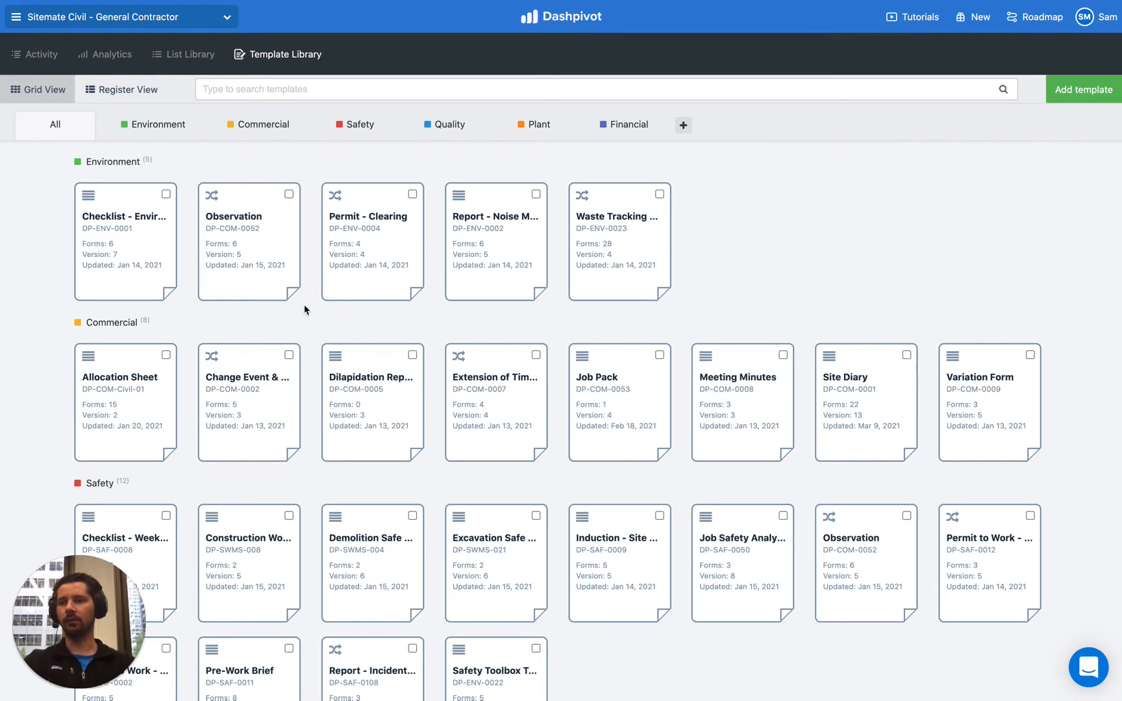
{"action": "mouse_move", "coordinate": [287, 40]}
{"action": "type", "text": "sitemate civil - general"}
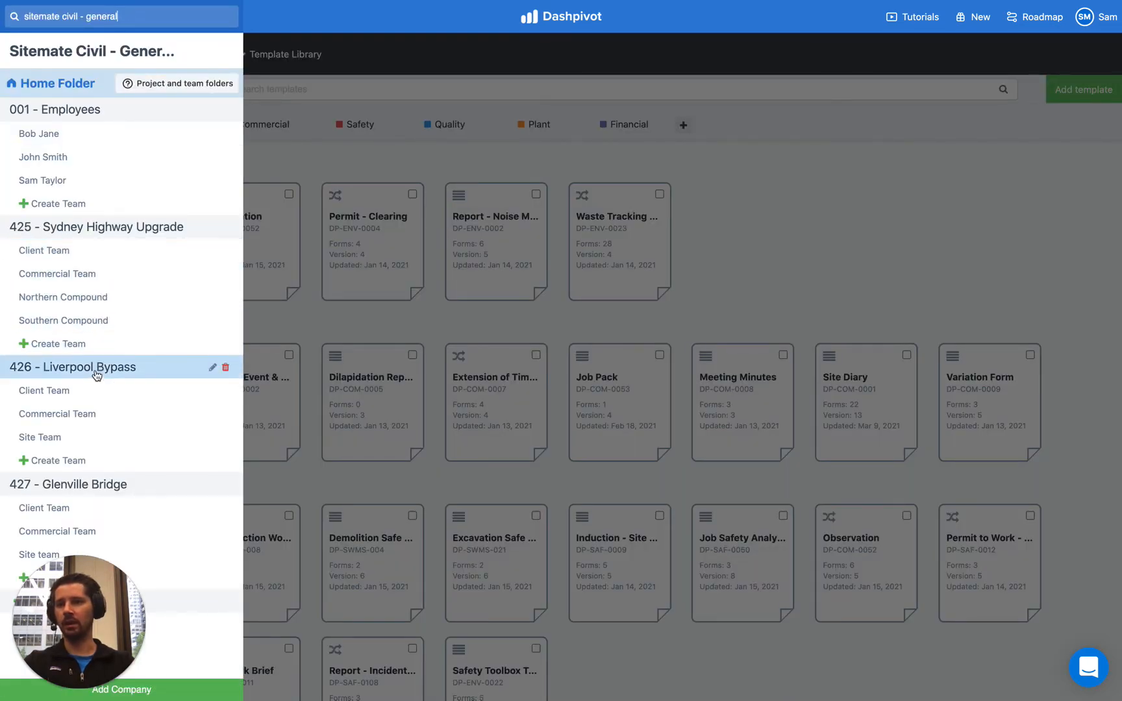
{"action": "mouse_move", "coordinate": [117, 326]}
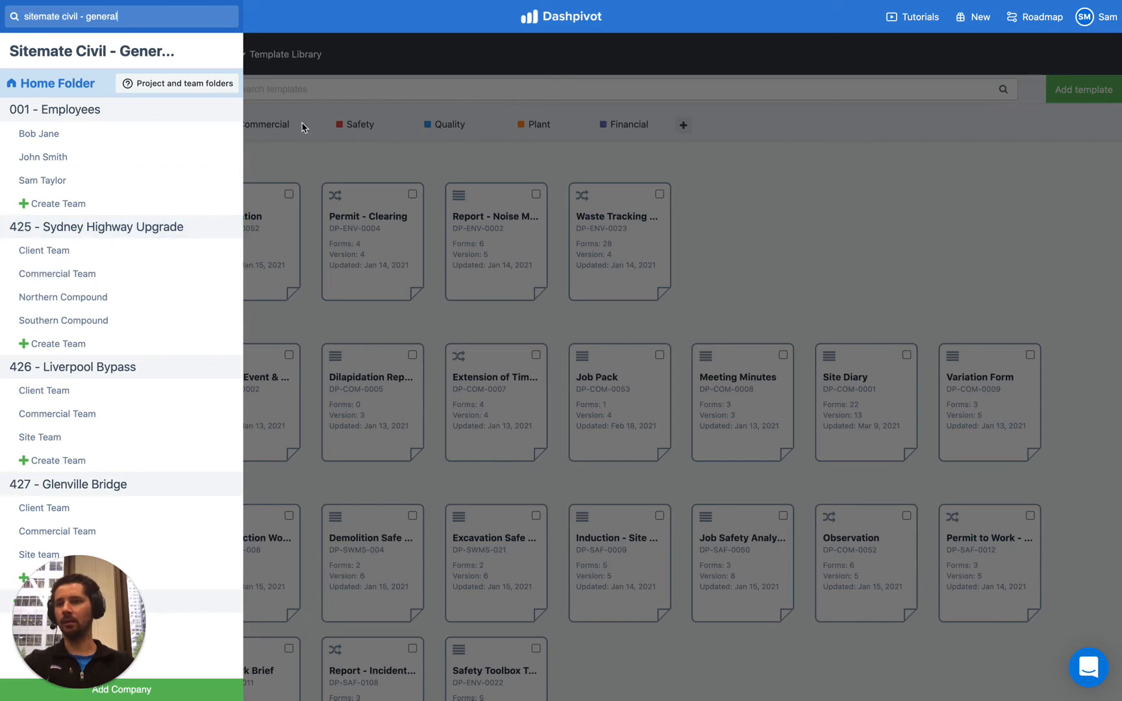
{"action": "mouse_move", "coordinate": [333, 98]}
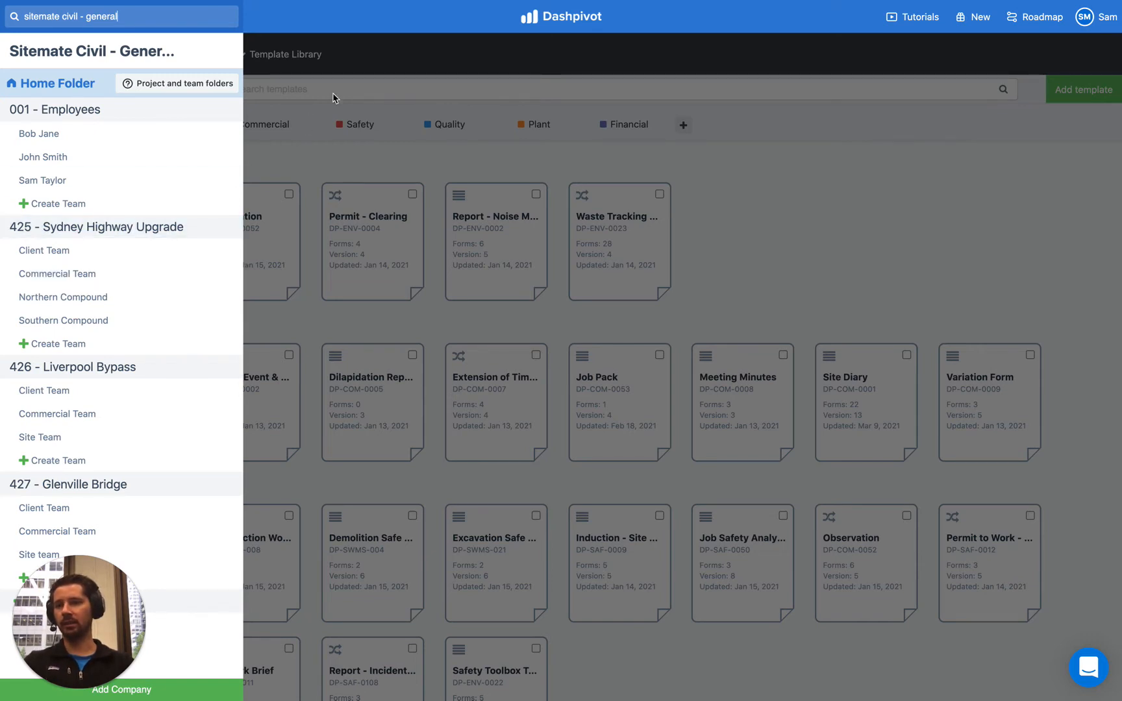
{"action": "mouse_move", "coordinate": [97, 149]}
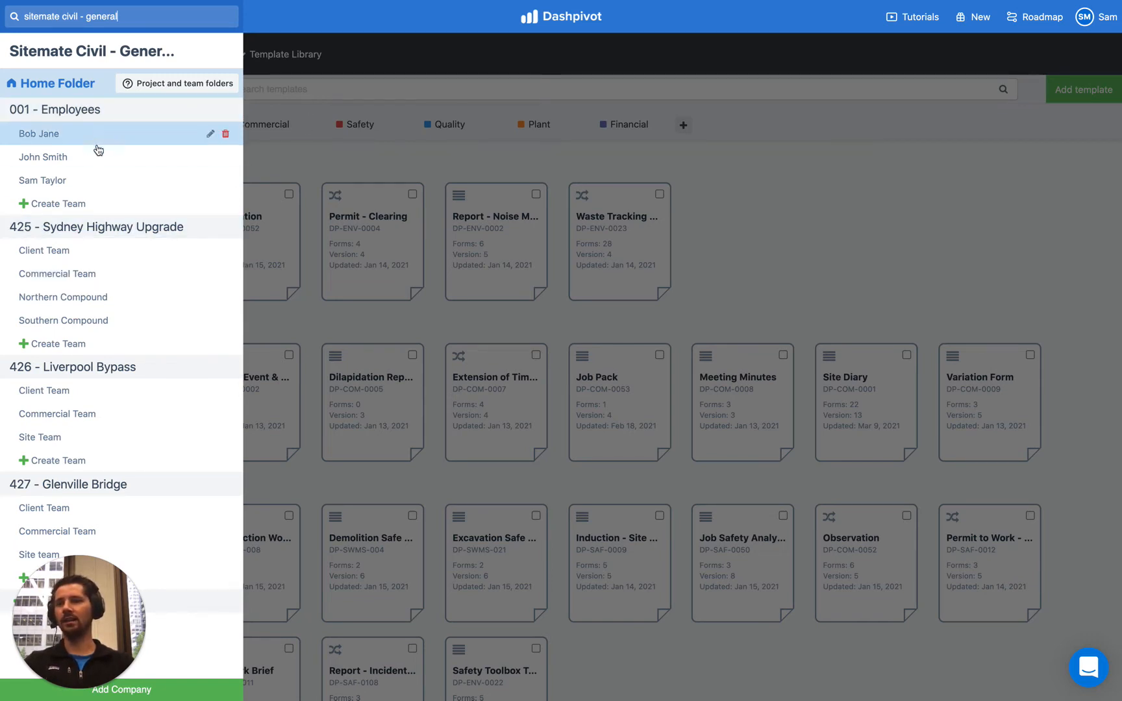
{"action": "mouse_move", "coordinate": [143, 231]}
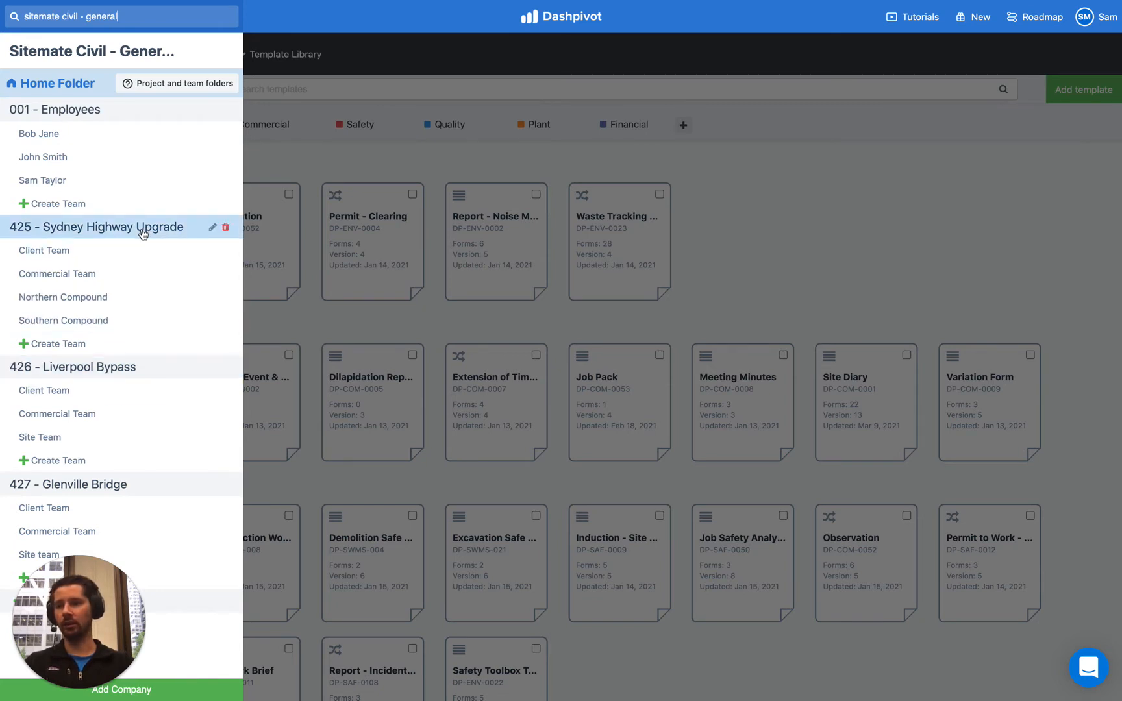
{"action": "mouse_move", "coordinate": [82, 274]}
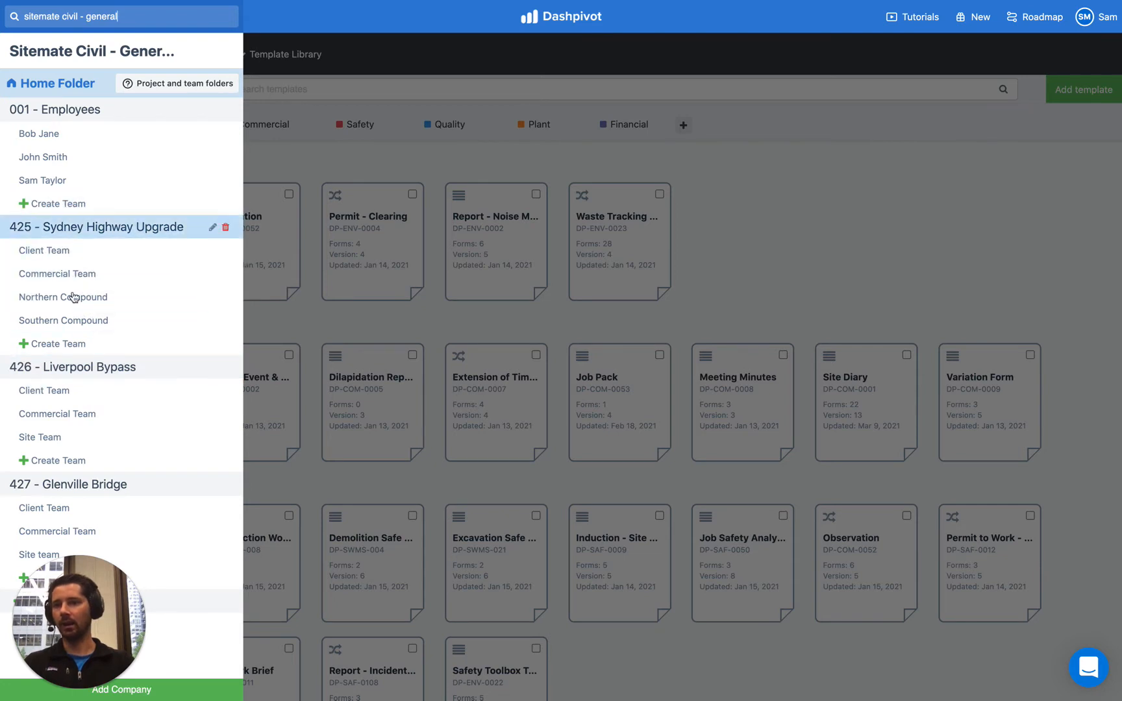
{"action": "mouse_move", "coordinate": [85, 320]}
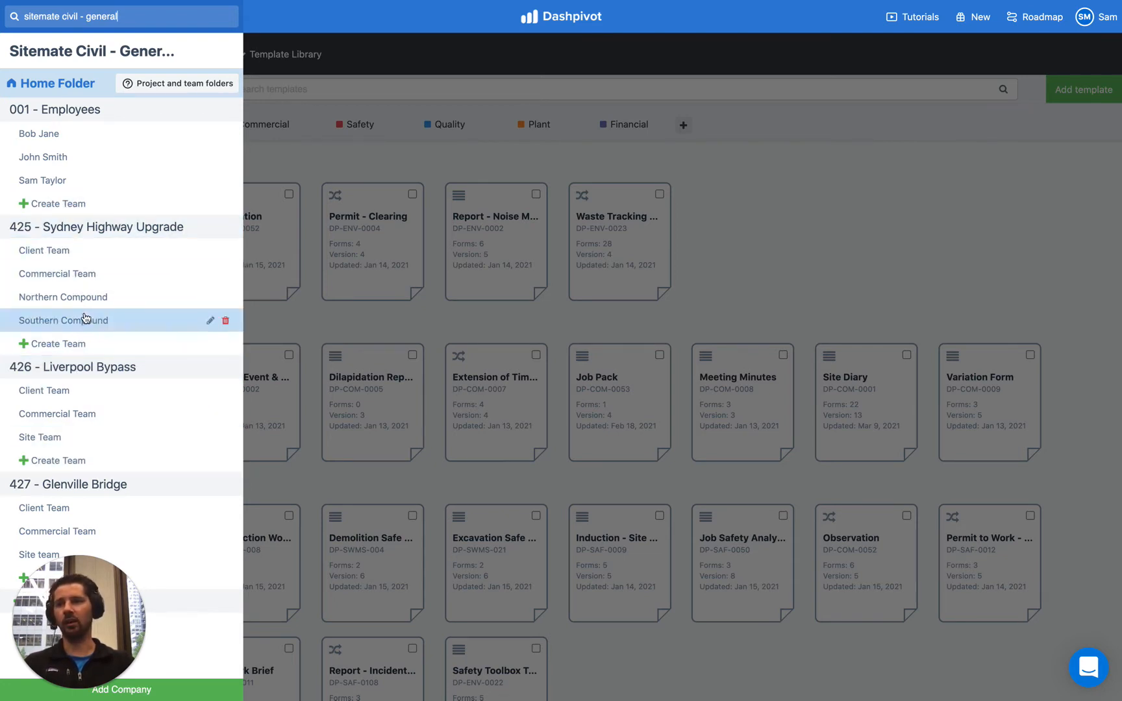
{"action": "mouse_move", "coordinate": [85, 318]}
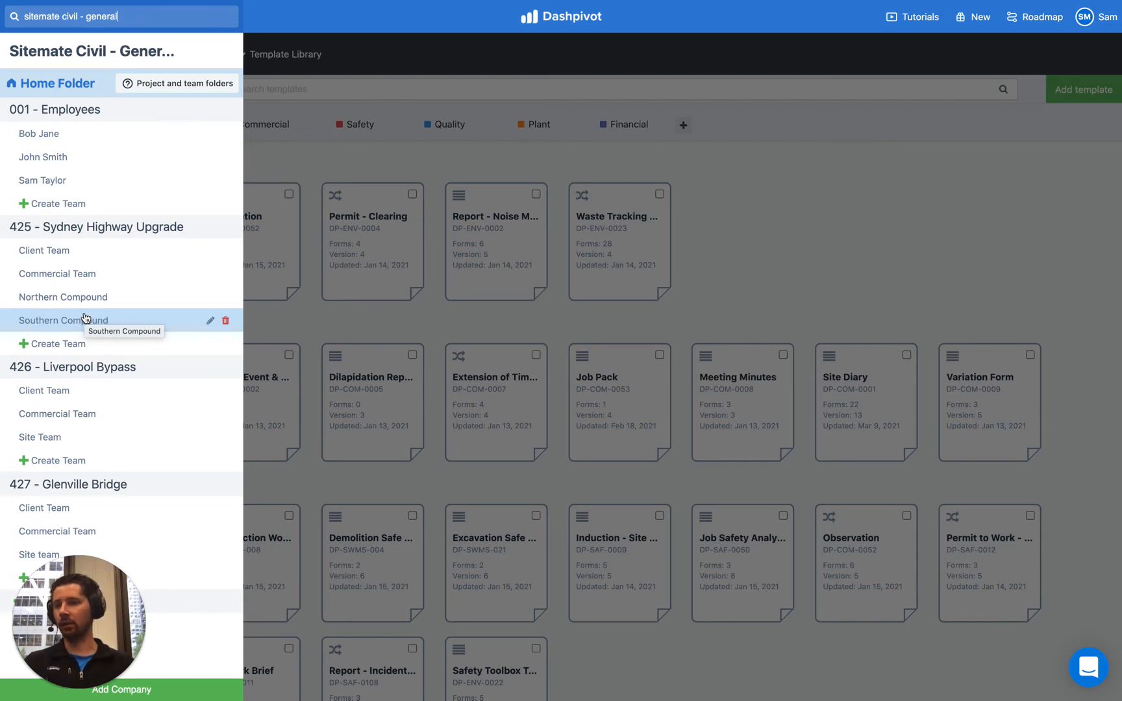
{"action": "mouse_move", "coordinate": [311, 157]}
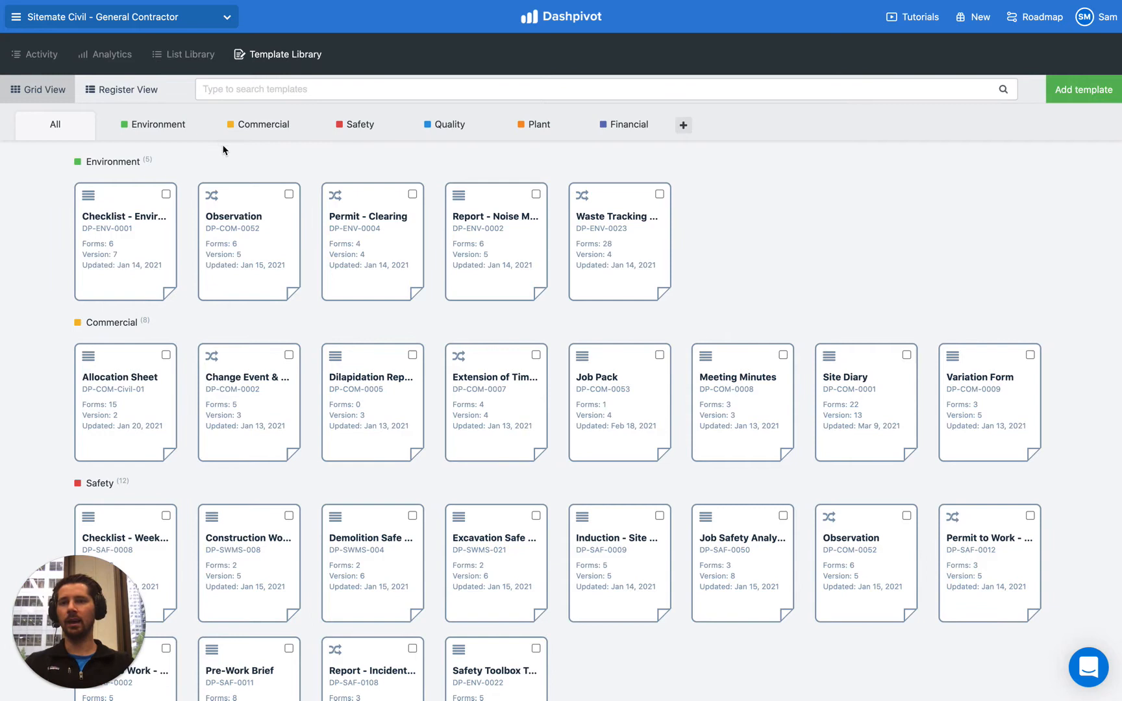
{"action": "mouse_move", "coordinate": [237, 266]}
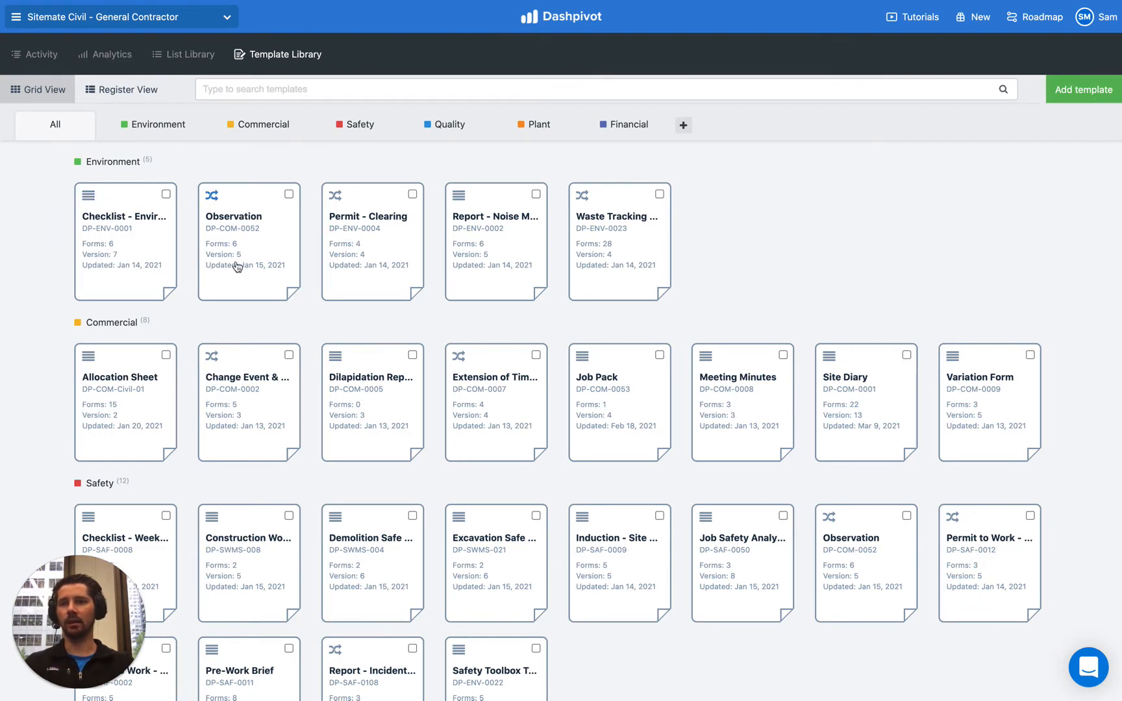
{"action": "mouse_move", "coordinate": [281, 182]}
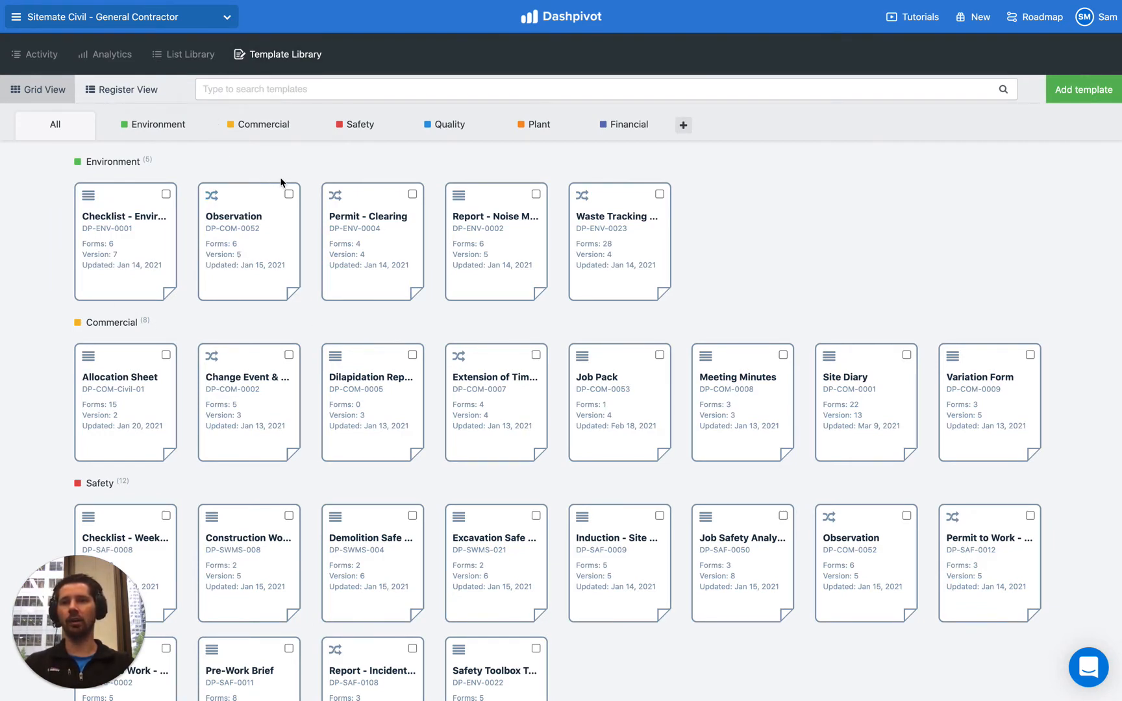
{"action": "mouse_move", "coordinate": [108, 54]}
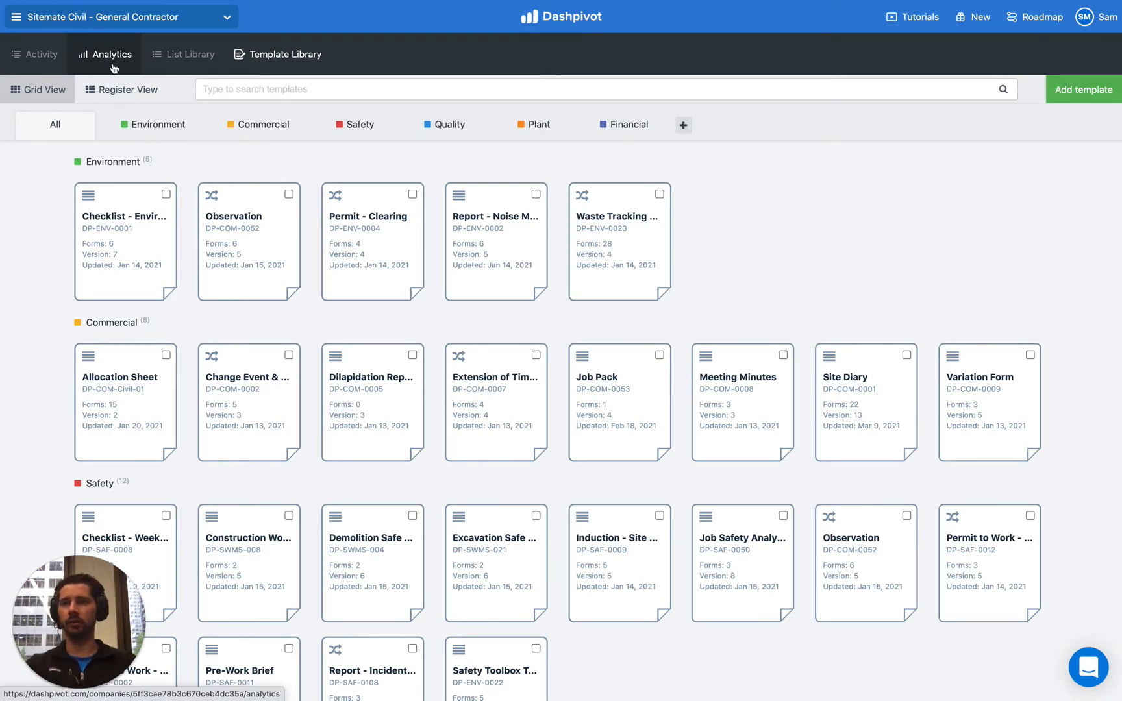
{"action": "mouse_move", "coordinate": [88, 47]}
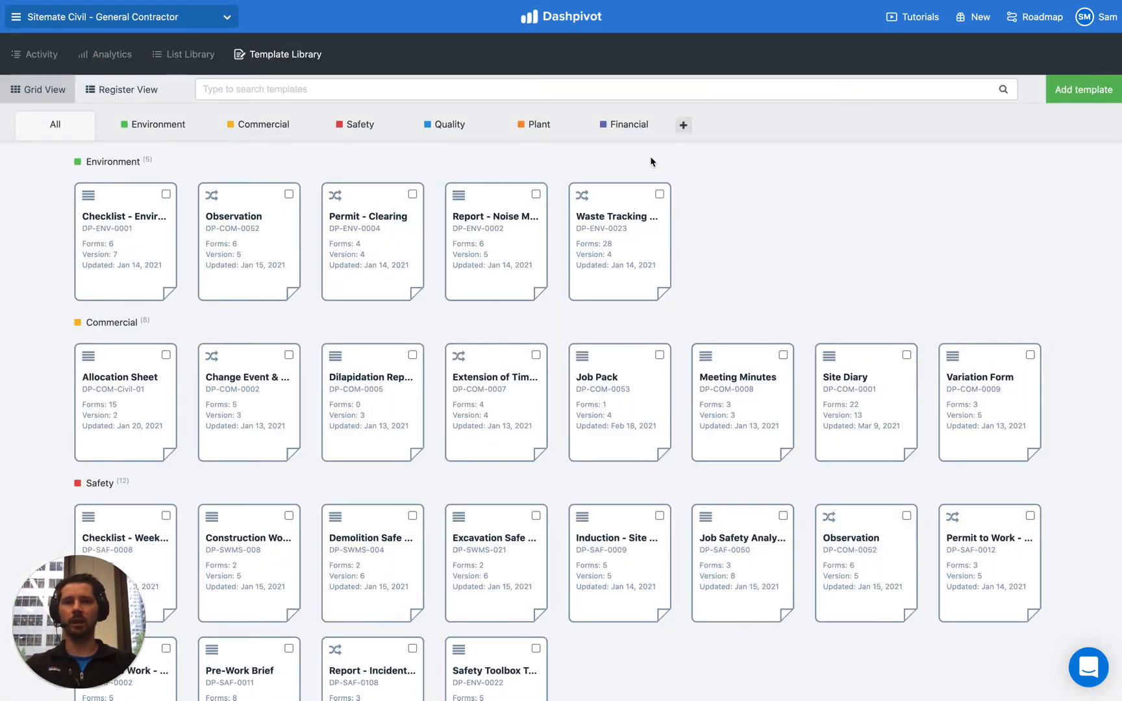
{"action": "mouse_move", "coordinate": [459, 171]}
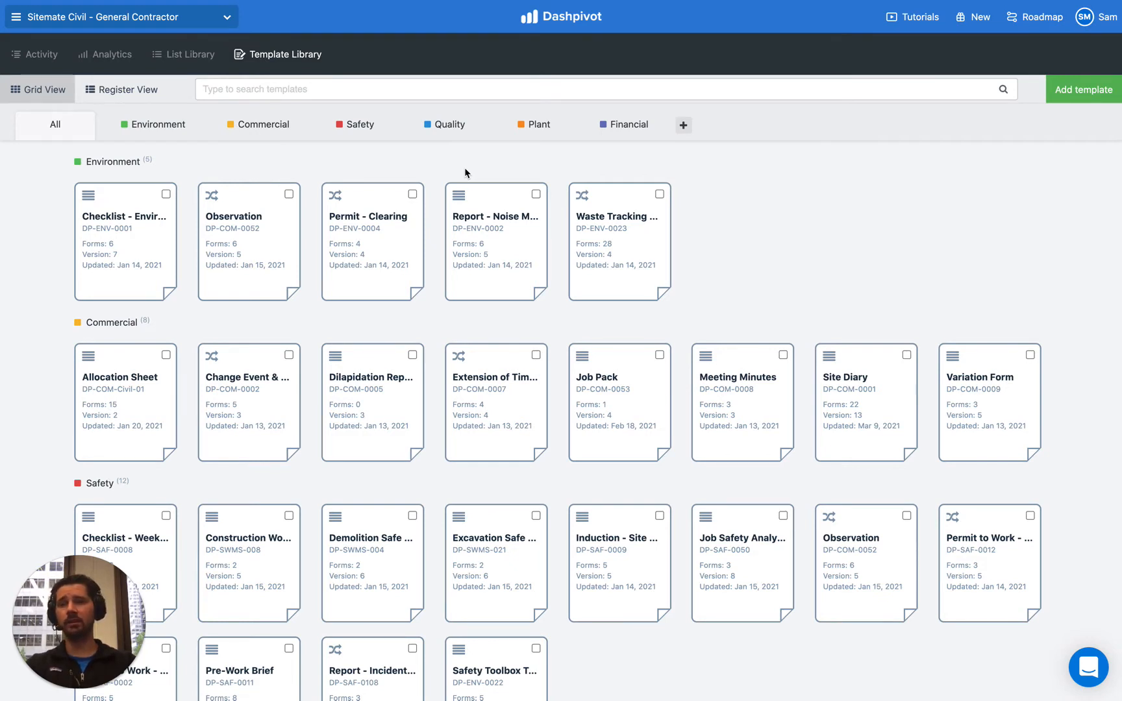
{"action": "mouse_move", "coordinate": [323, 247]}
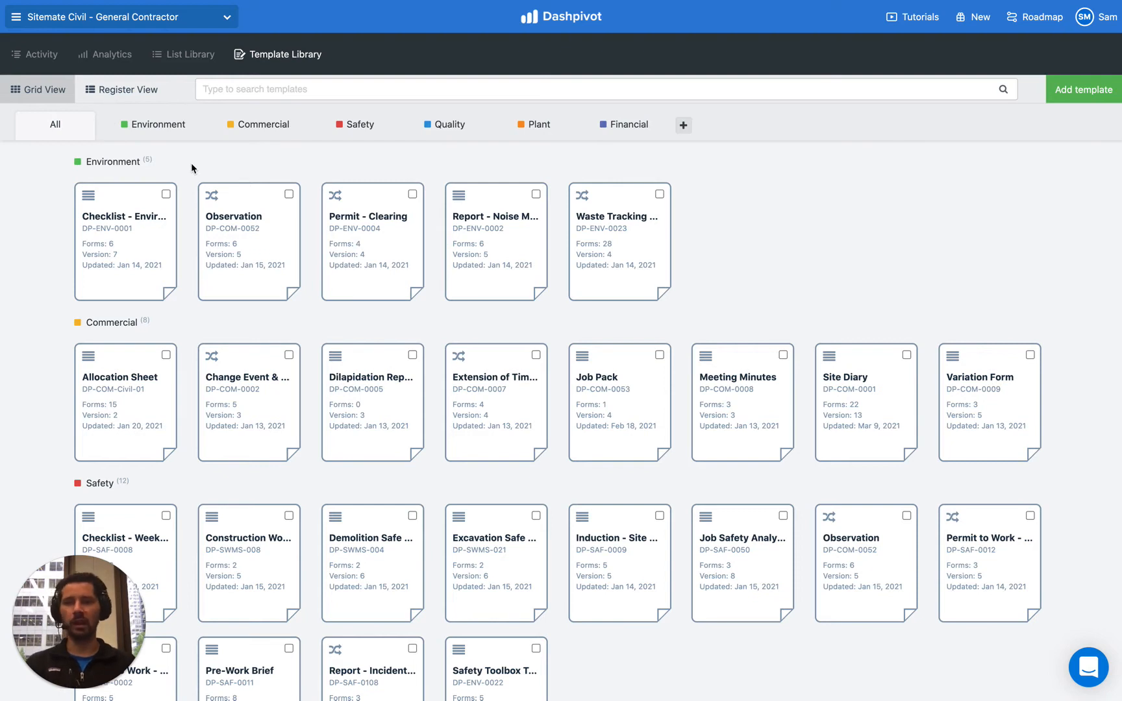
{"action": "mouse_move", "coordinate": [474, 143]}
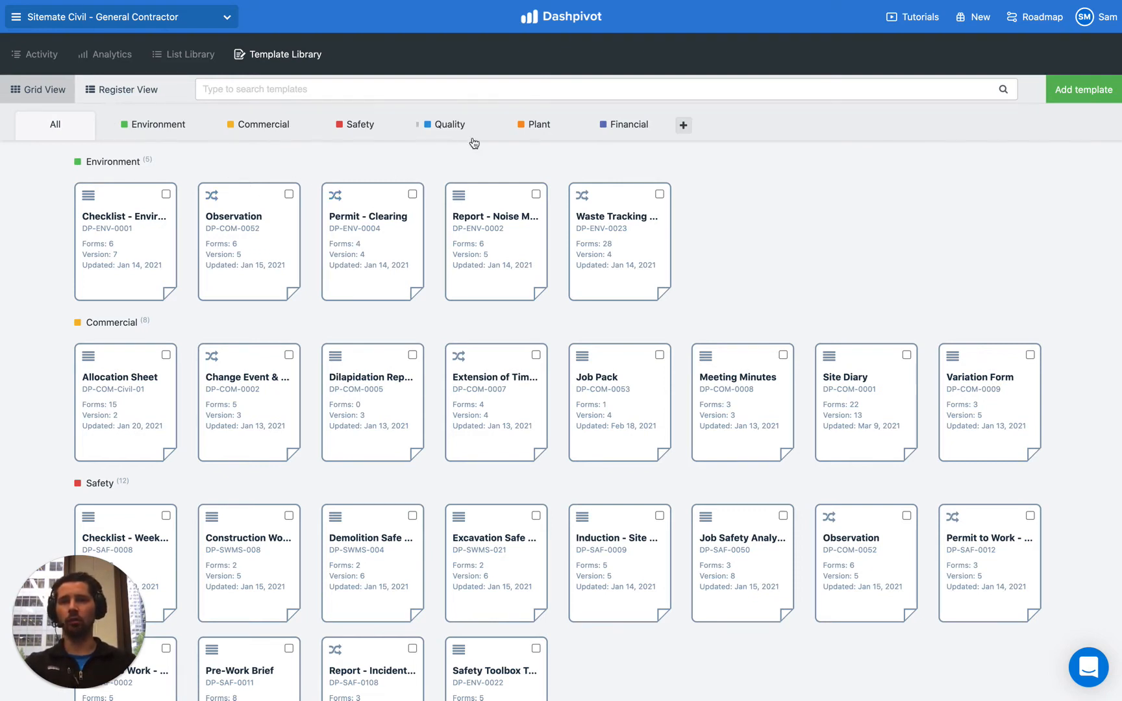
{"action": "mouse_move", "coordinate": [448, 167]}
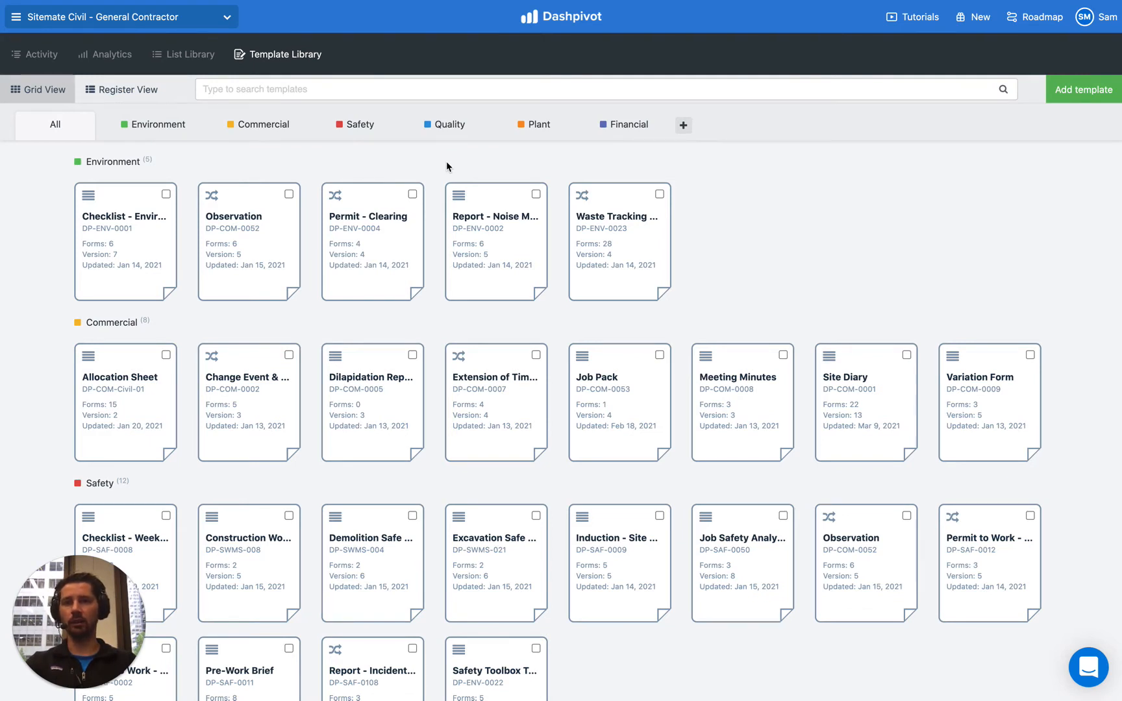
{"action": "mouse_move", "coordinate": [572, 169]}
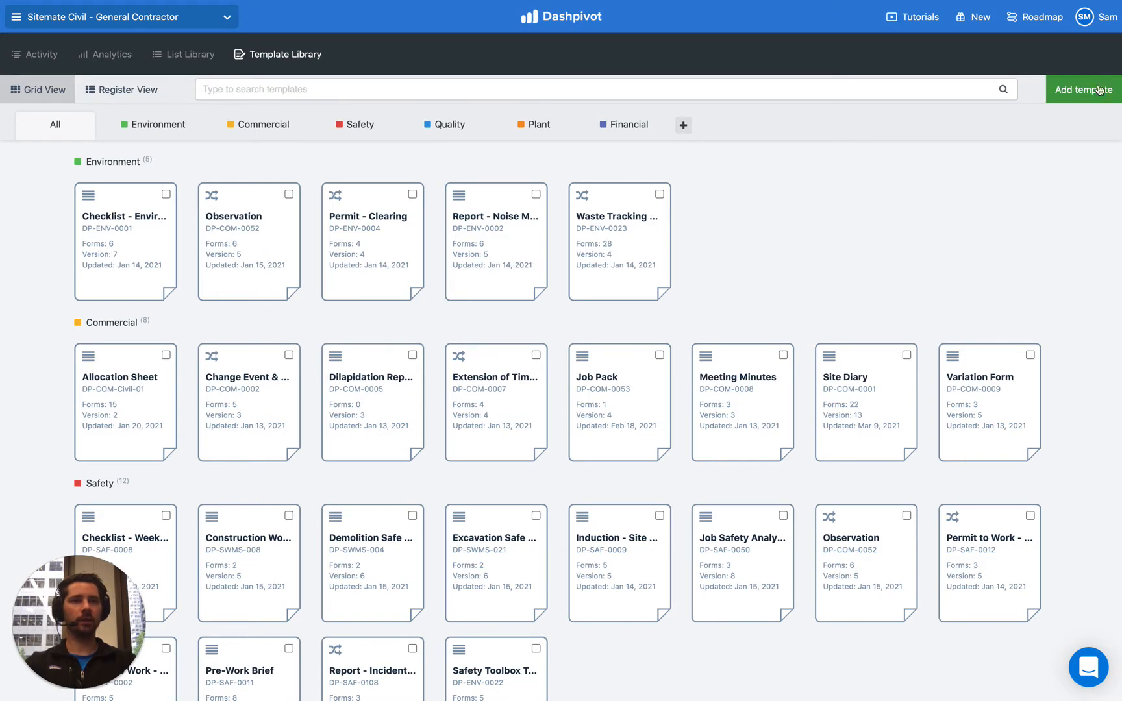
{"action": "mouse_move", "coordinate": [1082, 95]}
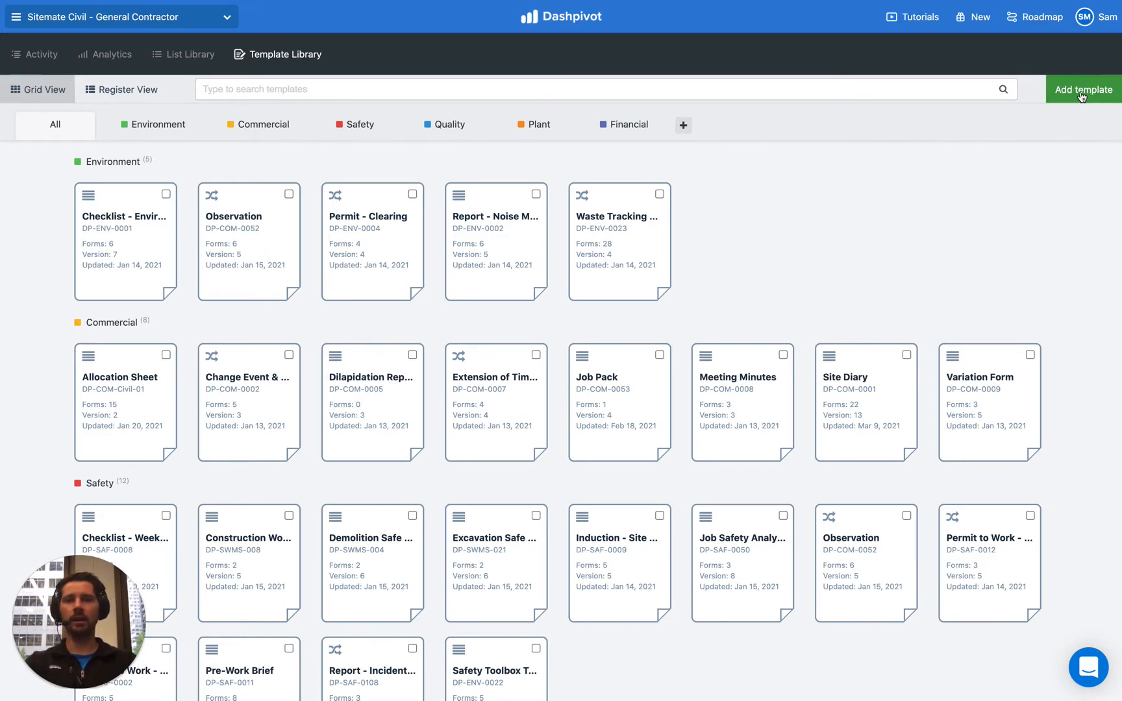
{"action": "mouse_move", "coordinate": [433, 327]}
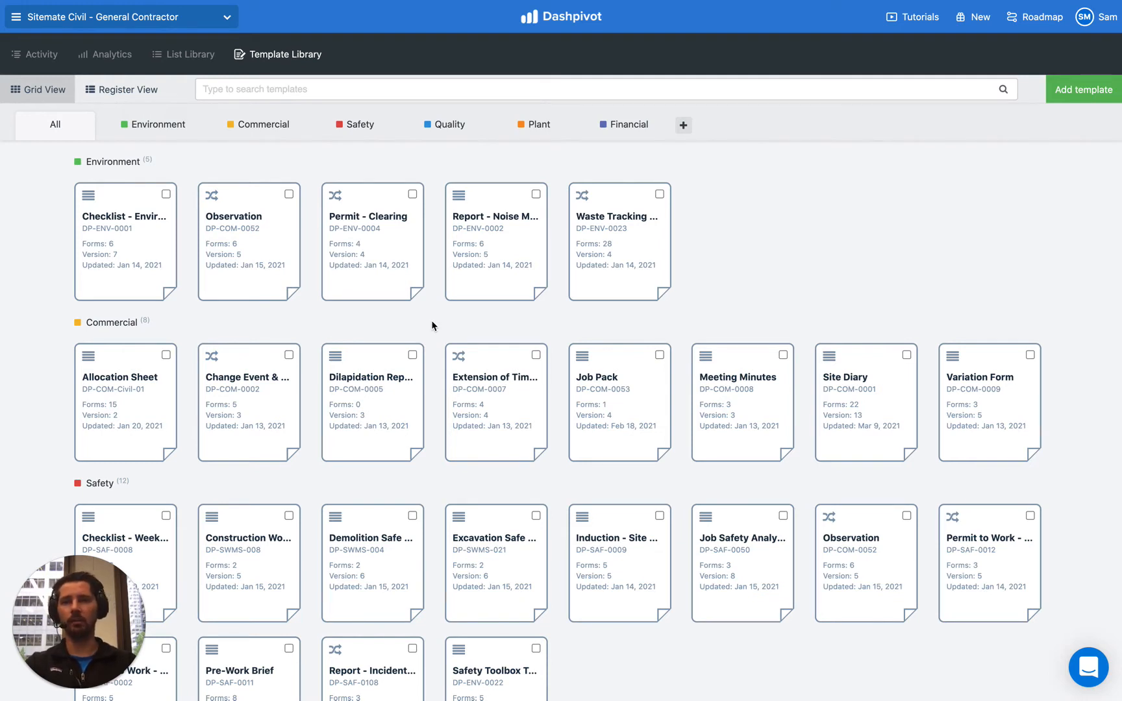
{"action": "mouse_move", "coordinate": [163, 328]}
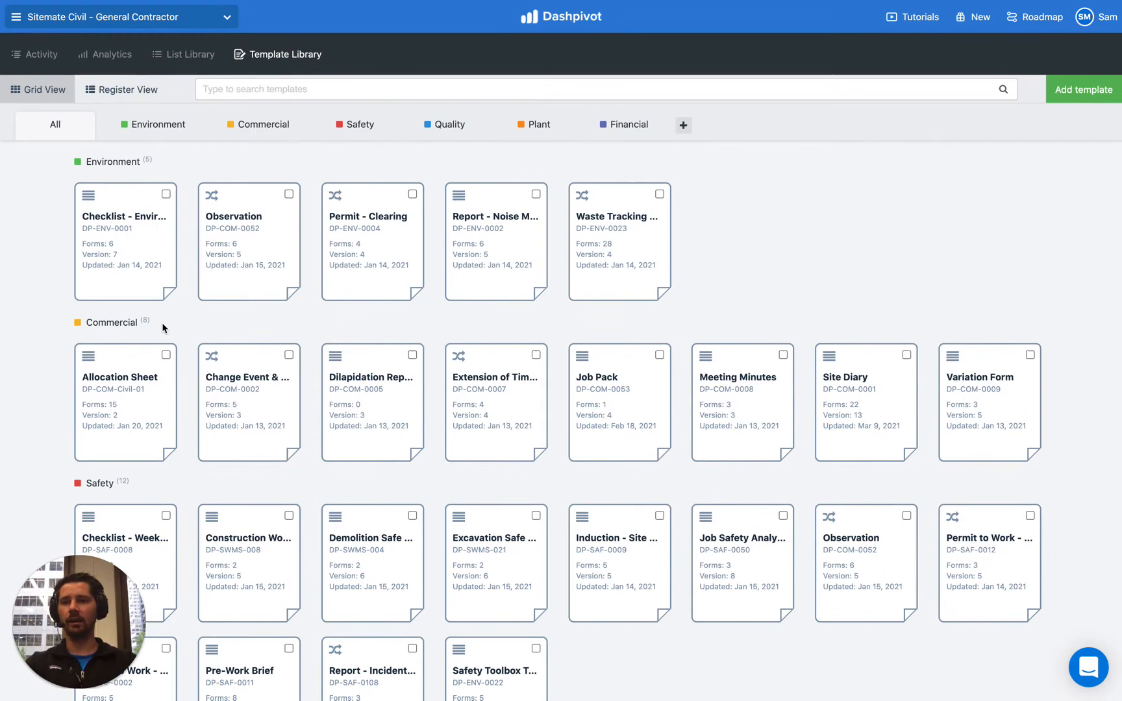
{"action": "mouse_move", "coordinate": [431, 329]}
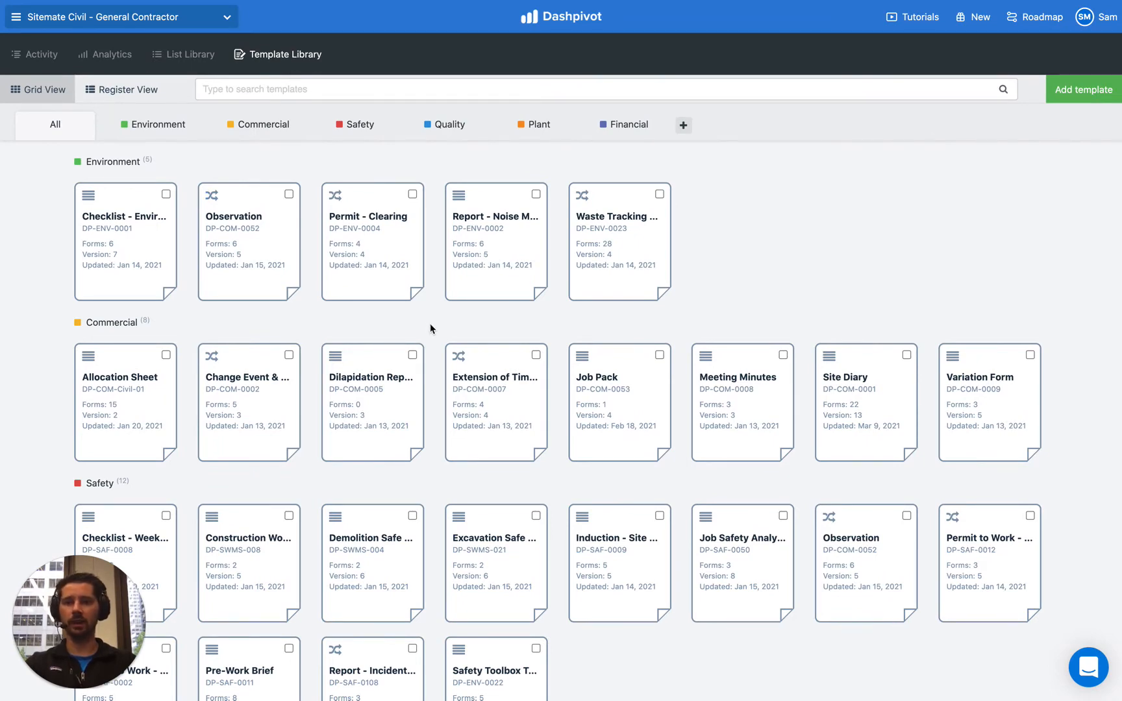
{"action": "scroll", "scroll_direction": "down", "scroll_amount": 3}
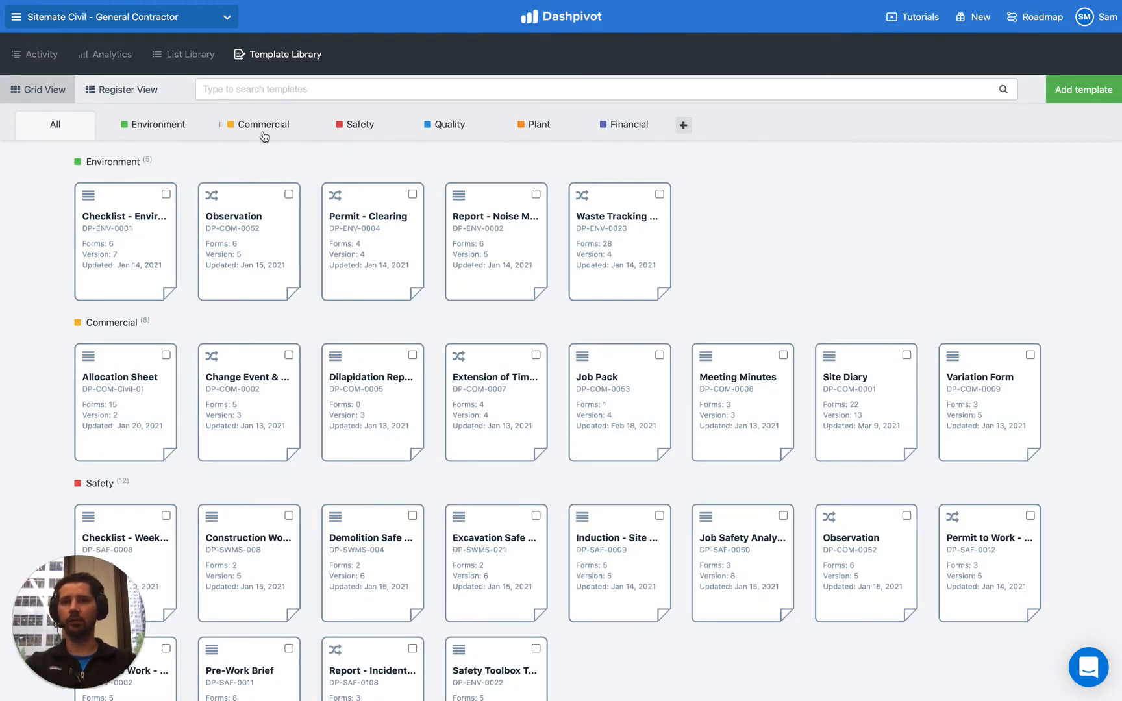
{"action": "mouse_move", "coordinate": [624, 129]}
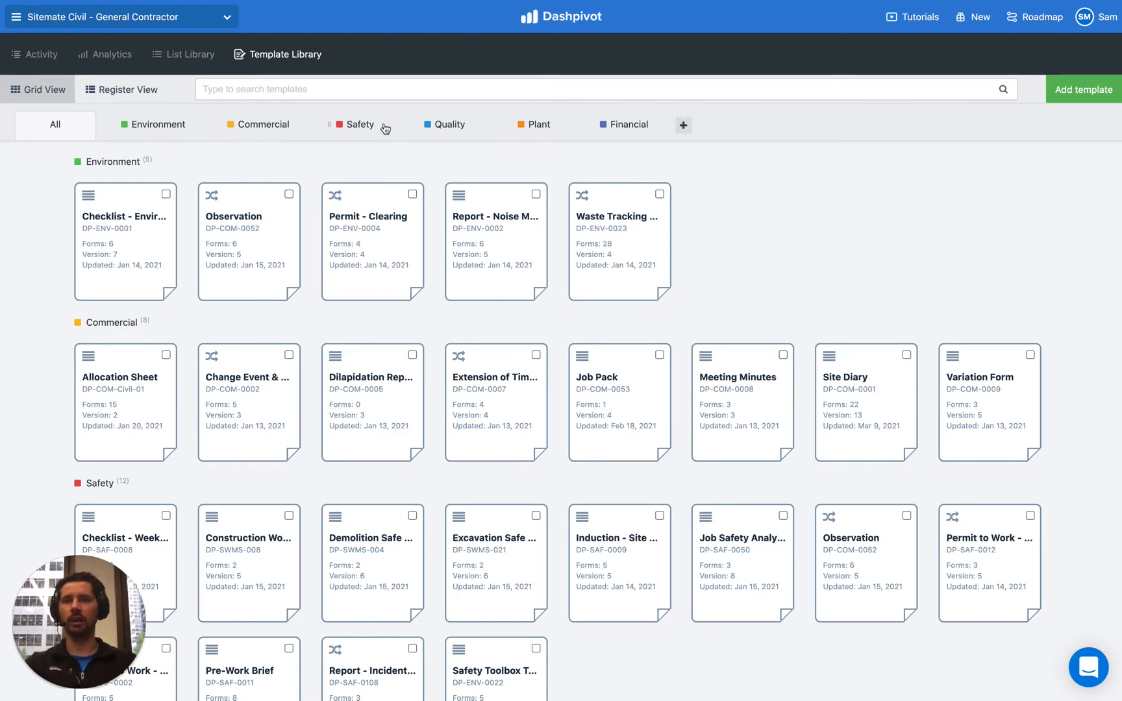
{"action": "mouse_move", "coordinate": [156, 128]}
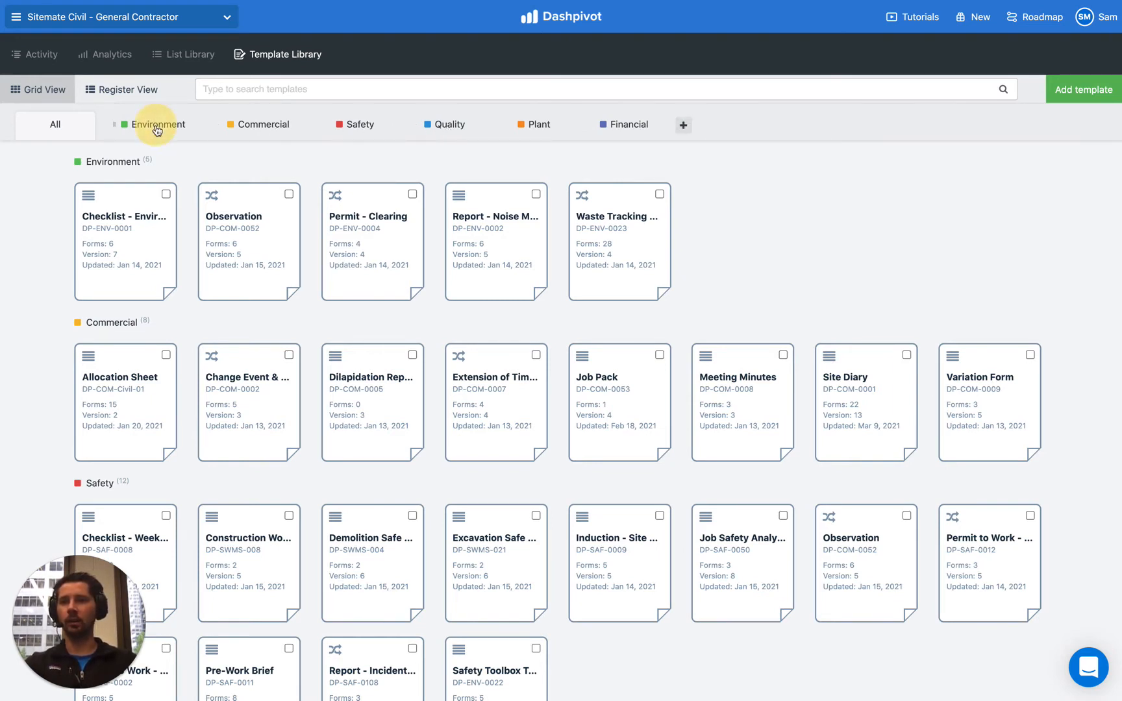
Filter the library through Commercial and Safety, ending on the seven Quality templates
{"action": "left_click", "coordinate": [263, 124]}
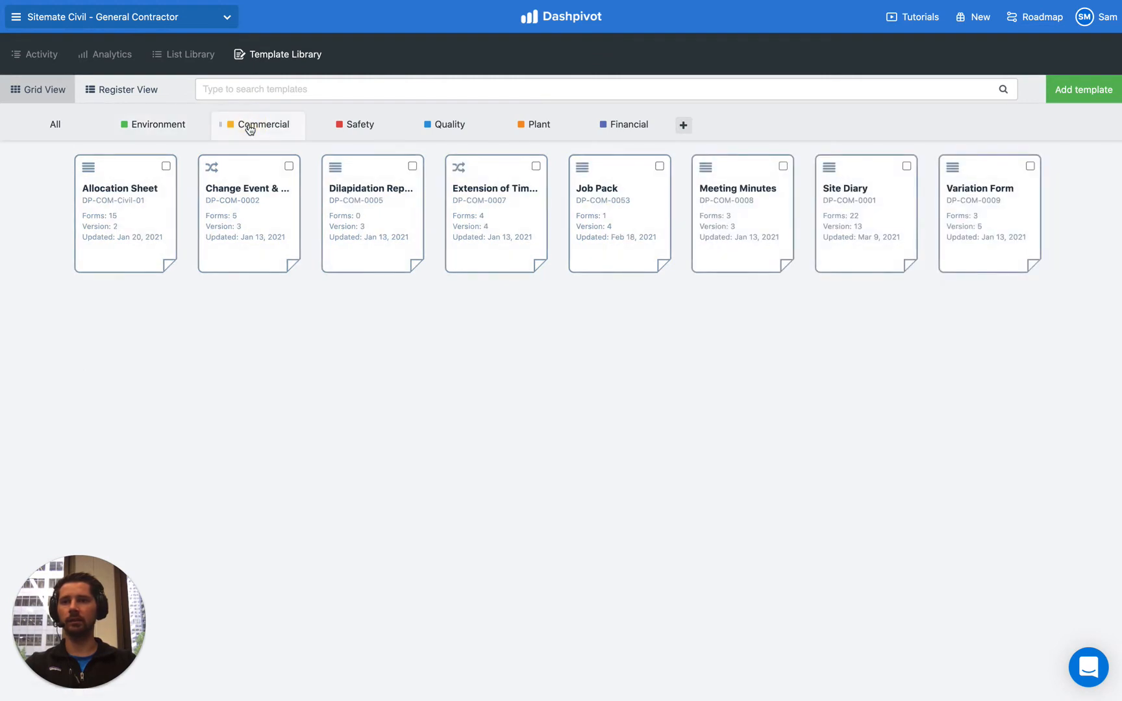
{"action": "left_click", "coordinate": [360, 124]}
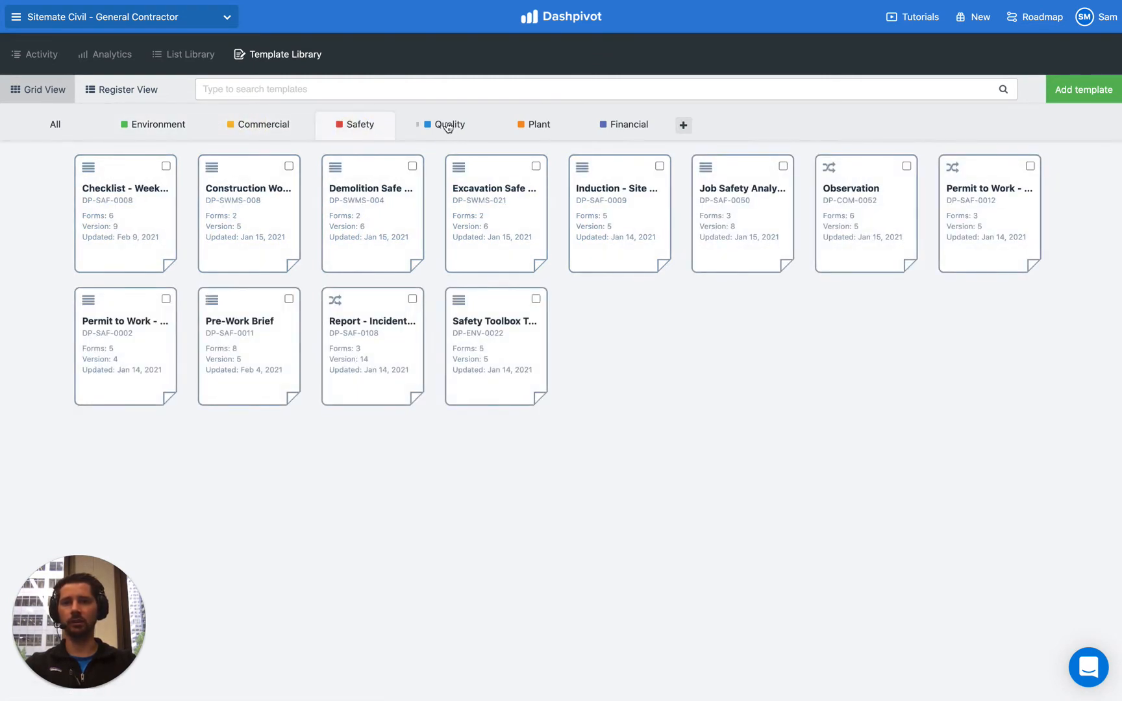
{"action": "left_click", "coordinate": [447, 124]}
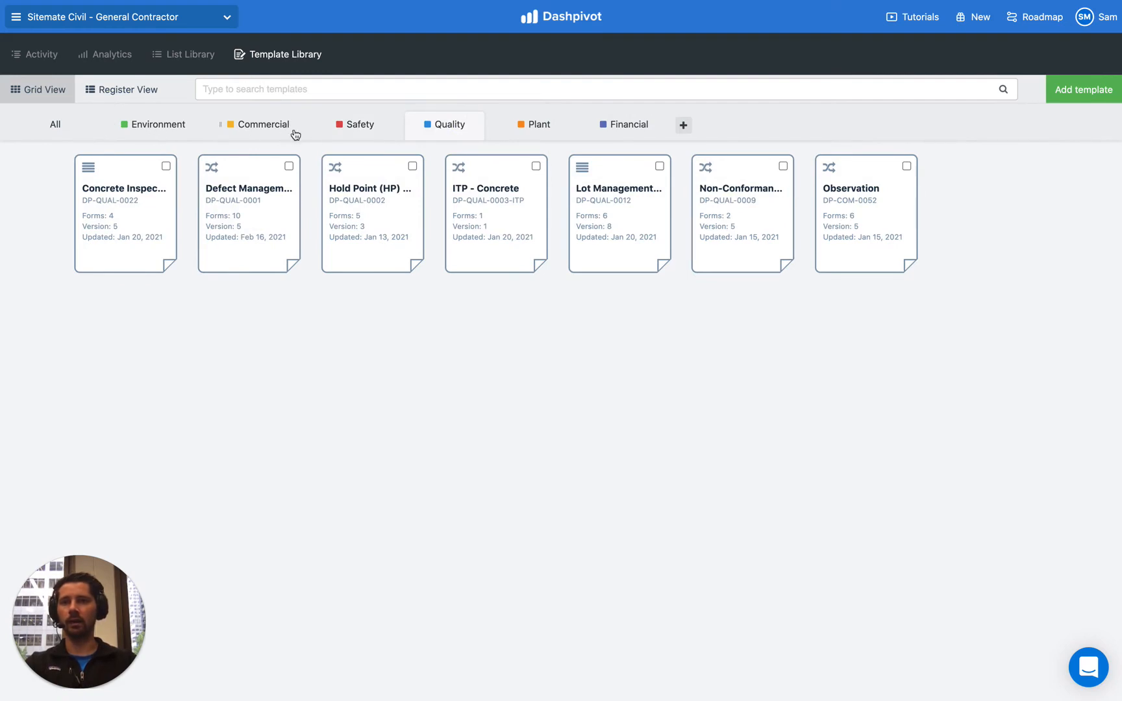
{"action": "mouse_move", "coordinate": [55, 124]}
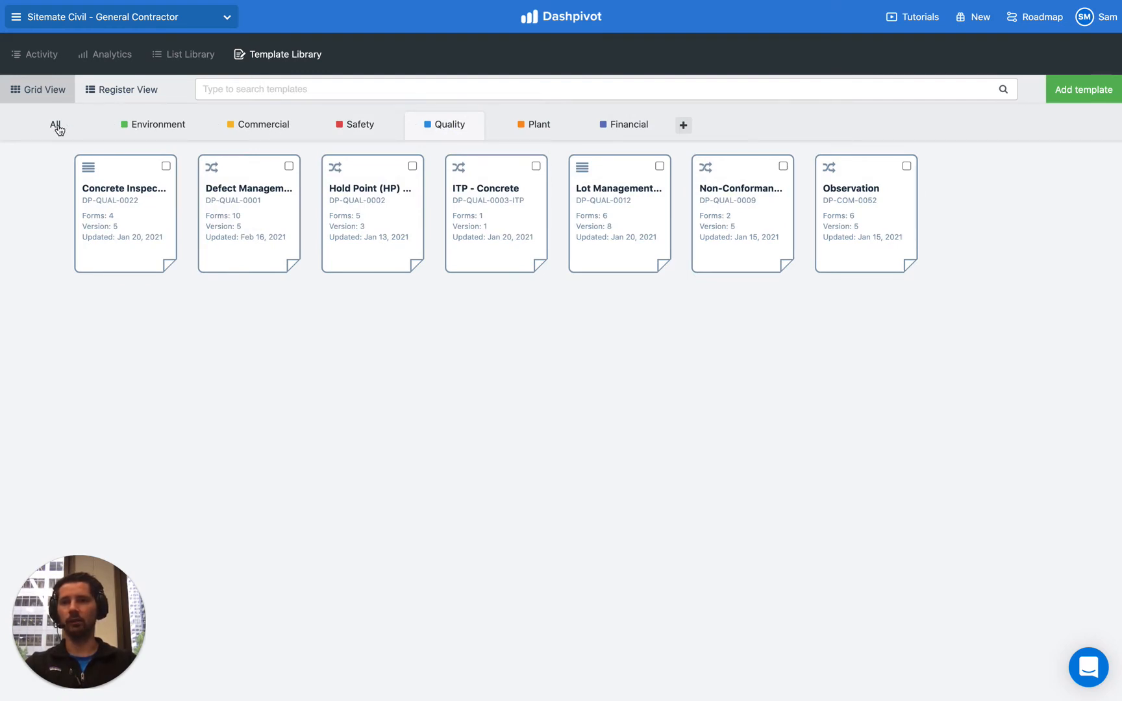
Switch the library to the All category and scroll through every template
{"action": "left_click", "coordinate": [54, 125]}
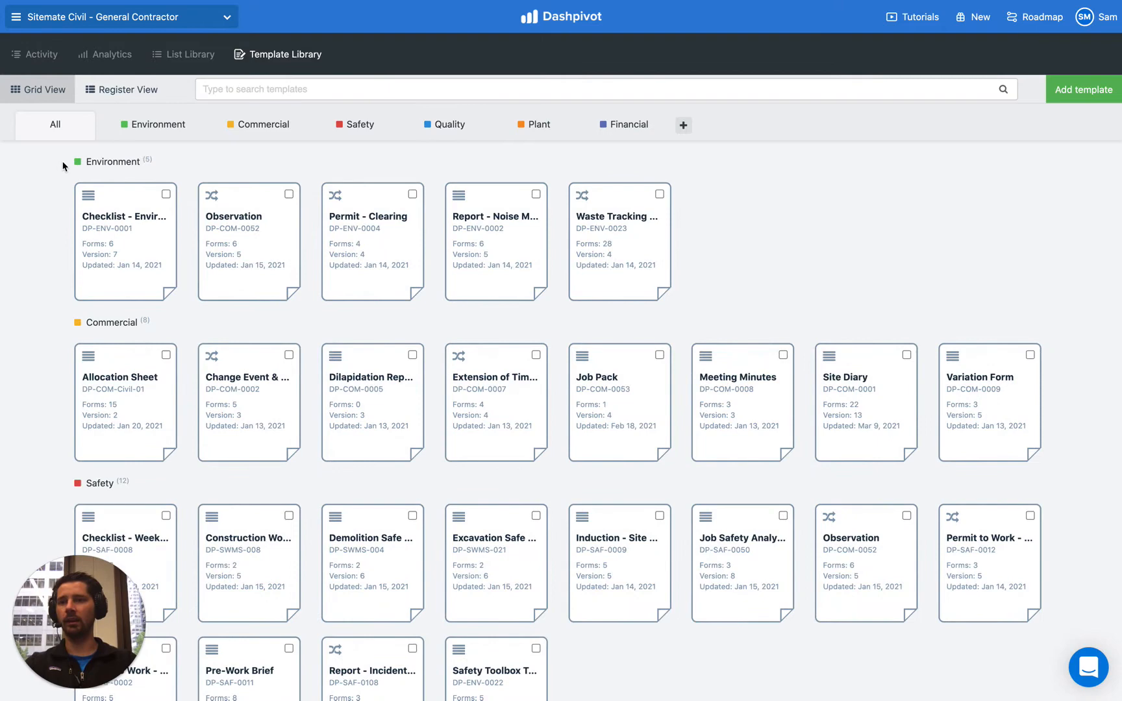
{"action": "scroll", "scroll_direction": "down", "scroll_amount": 3}
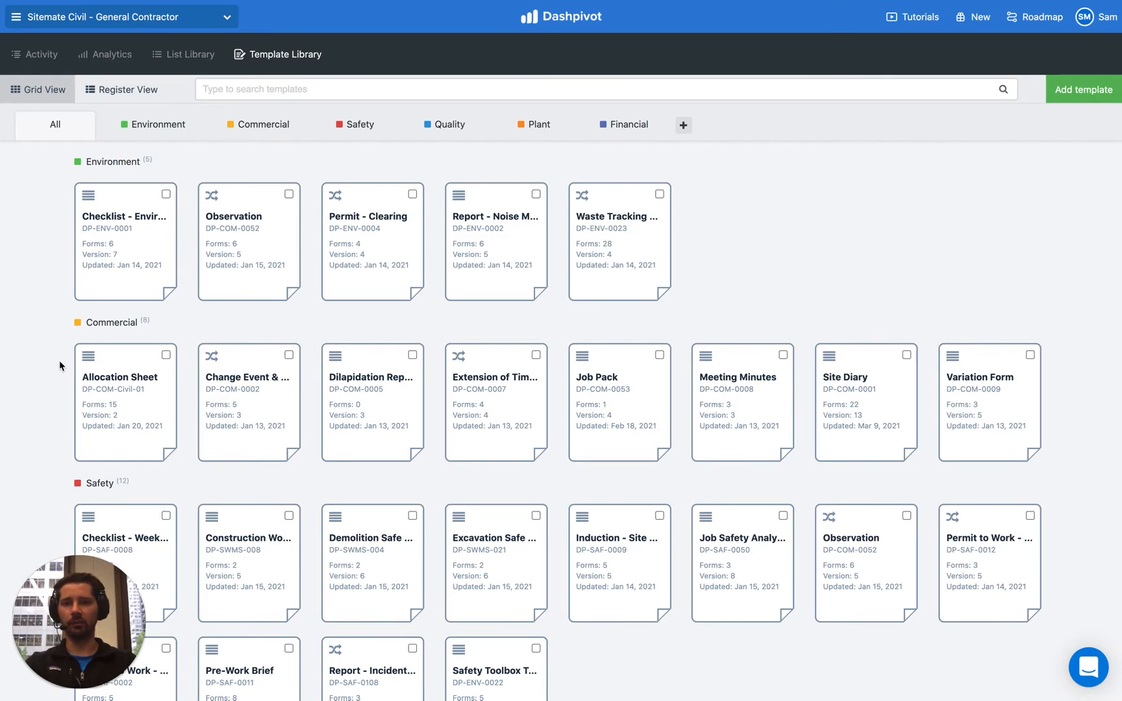
{"action": "mouse_move", "coordinate": [699, 322]}
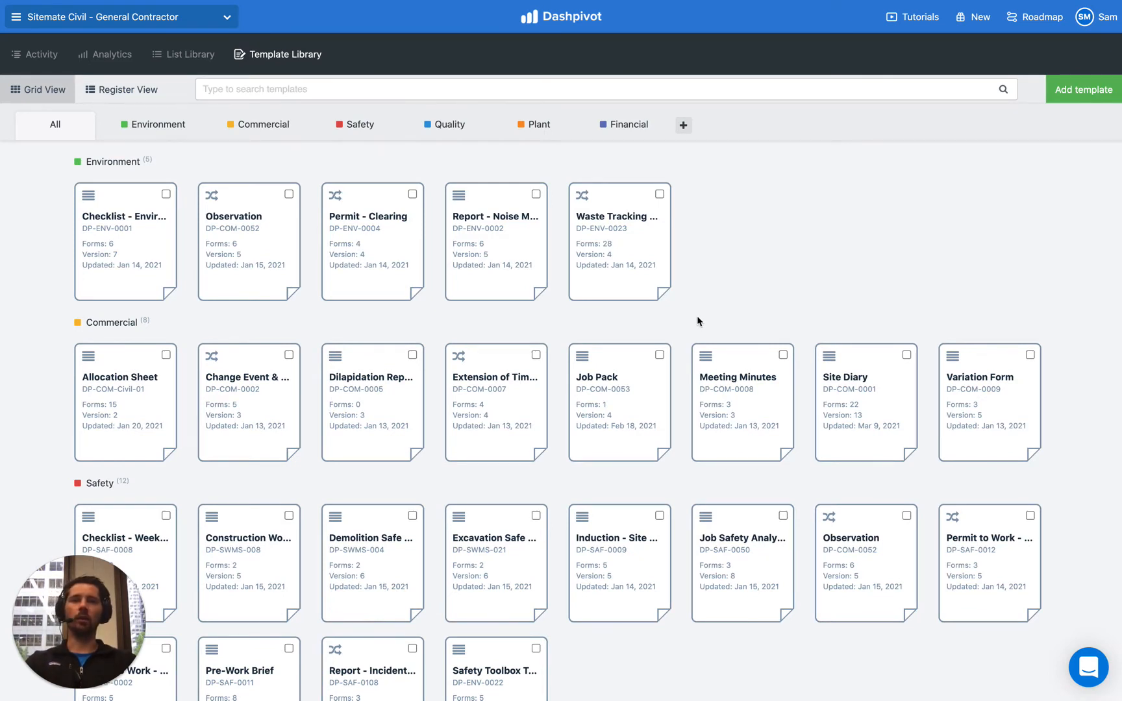
{"action": "mouse_move", "coordinate": [734, 346]}
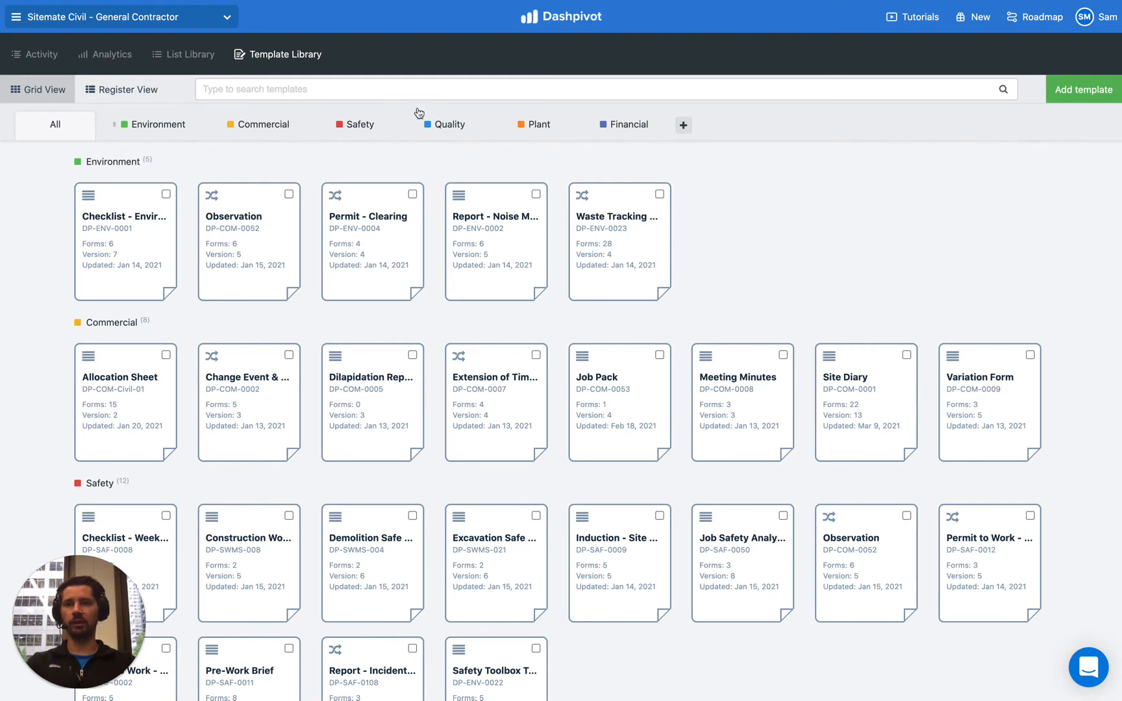
{"action": "mouse_move", "coordinate": [693, 189]}
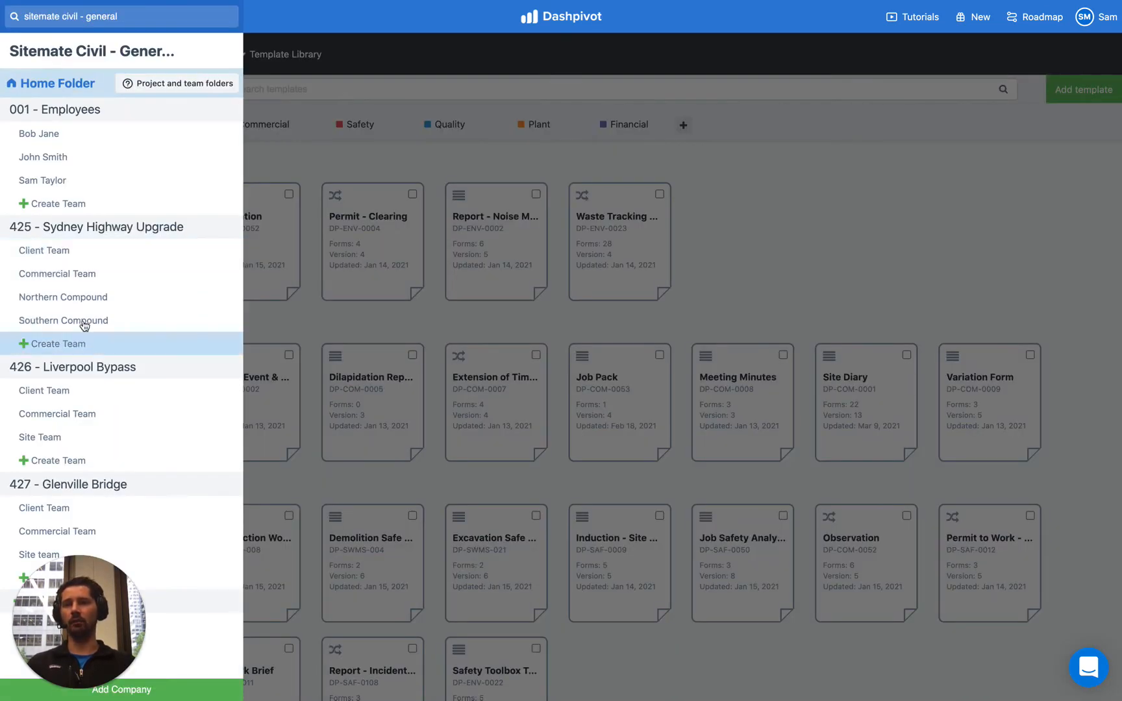
{"action": "mouse_move", "coordinate": [477, 352]}
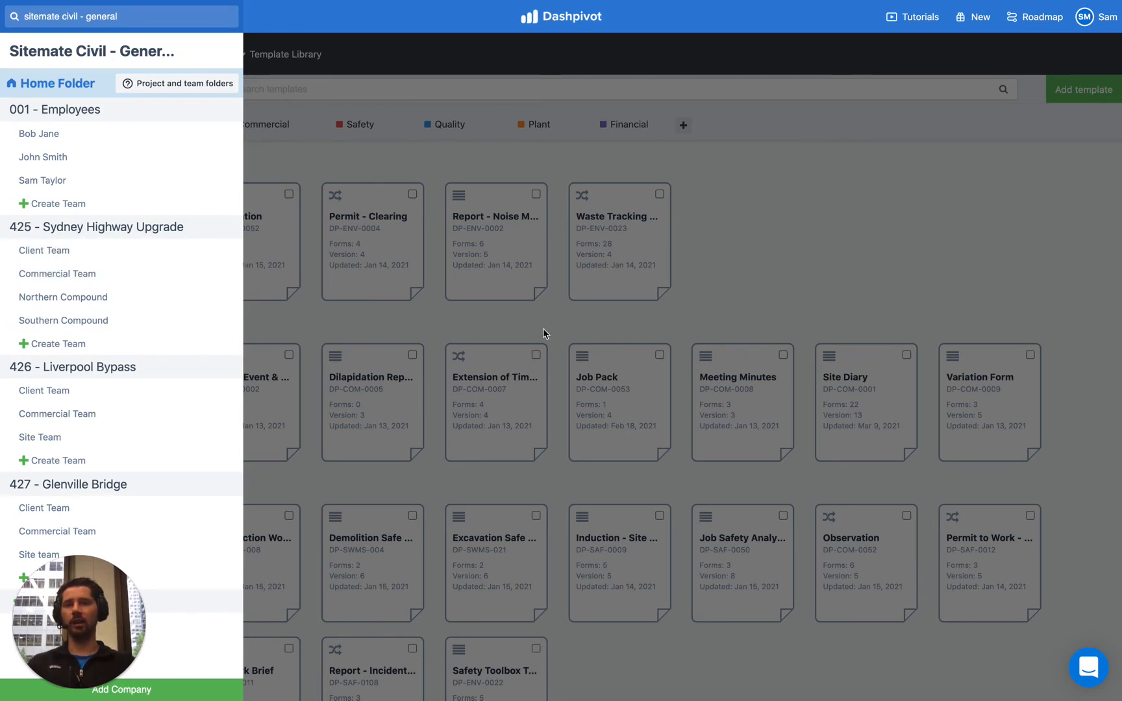
{"action": "mouse_move", "coordinate": [318, 285]}
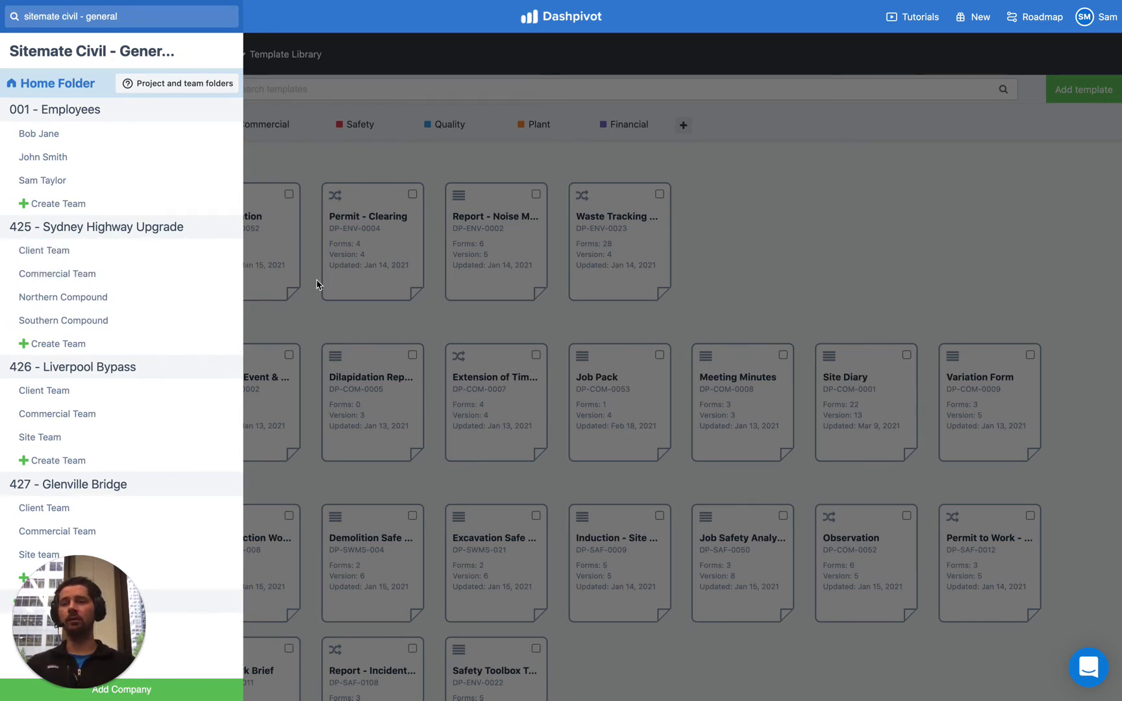
{"action": "mouse_move", "coordinate": [109, 293]}
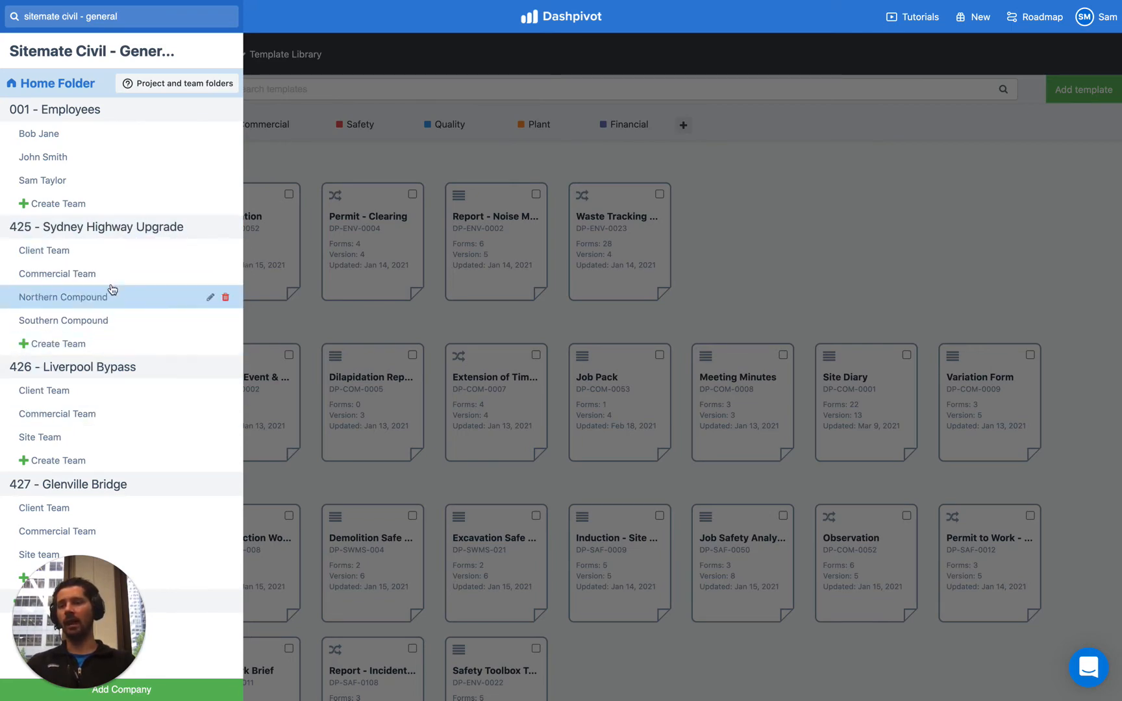
{"action": "mouse_move", "coordinate": [206, 345]}
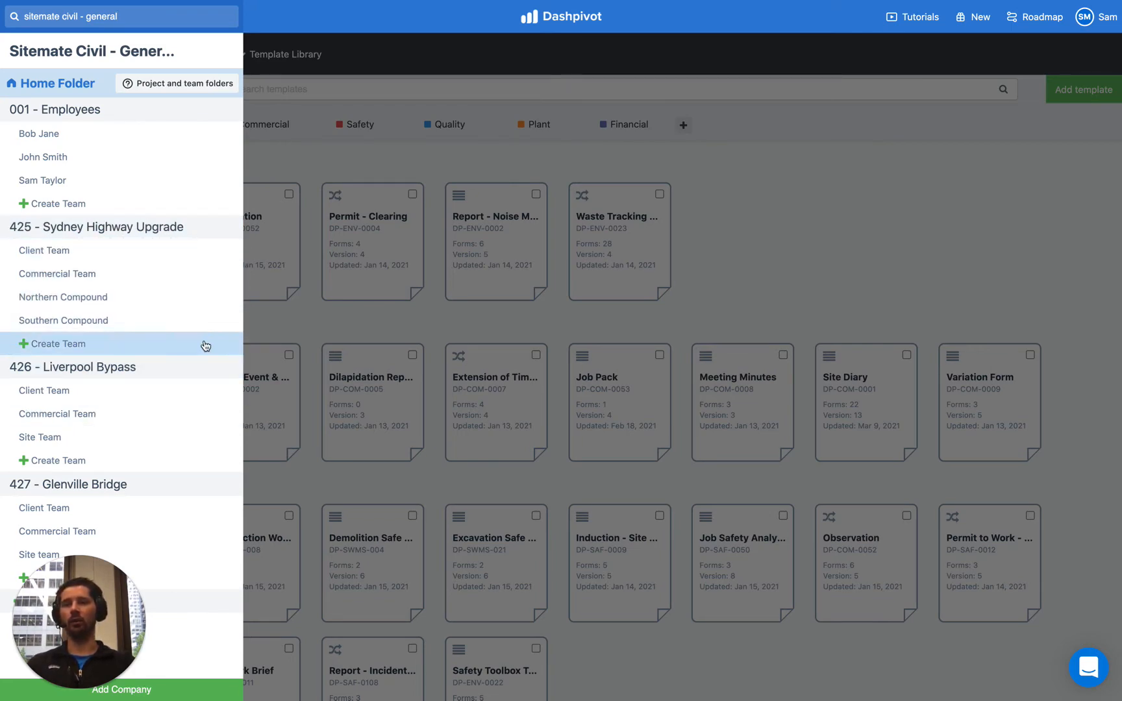
{"action": "left_click", "coordinate": [16, 18]}
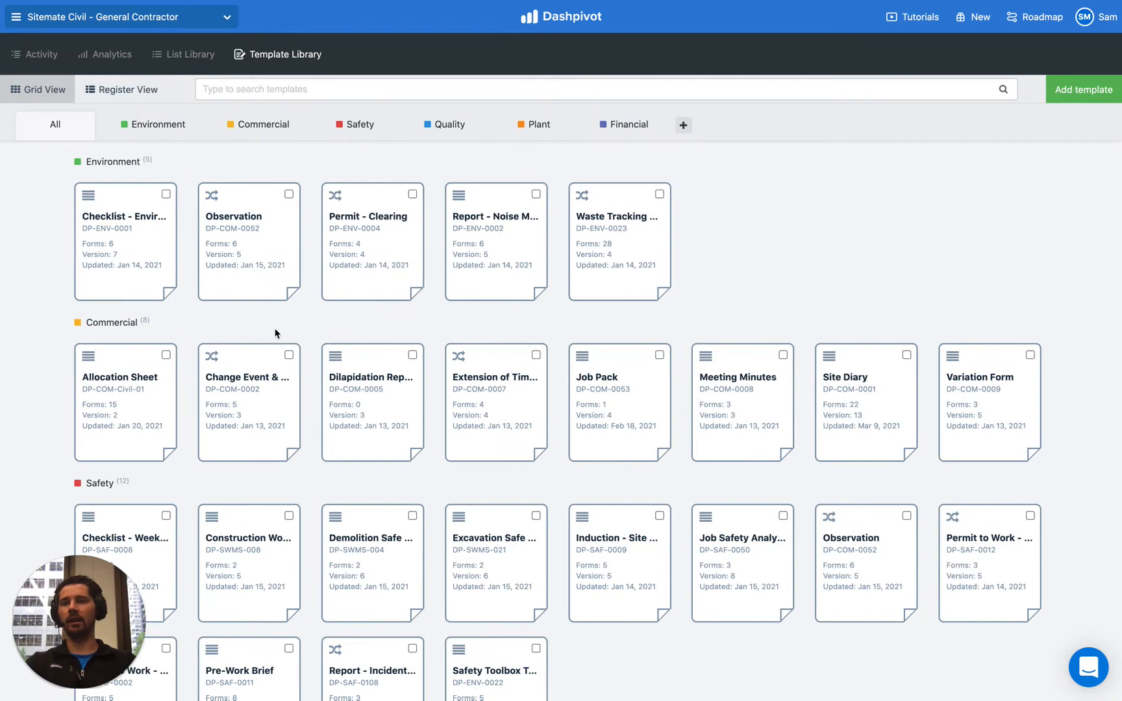
Tick Checklist - Environment and Permit - Clearing, alongside Report - Noise Monitoring
{"action": "left_click", "coordinate": [165, 194]}
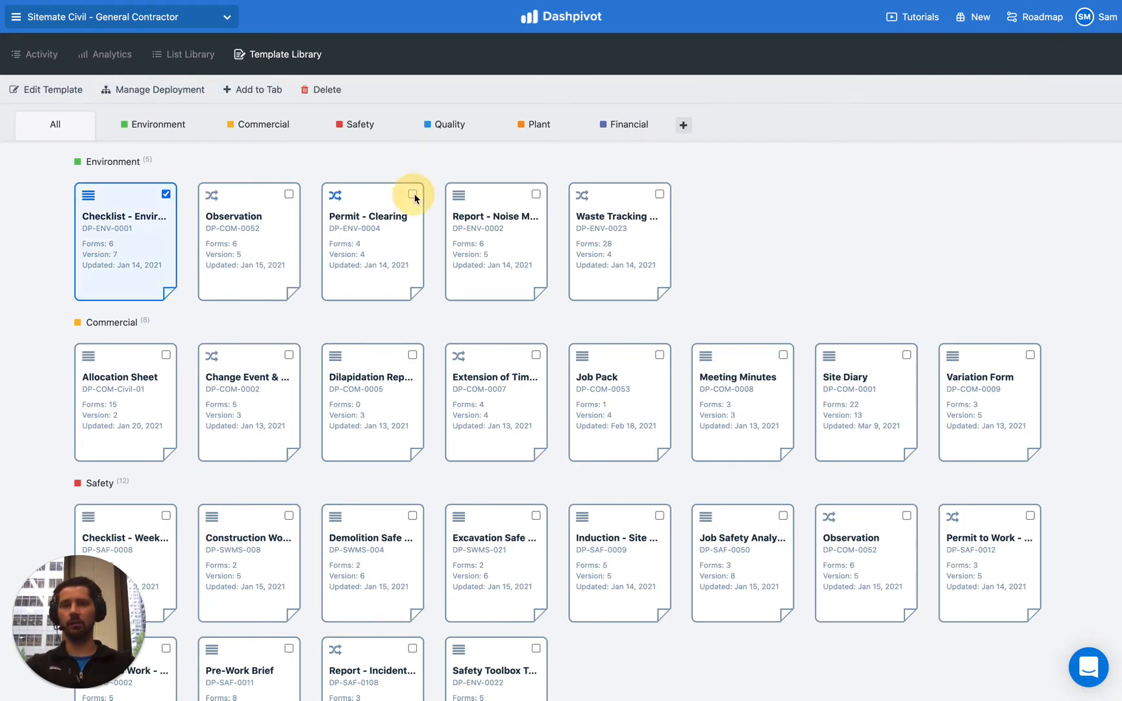
{"action": "left_click", "coordinate": [412, 193]}
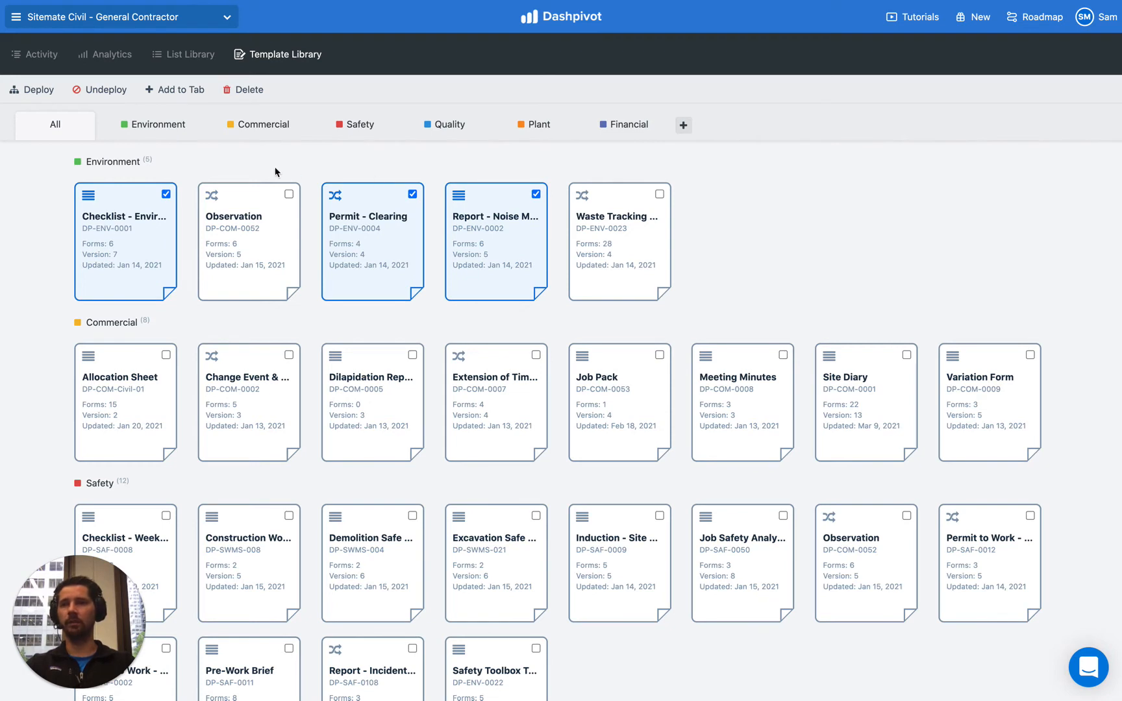
{"action": "mouse_move", "coordinate": [28, 101]}
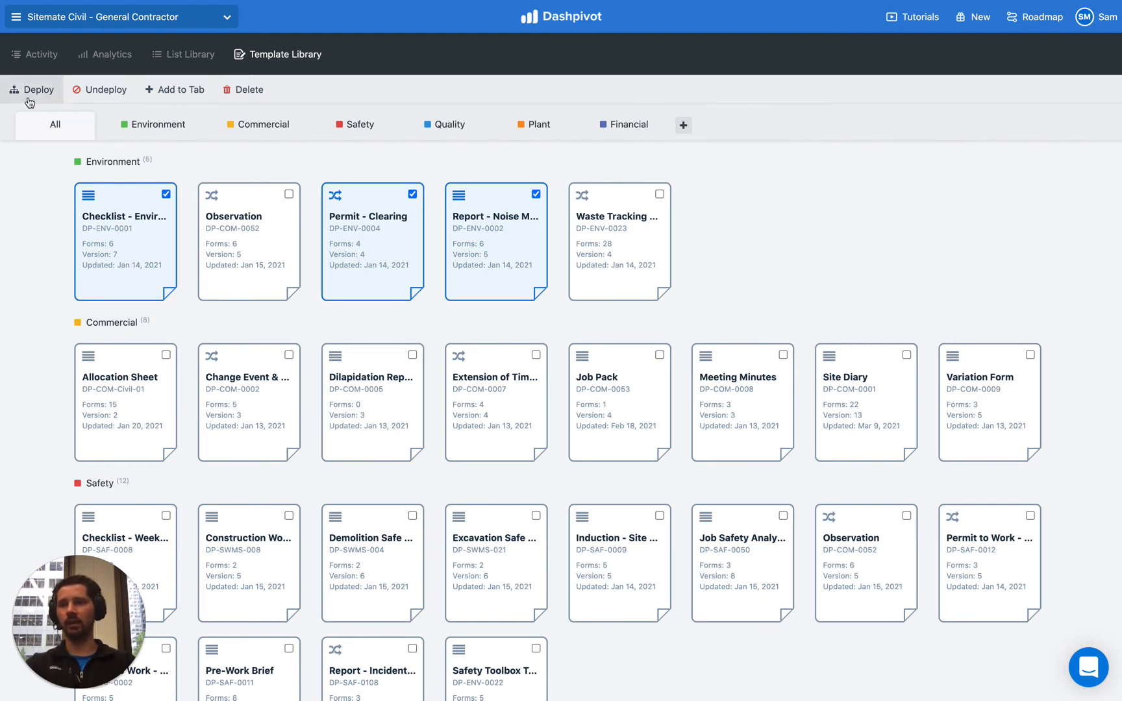
{"action": "mouse_move", "coordinate": [96, 95]}
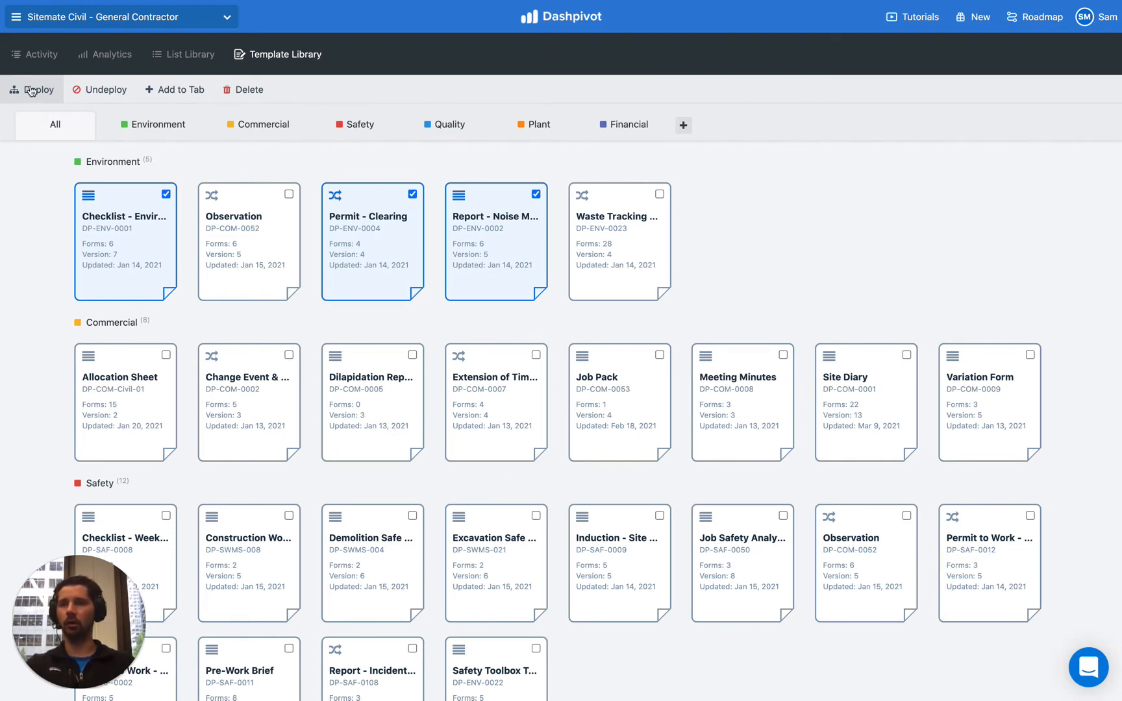
Deploy to 426 Liverpool Bypass Client and Commercial Teams plus all 427 Glenville Bridge teams
{"action": "left_click", "coordinate": [37, 89]}
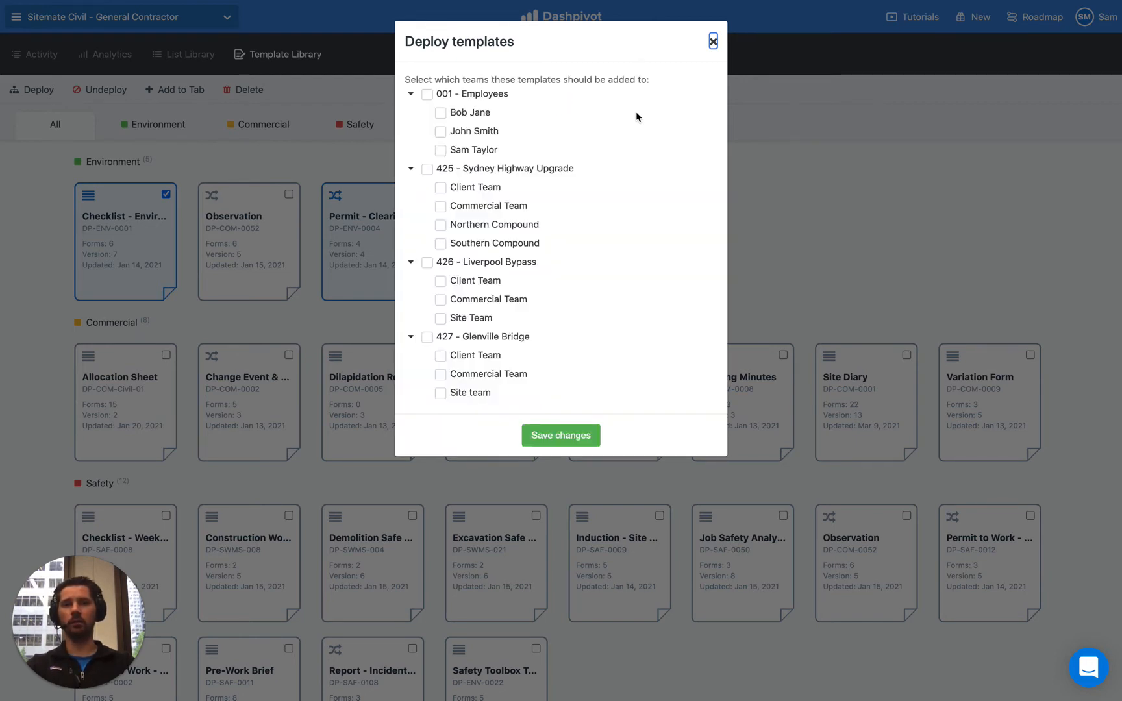
{"action": "mouse_move", "coordinate": [440, 216]}
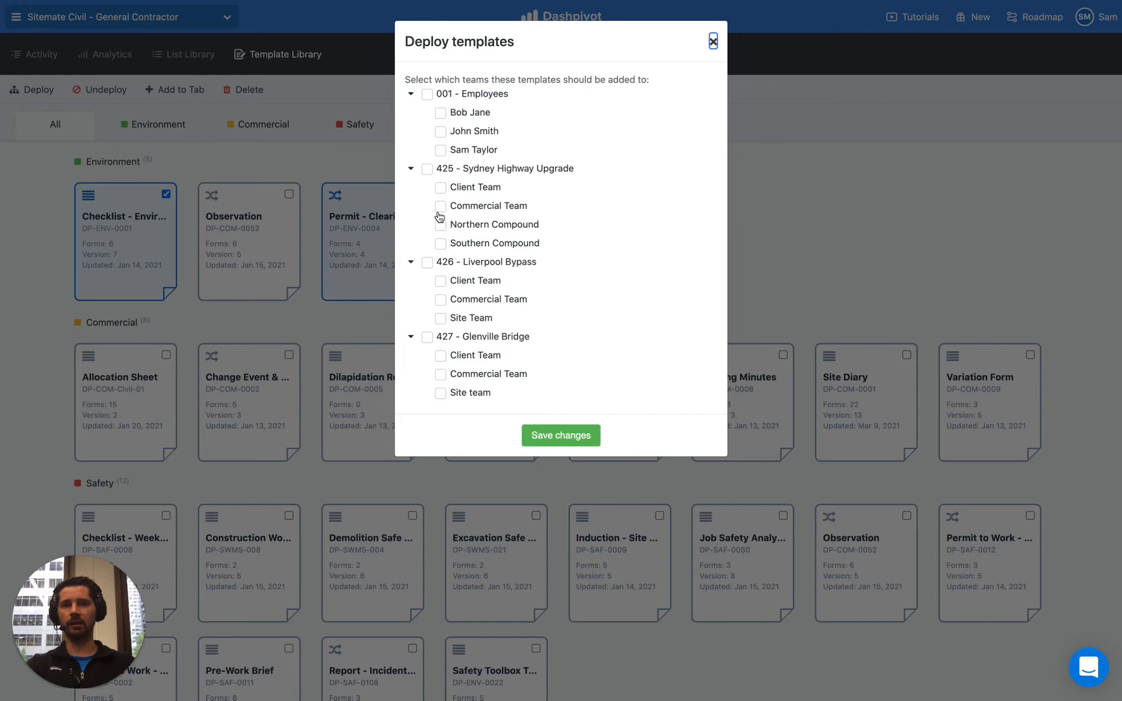
{"action": "left_click", "coordinate": [440, 299]}
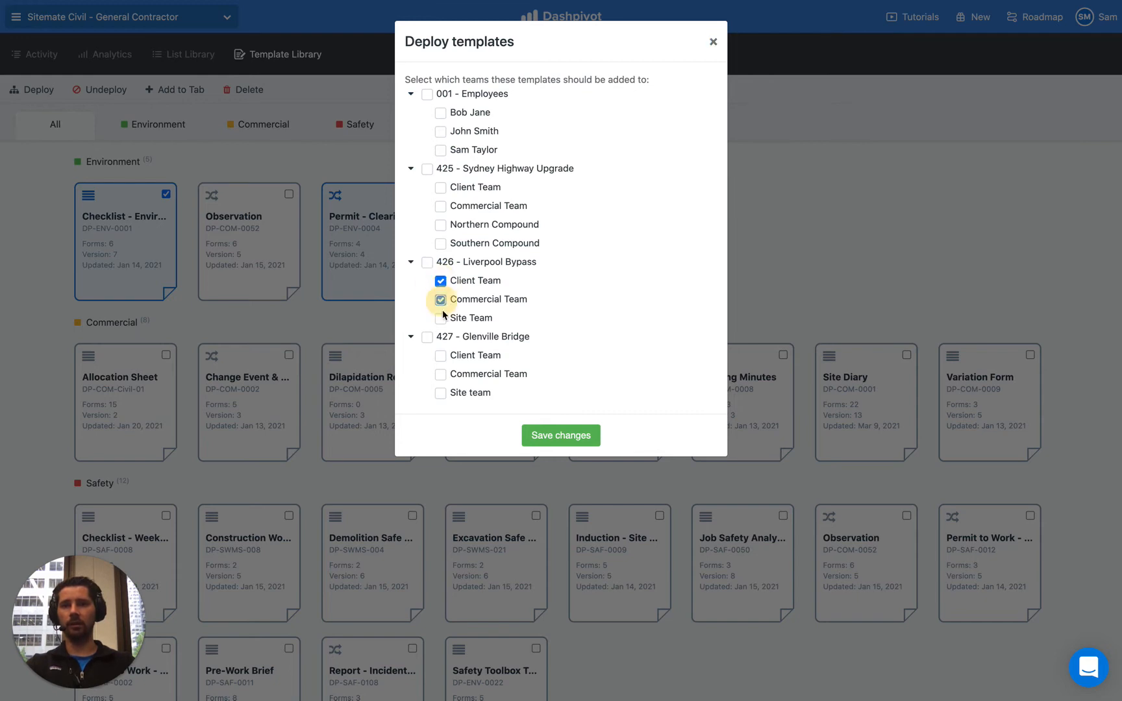
{"action": "left_click", "coordinate": [427, 336]}
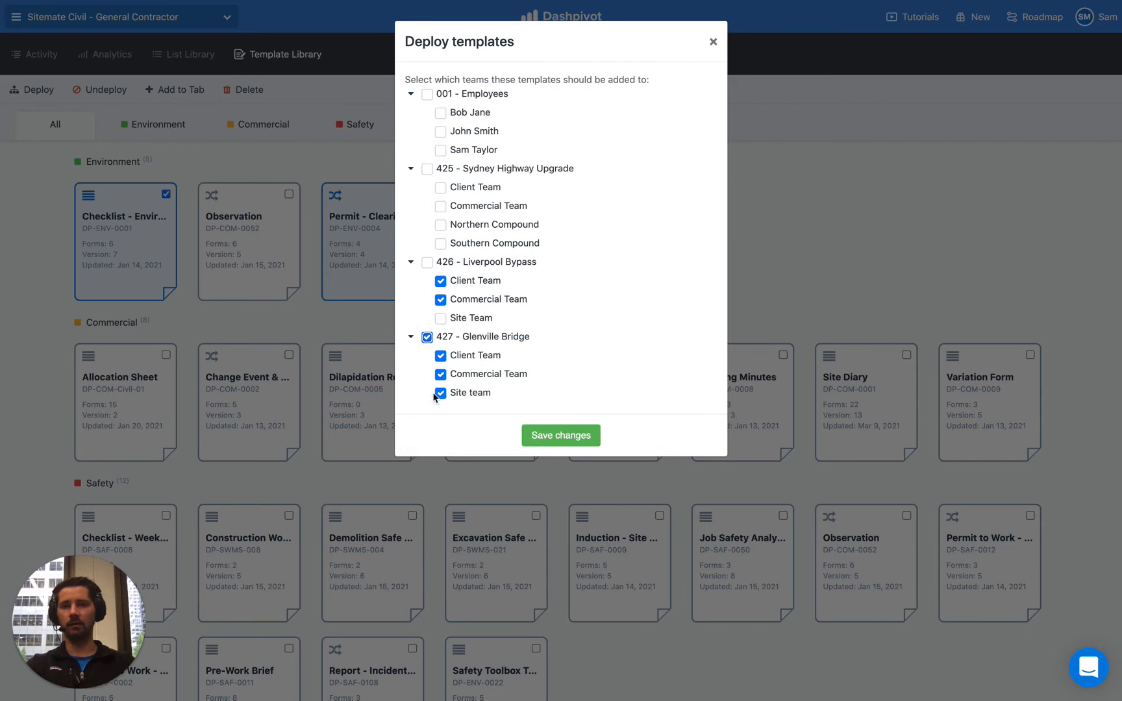
{"action": "left_click", "coordinate": [441, 393]}
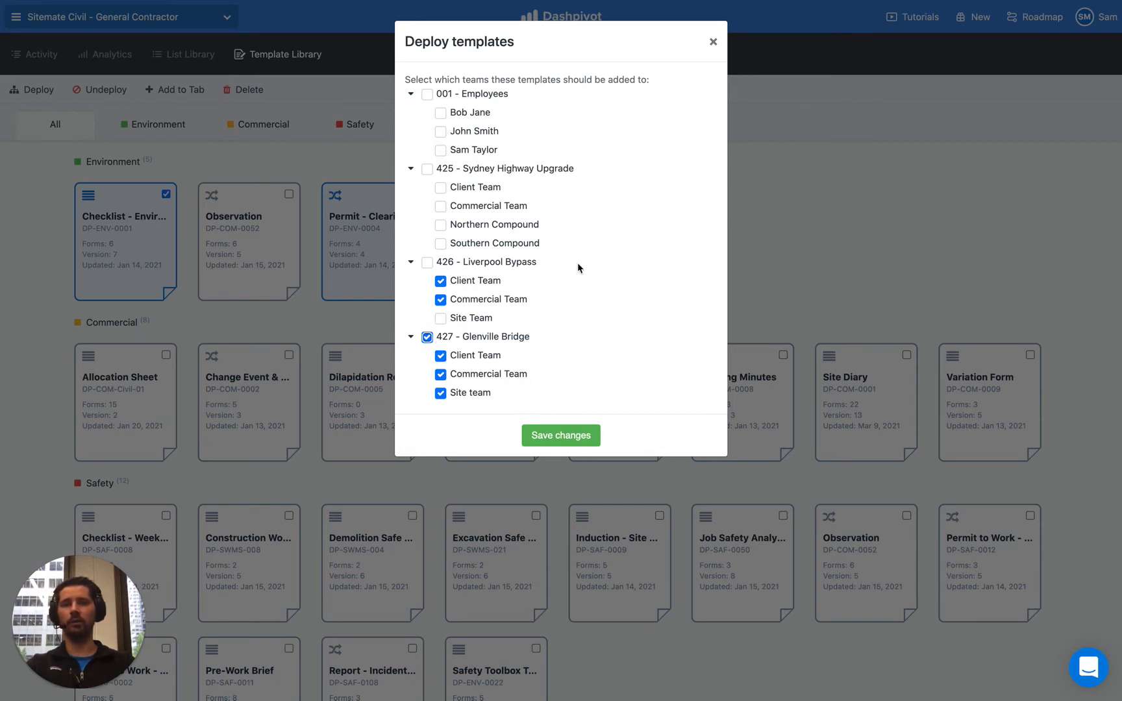
{"action": "mouse_move", "coordinate": [479, 330]}
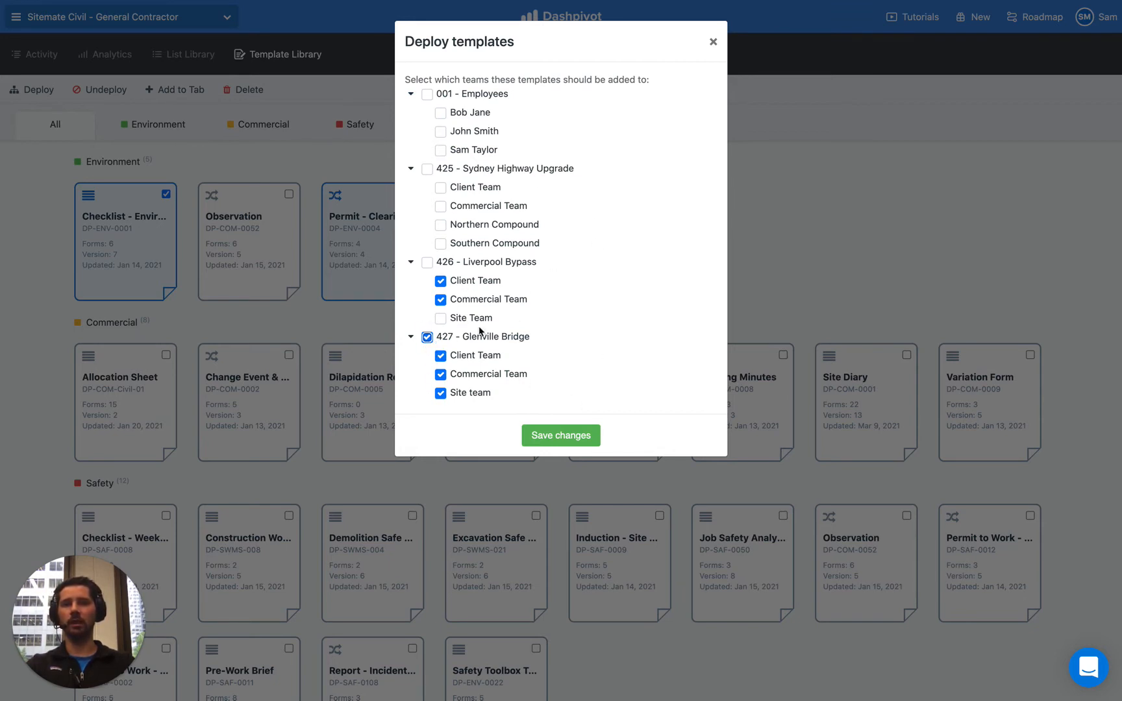
{"action": "left_click", "coordinate": [561, 435]}
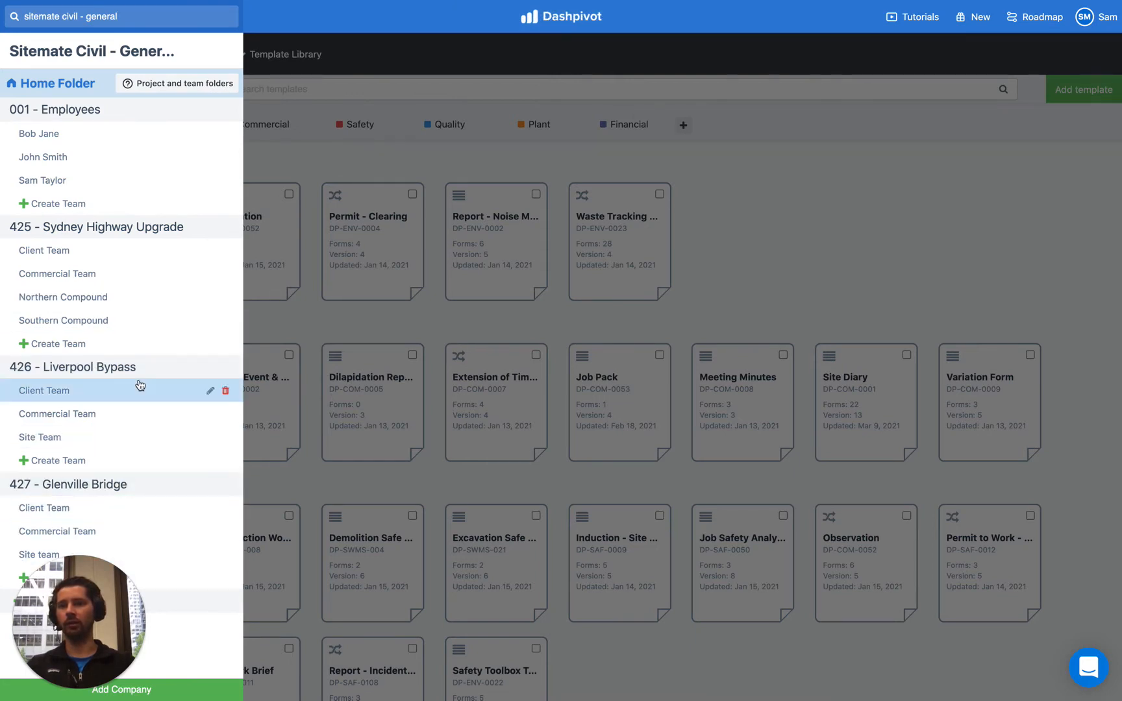
{"action": "mouse_move", "coordinate": [445, 320]}
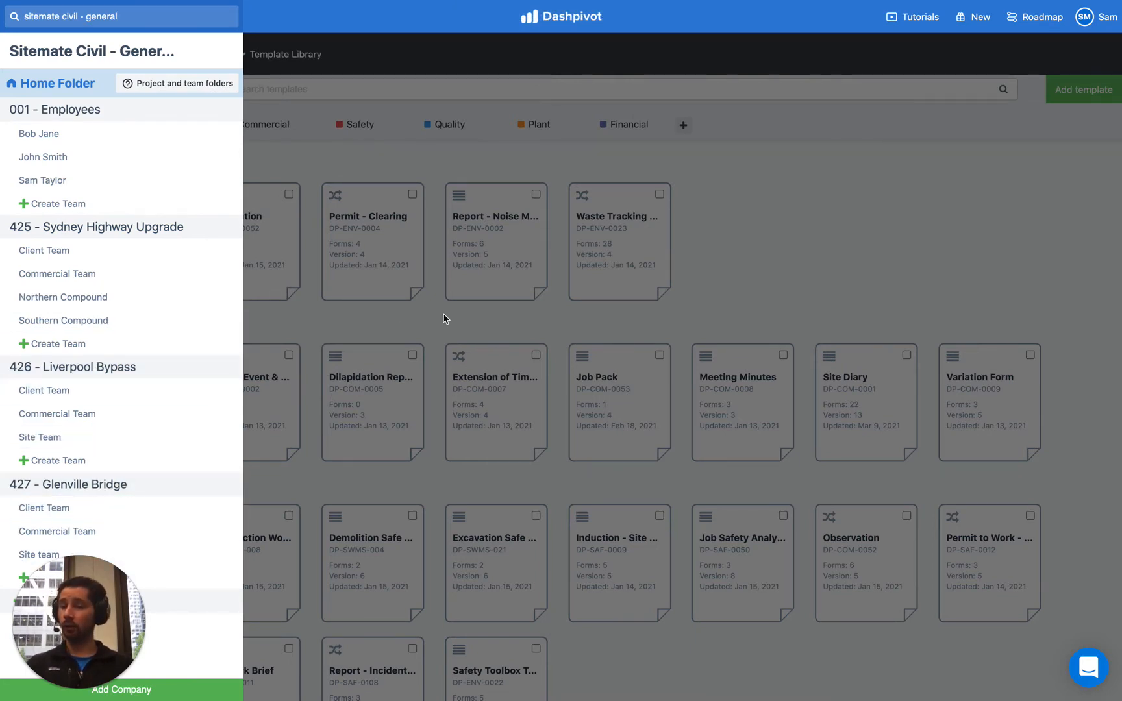
{"action": "mouse_move", "coordinate": [437, 319]}
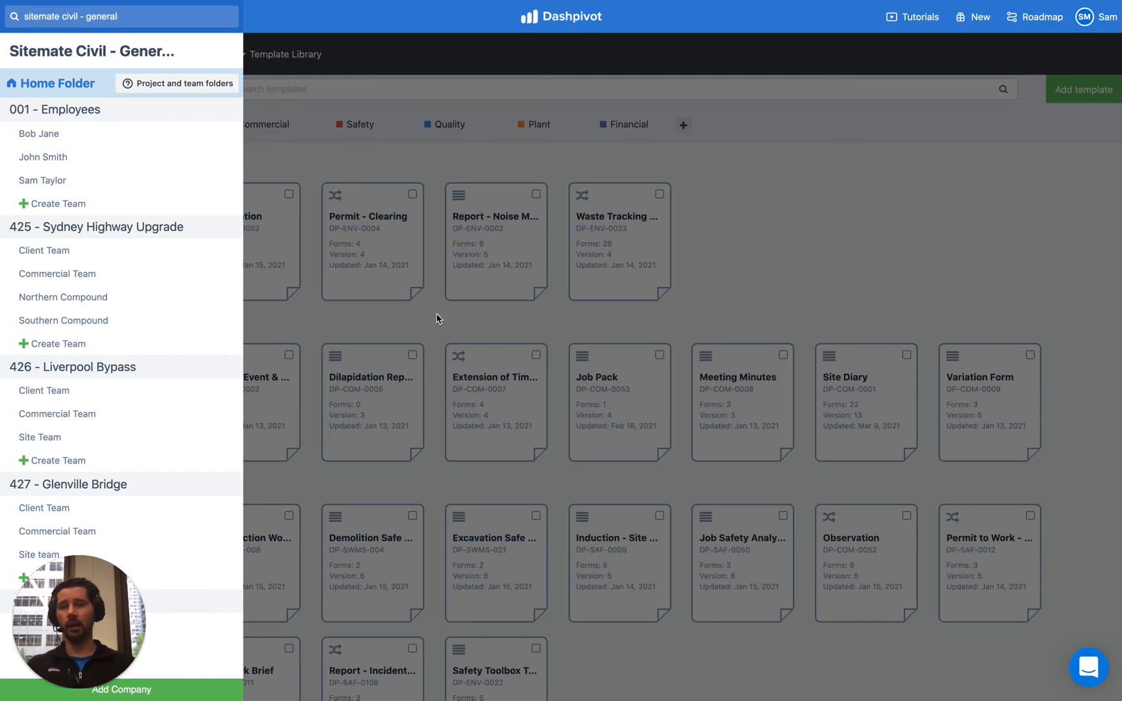
{"action": "mouse_move", "coordinate": [105, 512]}
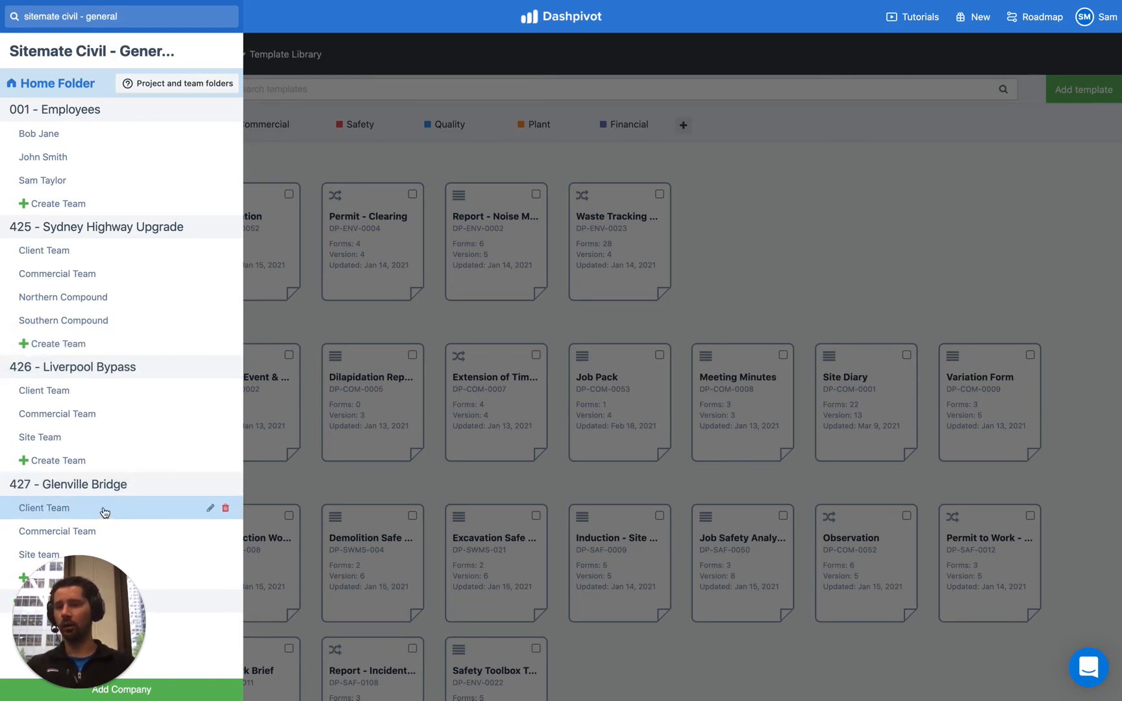
Switch to the 427 - Glenville Bridge Client Team workspace
{"action": "left_click", "coordinate": [43, 508]}
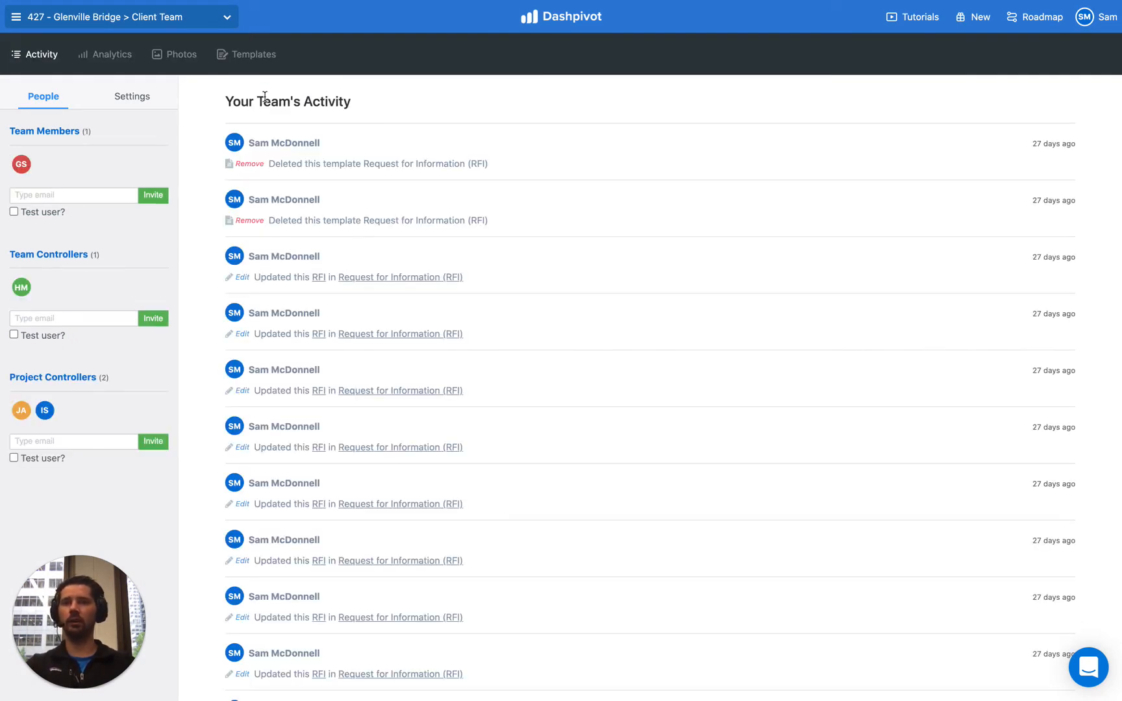
View the team's deployed Environment templates and open the add-template options
{"action": "left_click", "coordinate": [253, 53]}
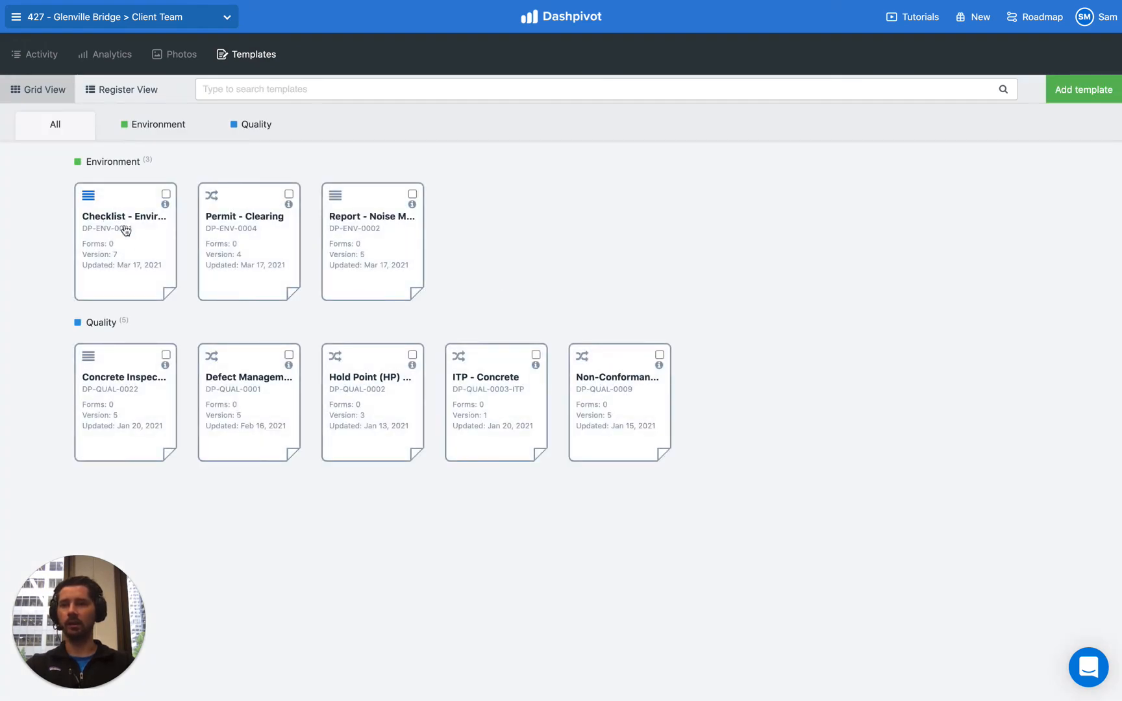
{"action": "mouse_move", "coordinate": [309, 221]}
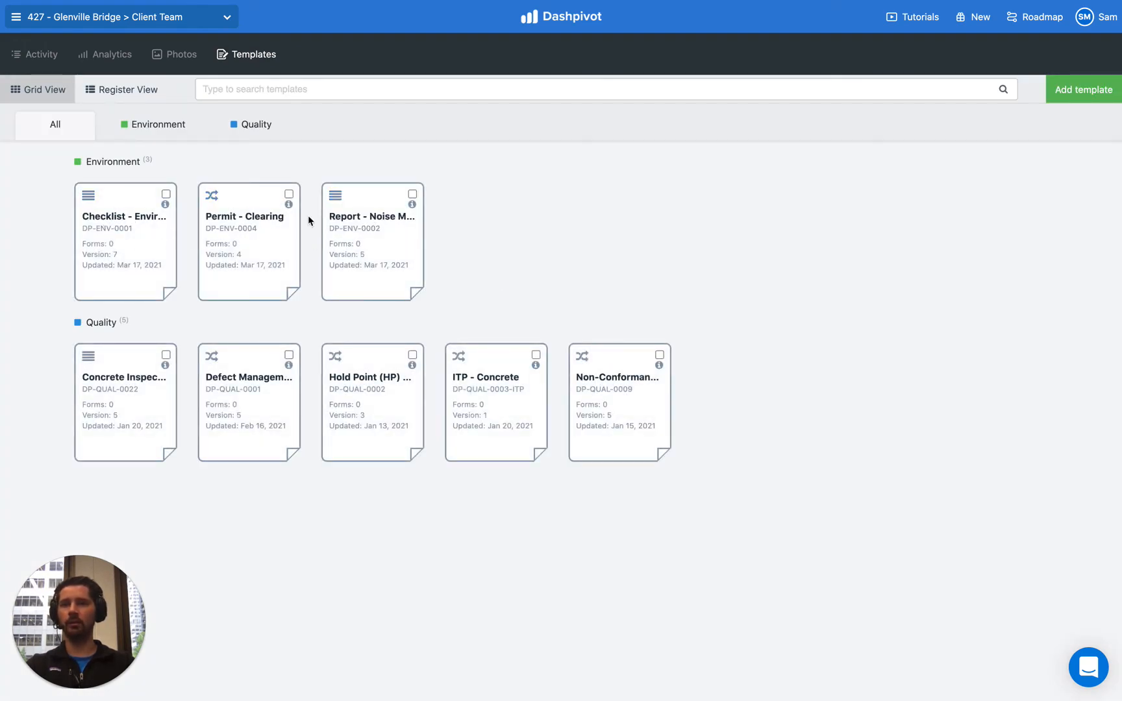
{"action": "mouse_move", "coordinate": [465, 232]}
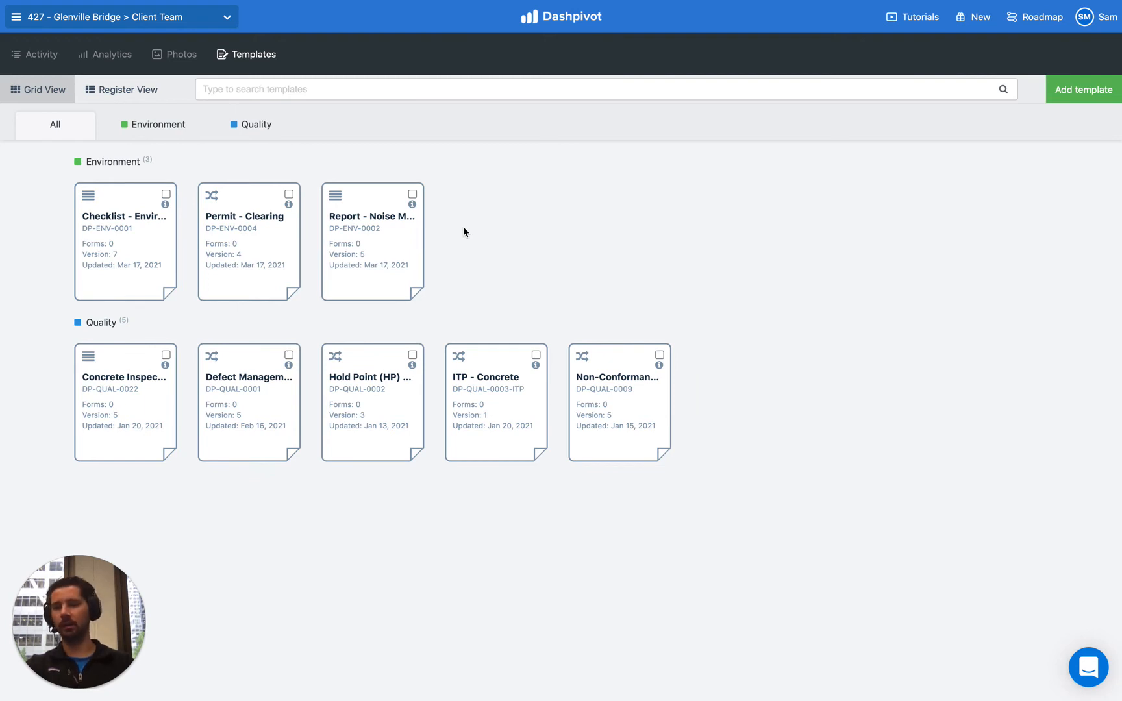
{"action": "mouse_move", "coordinate": [554, 239]}
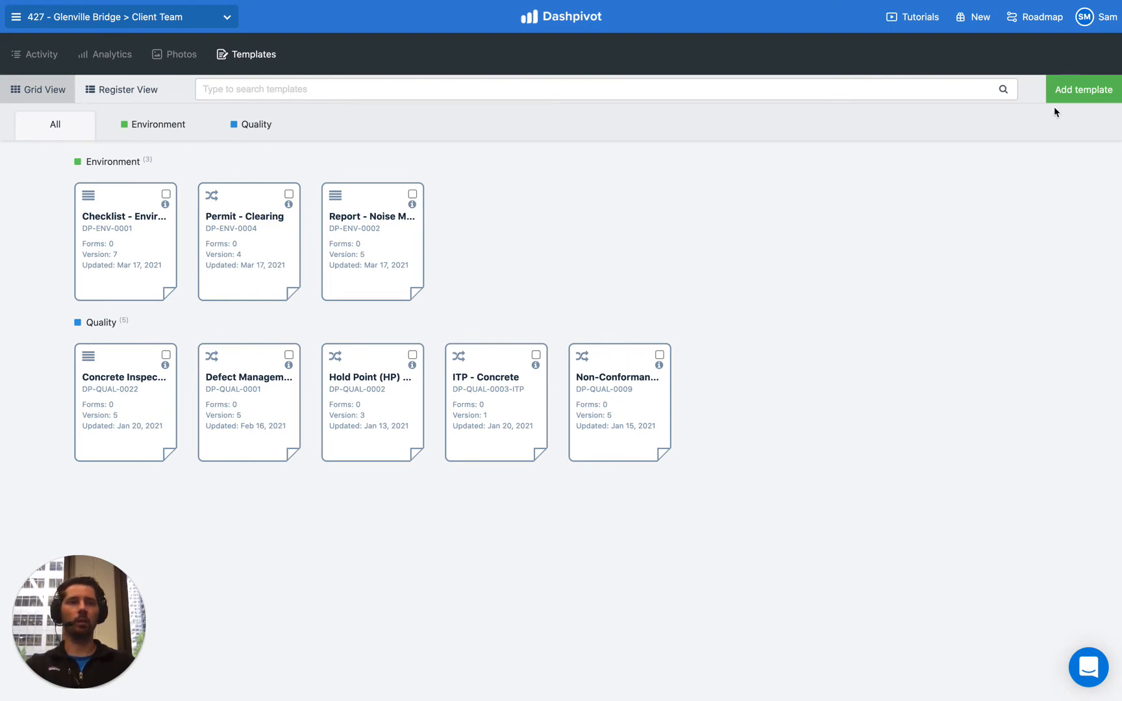
{"action": "left_click", "coordinate": [1083, 89]}
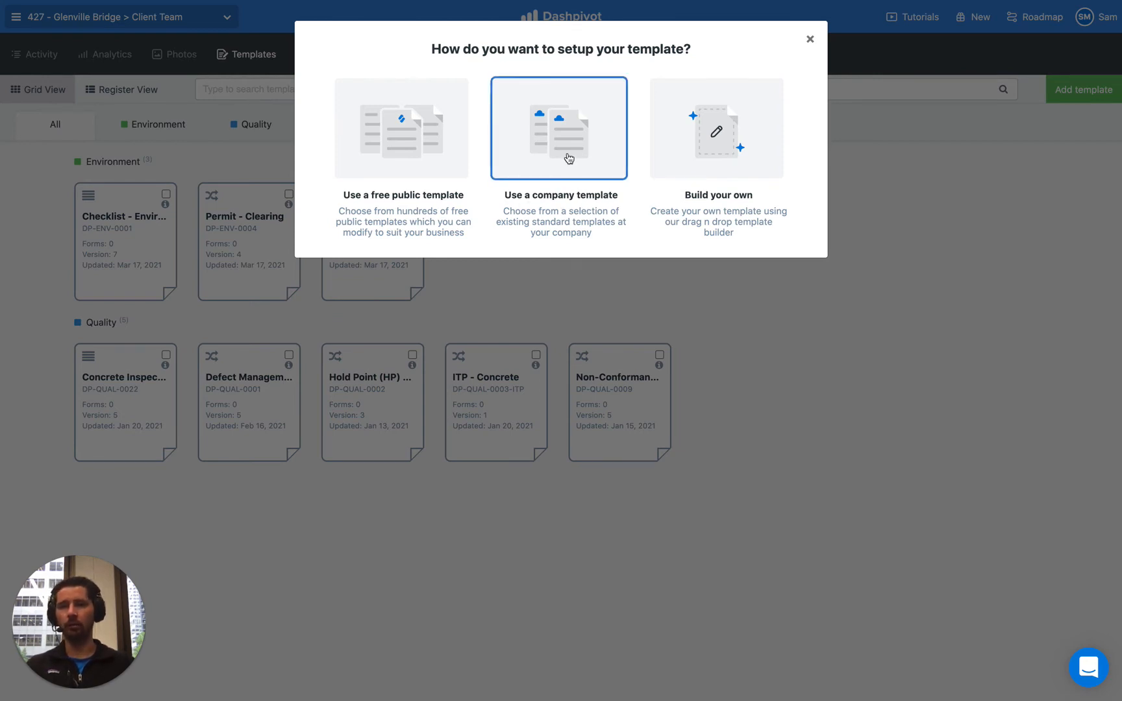
Select company templates Waste Tracking Dockets and Variation Form, and apply them to the team
{"action": "left_click", "coordinate": [567, 128]}
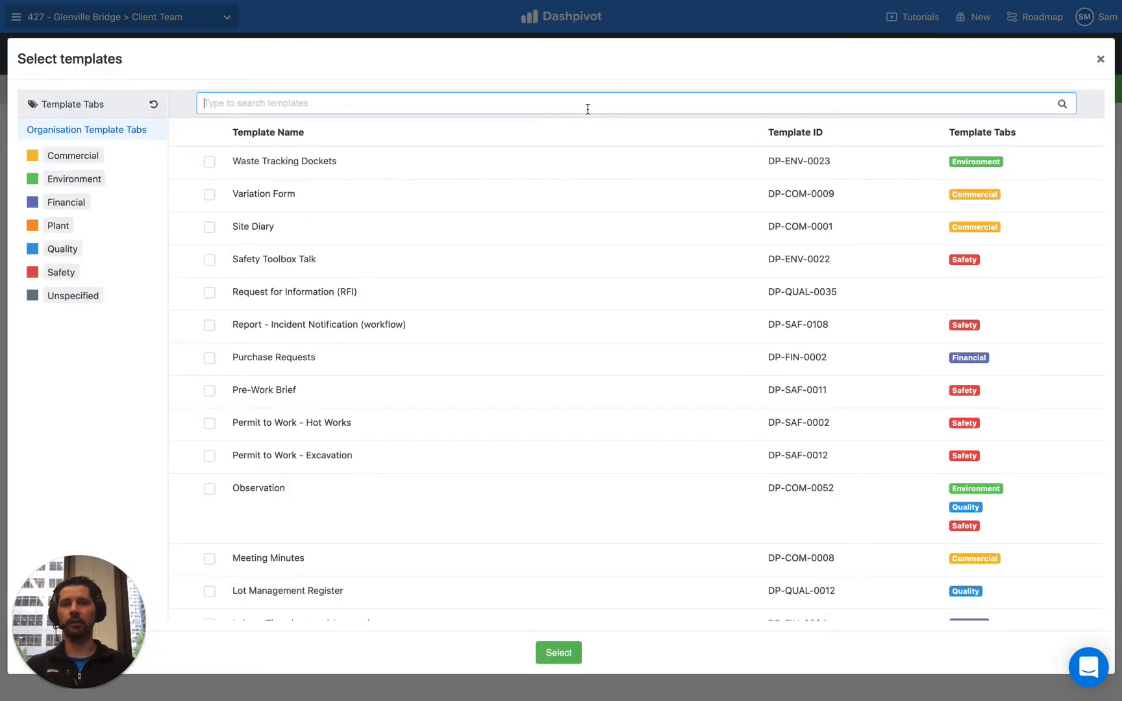
{"action": "mouse_move", "coordinate": [264, 480]}
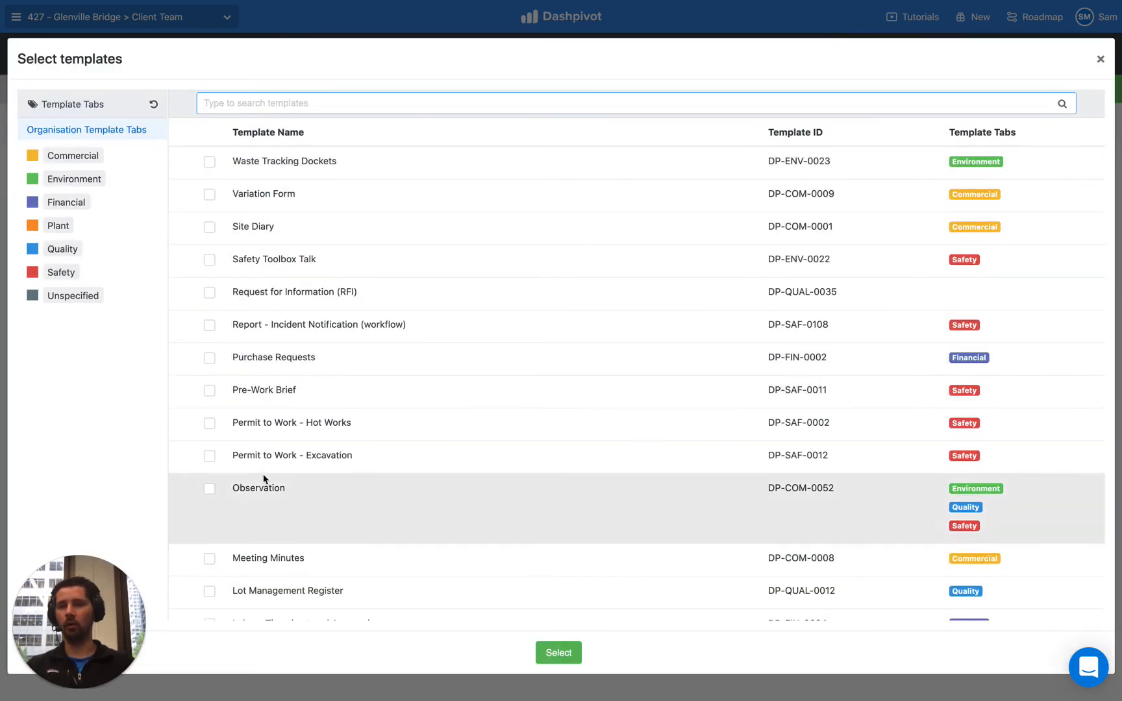
{"action": "scroll", "scroll_direction": "down", "scroll_amount": 3}
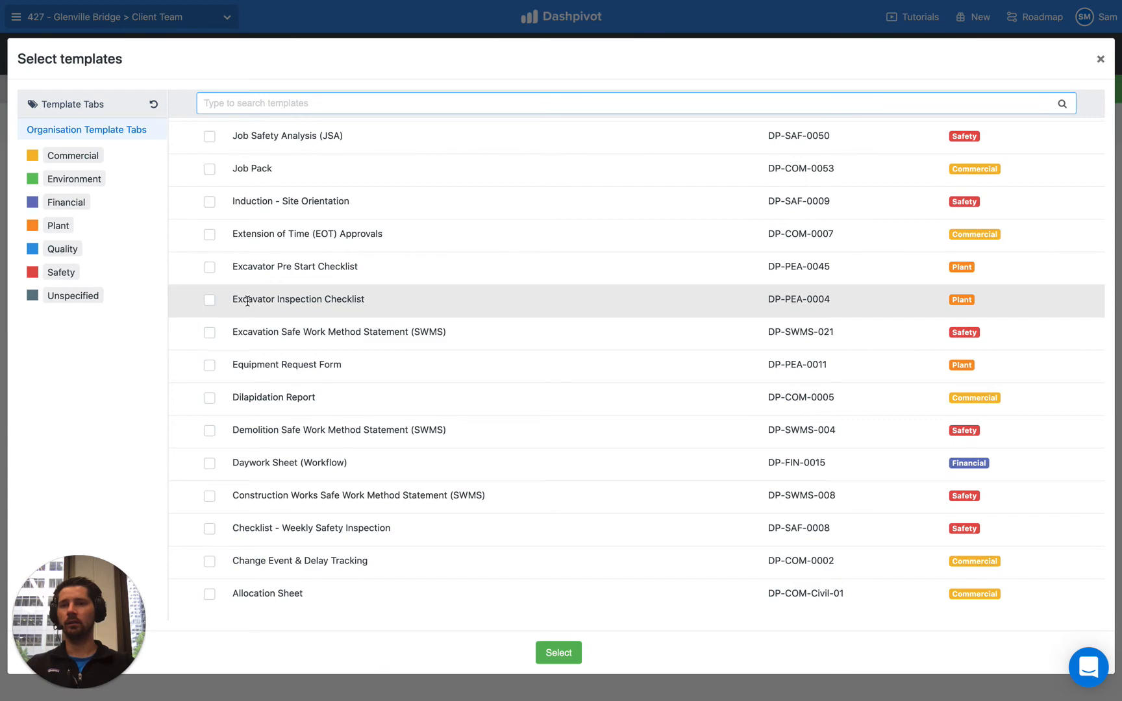
{"action": "left_click", "coordinate": [209, 162]}
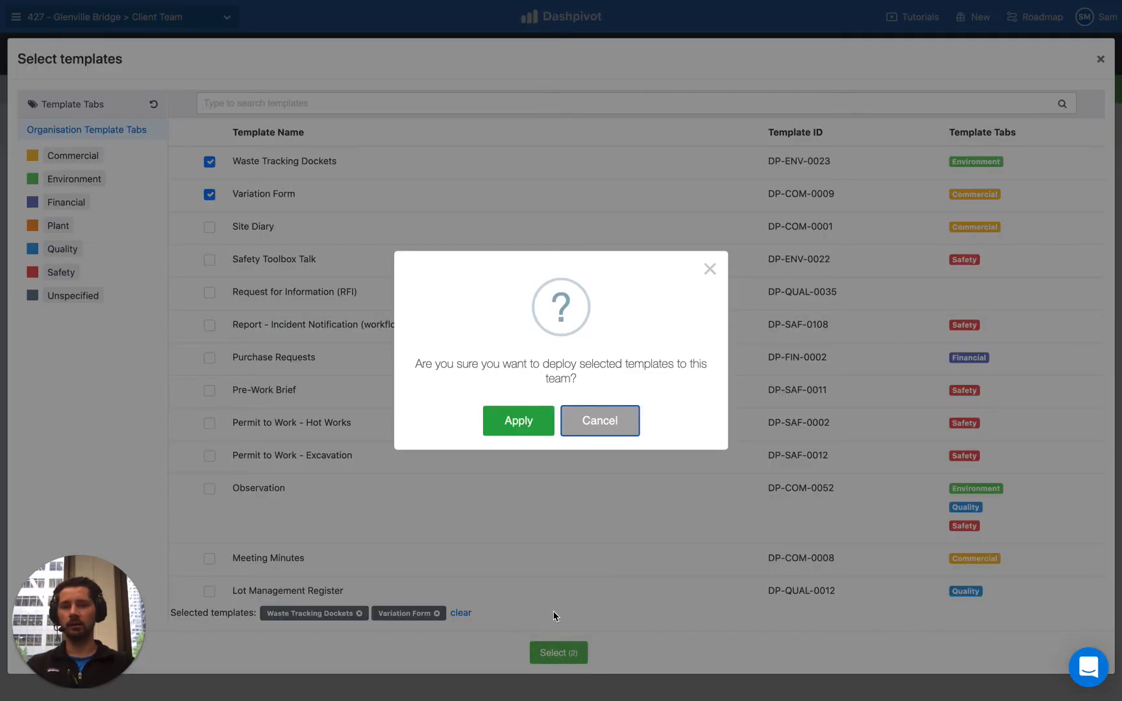
{"action": "left_click", "coordinate": [518, 421]}
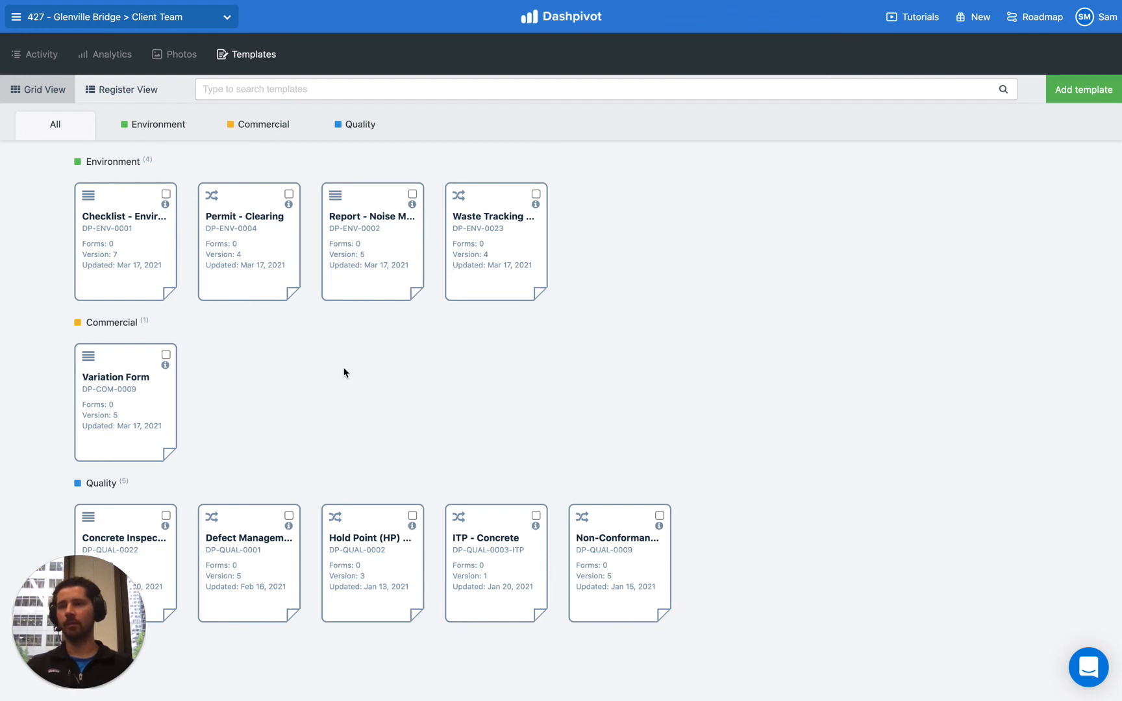
{"action": "mouse_move", "coordinate": [238, 164]}
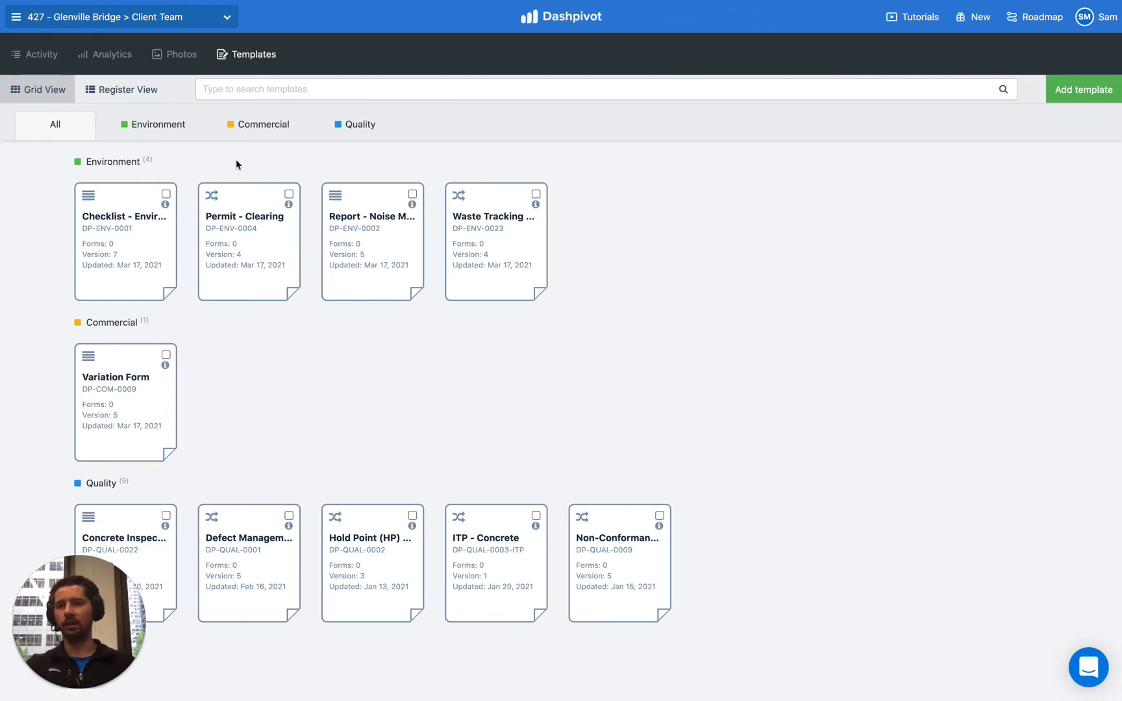
Switch the folder dropdown back to Sitemate Civil - General Contractor
{"action": "left_click", "coordinate": [123, 18]}
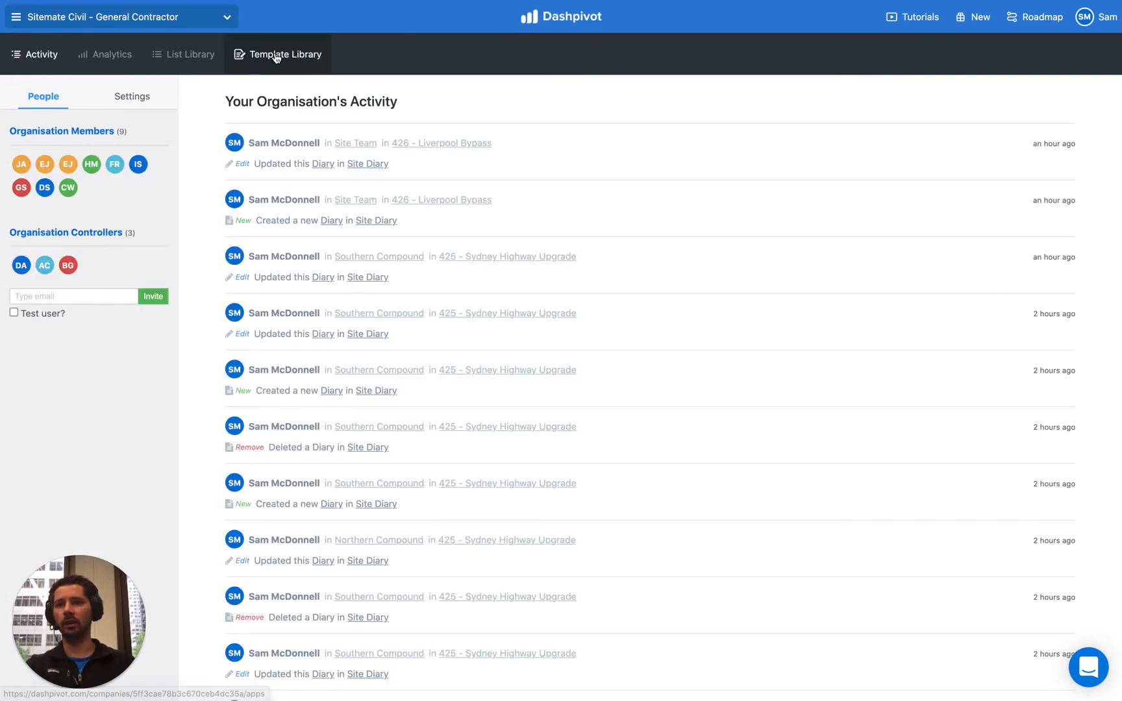
Open the Template Library and the Commercial Site Diary card's register of entries
{"action": "left_click", "coordinate": [285, 54]}
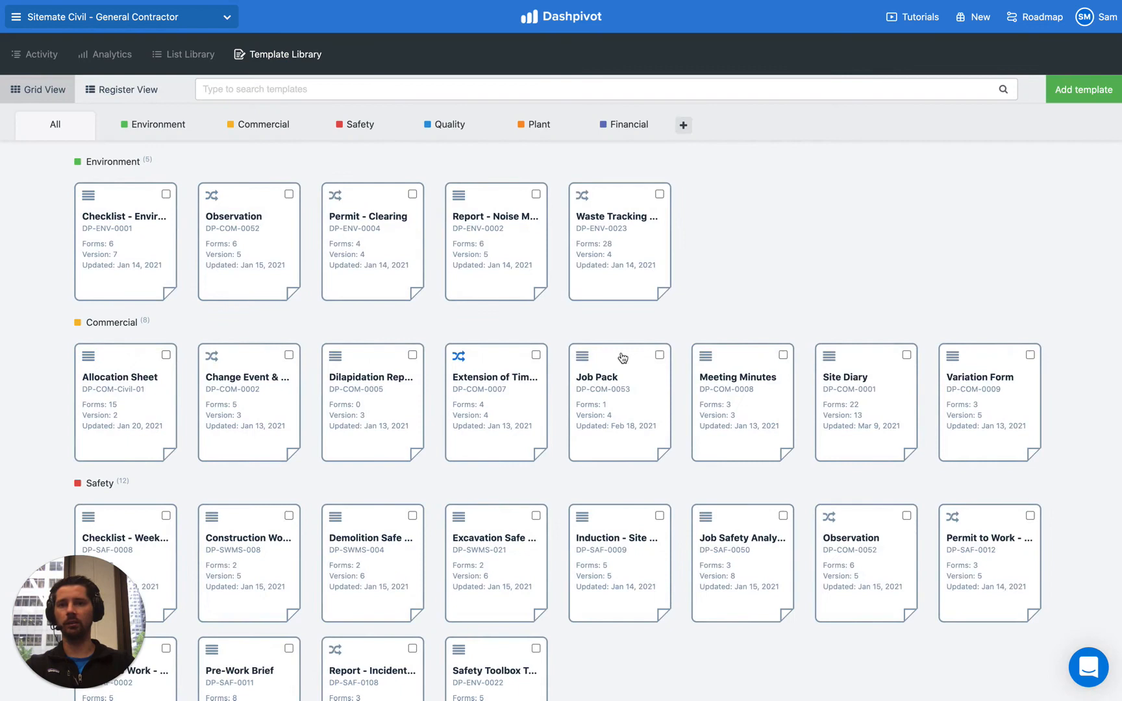
{"action": "mouse_move", "coordinate": [561, 324]}
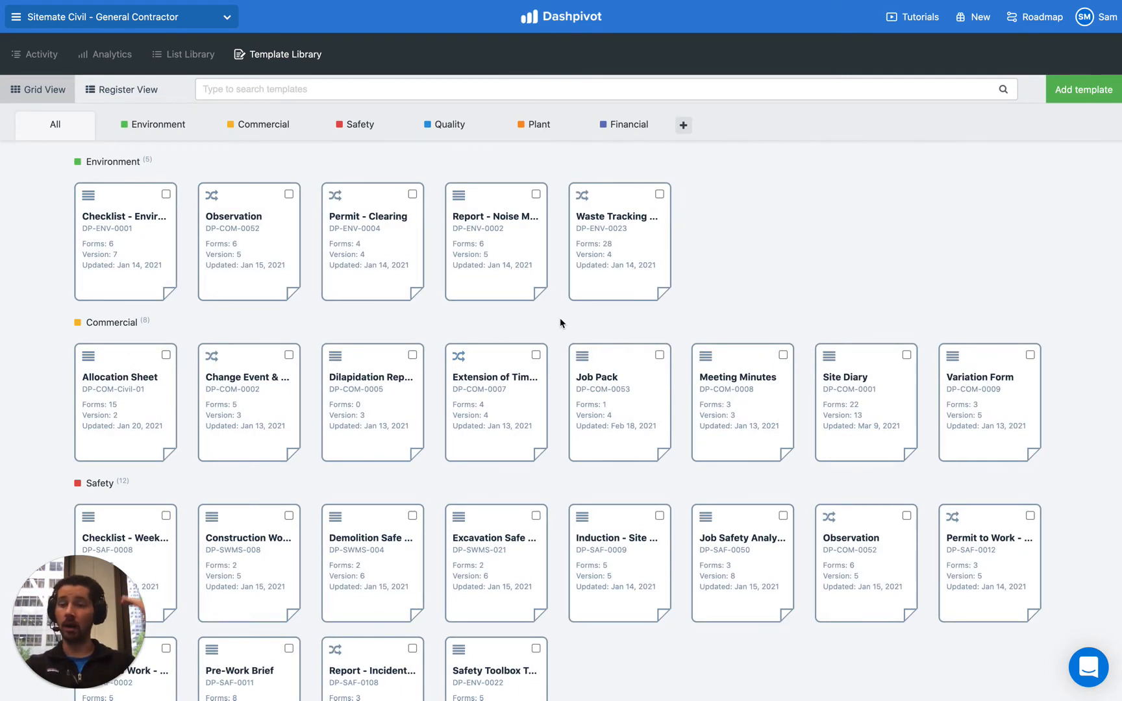
{"action": "mouse_move", "coordinate": [680, 332]}
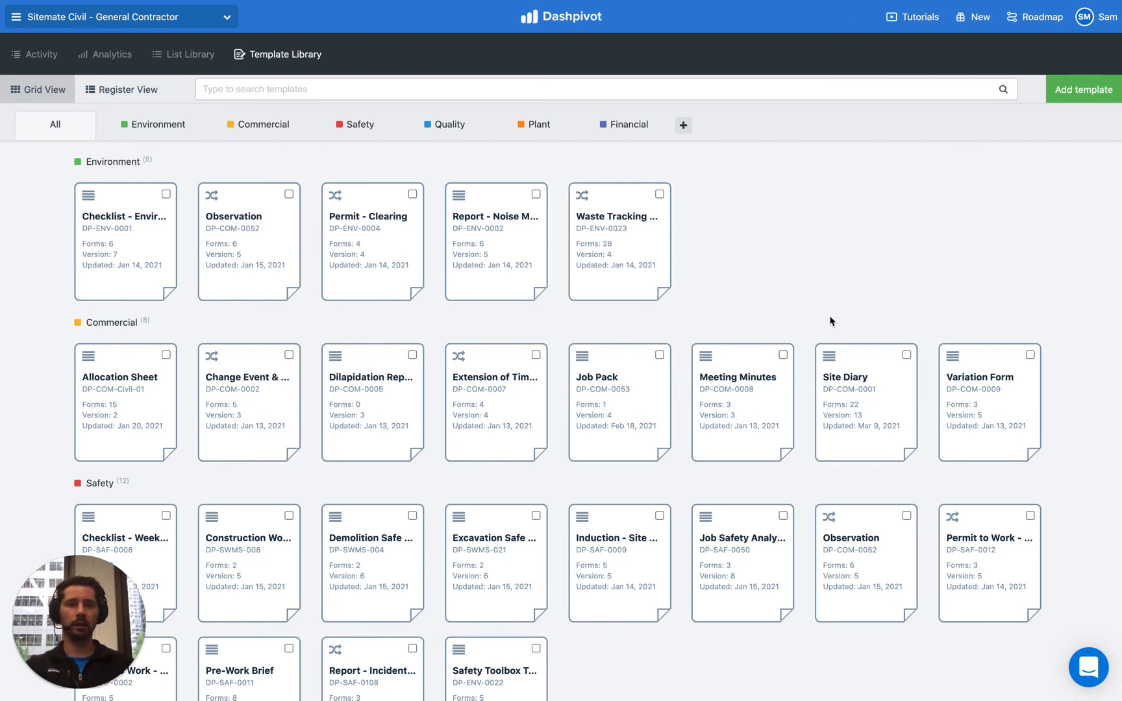
{"action": "mouse_move", "coordinate": [851, 385]}
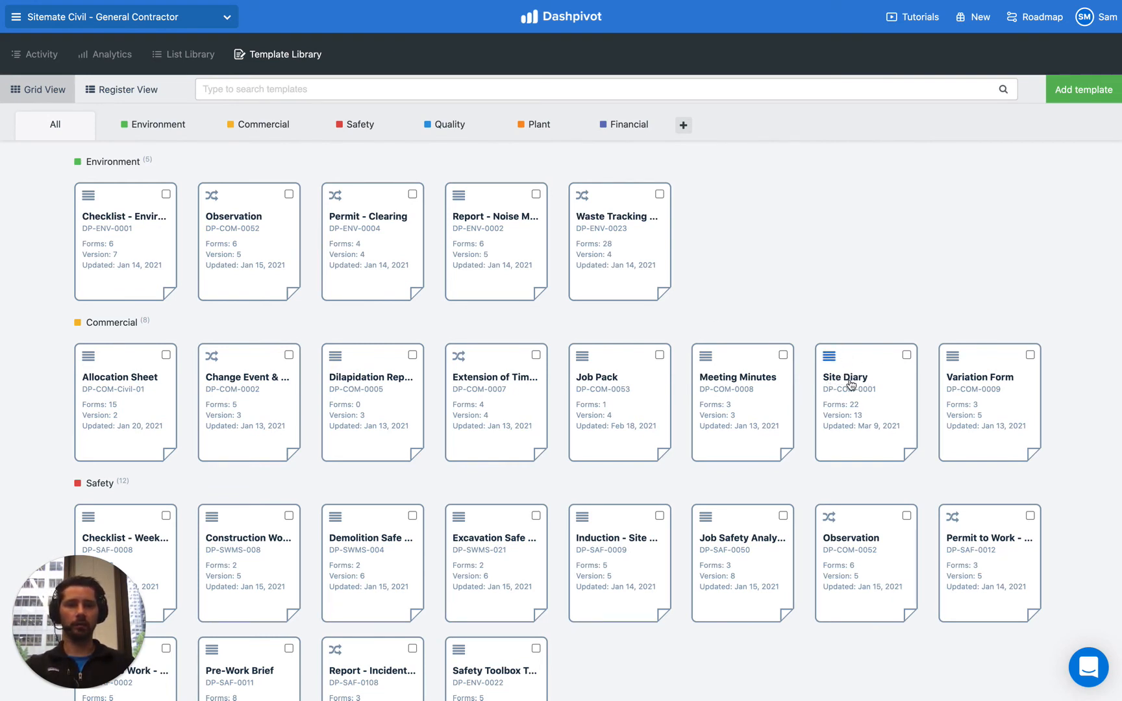
{"action": "left_click", "coordinate": [851, 377]}
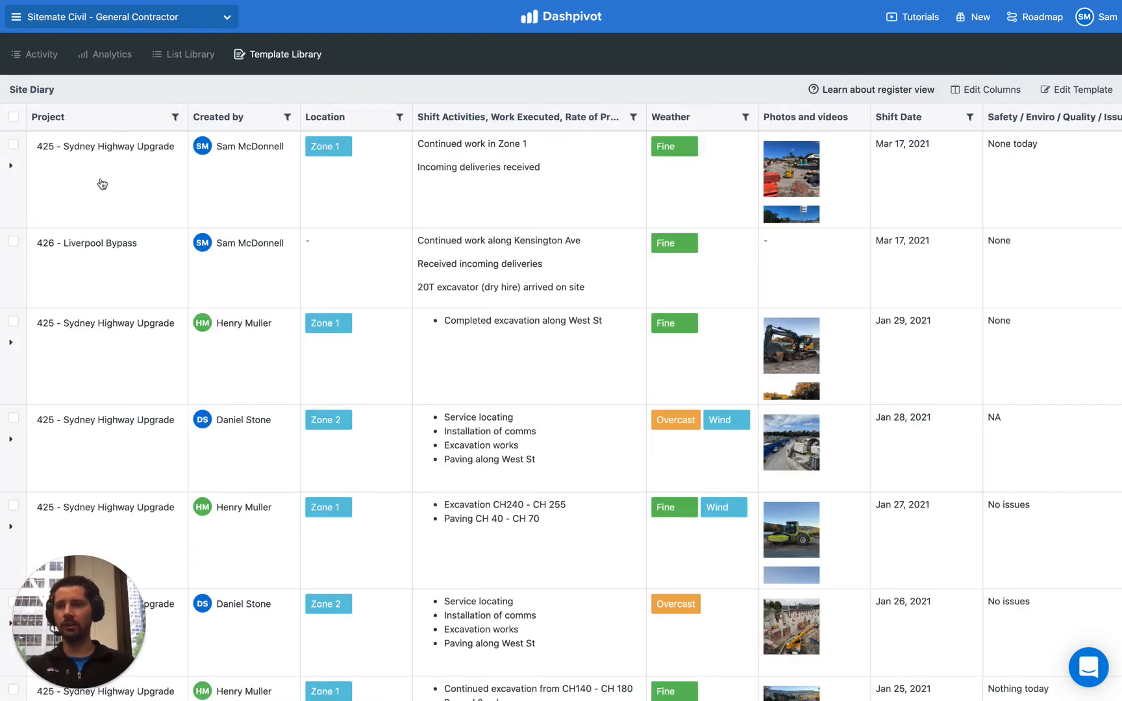
{"action": "mouse_move", "coordinate": [193, 301]}
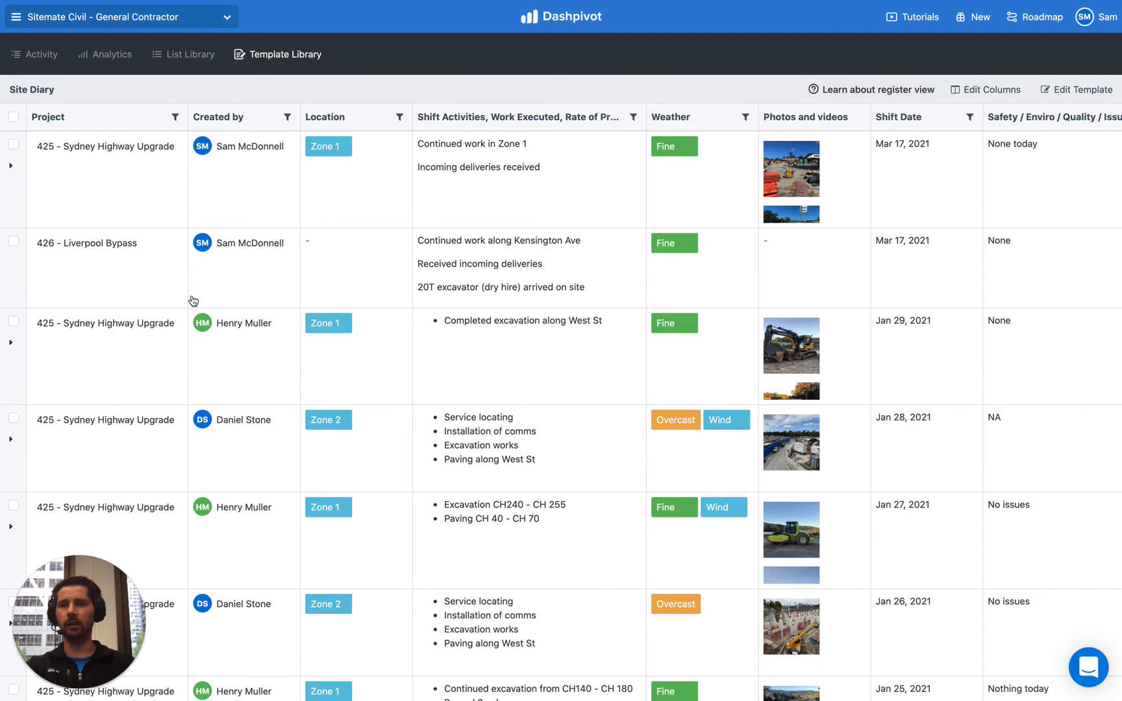
{"action": "mouse_move", "coordinate": [615, 265]}
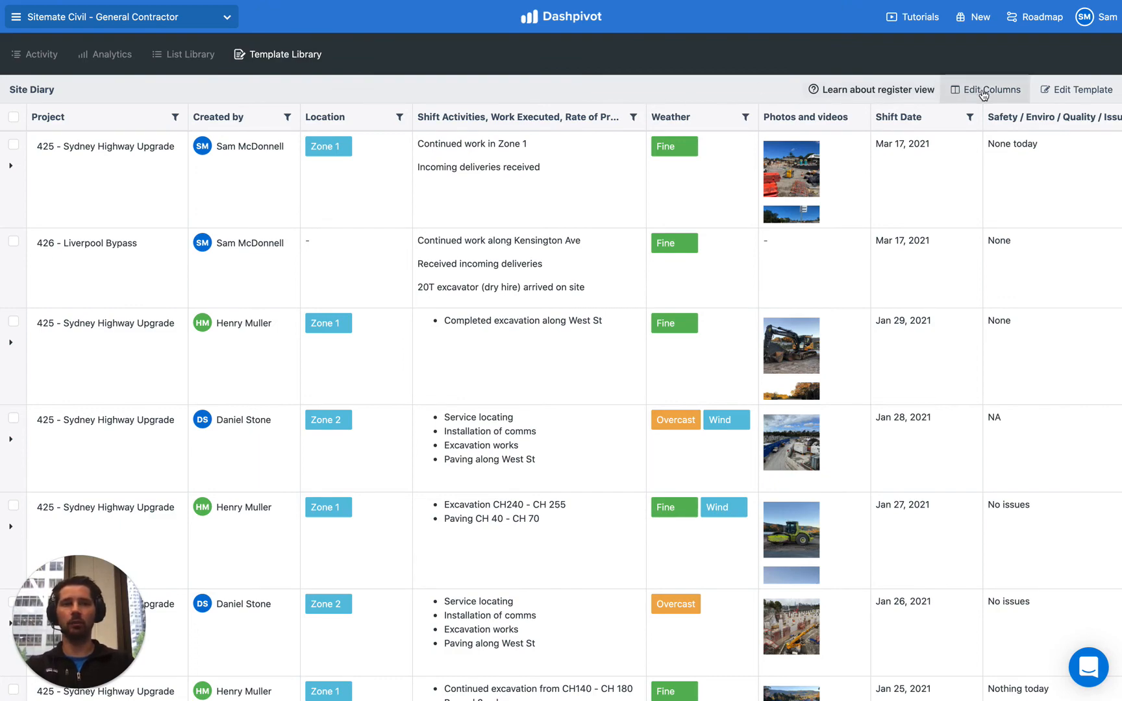
Add the Team standard column to the Site Diary register and save the column changes
{"action": "left_click", "coordinate": [992, 89]}
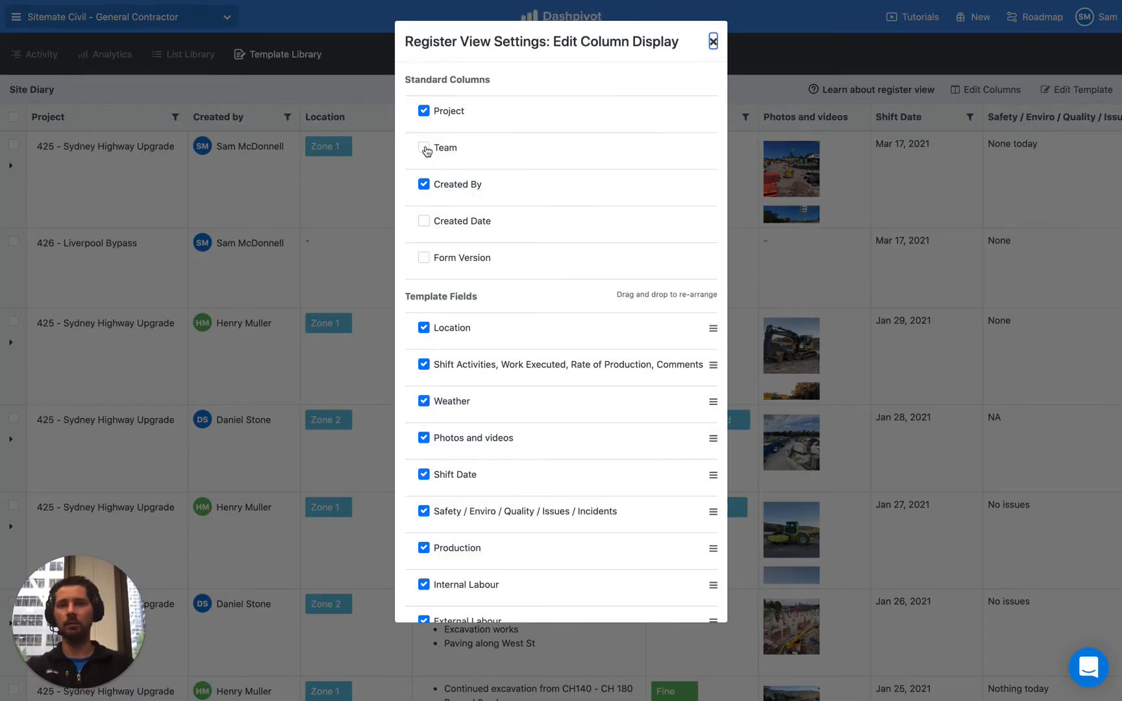
{"action": "scroll", "scroll_direction": "down", "scroll_amount": 3}
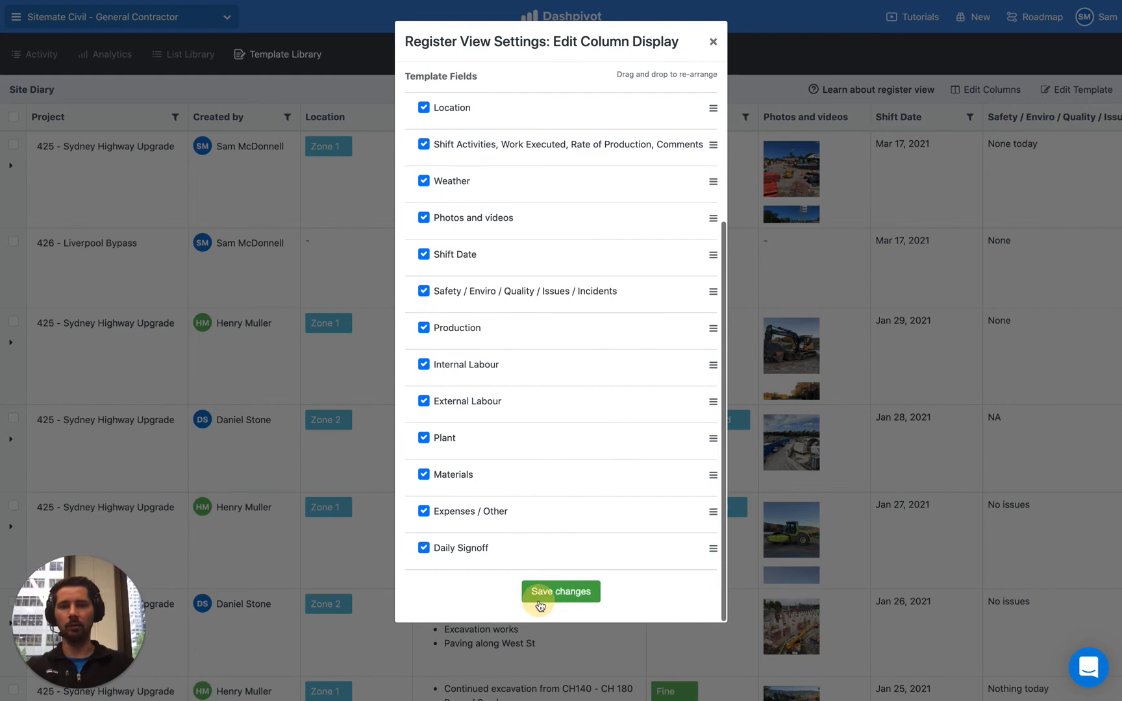
{"action": "left_click", "coordinate": [561, 591]}
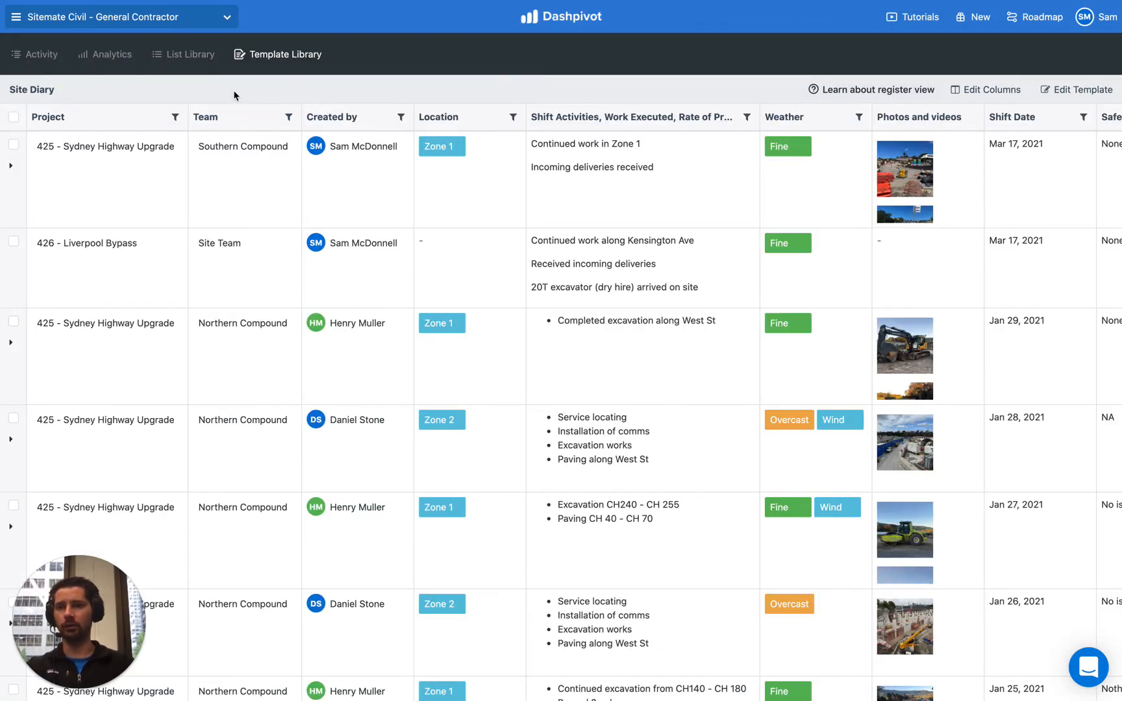
{"action": "mouse_move", "coordinate": [131, 119]}
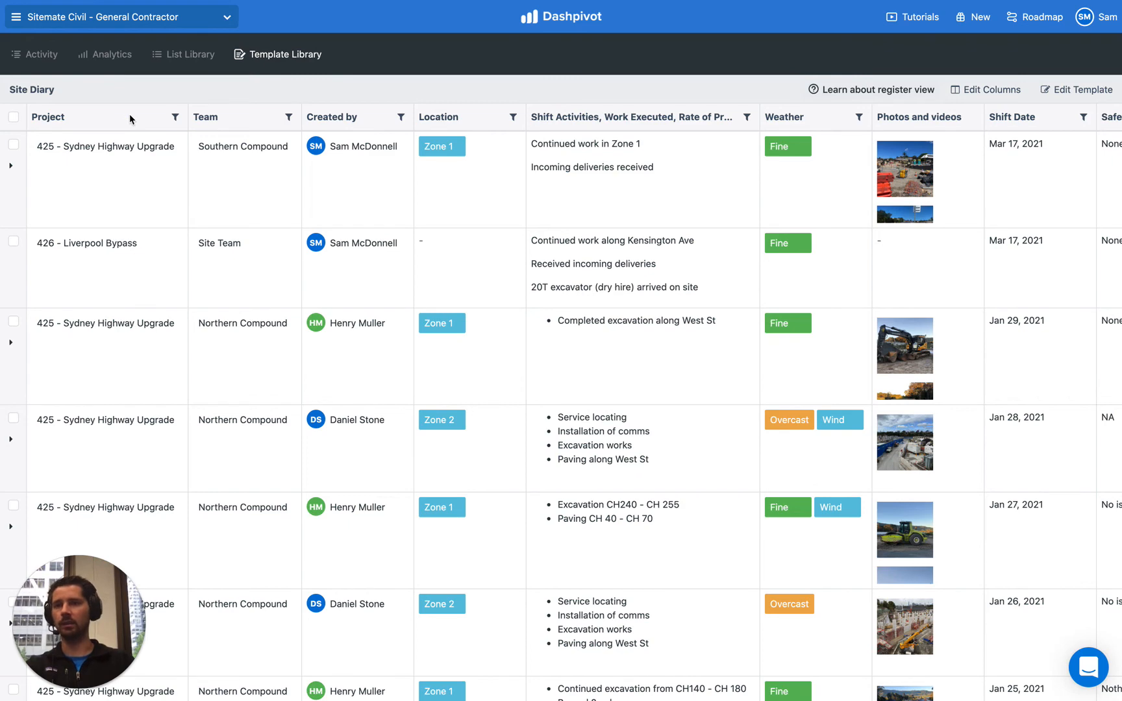
{"action": "mouse_move", "coordinate": [151, 113]}
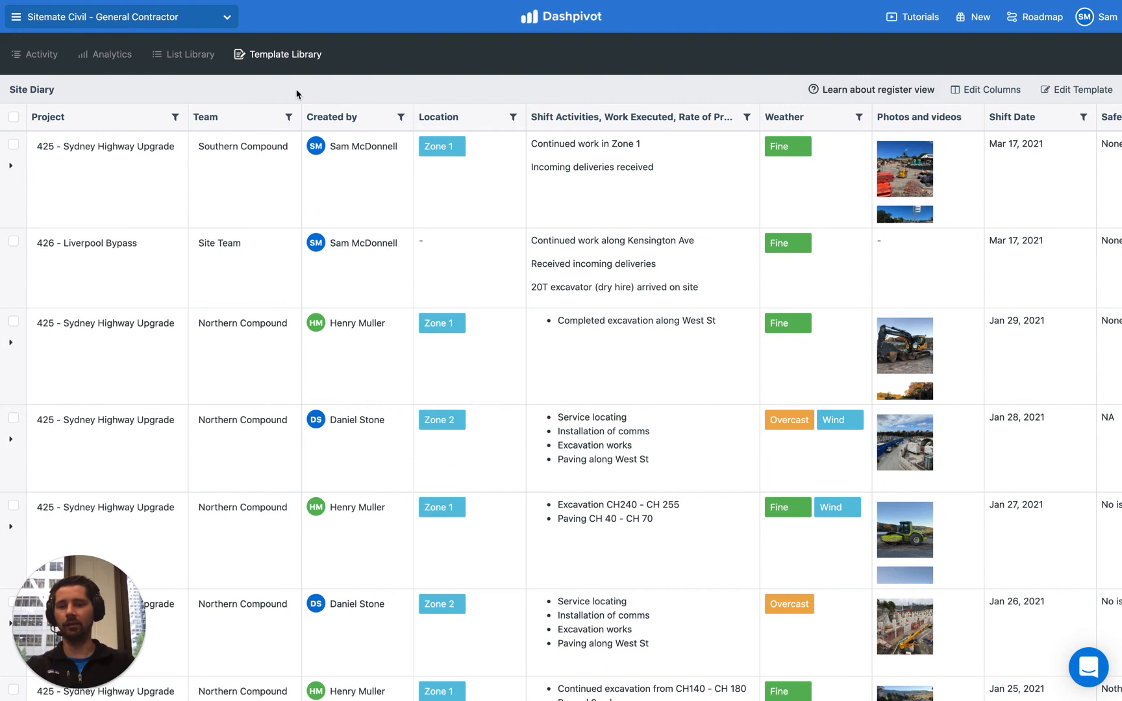
{"action": "mouse_move", "coordinate": [361, 120]}
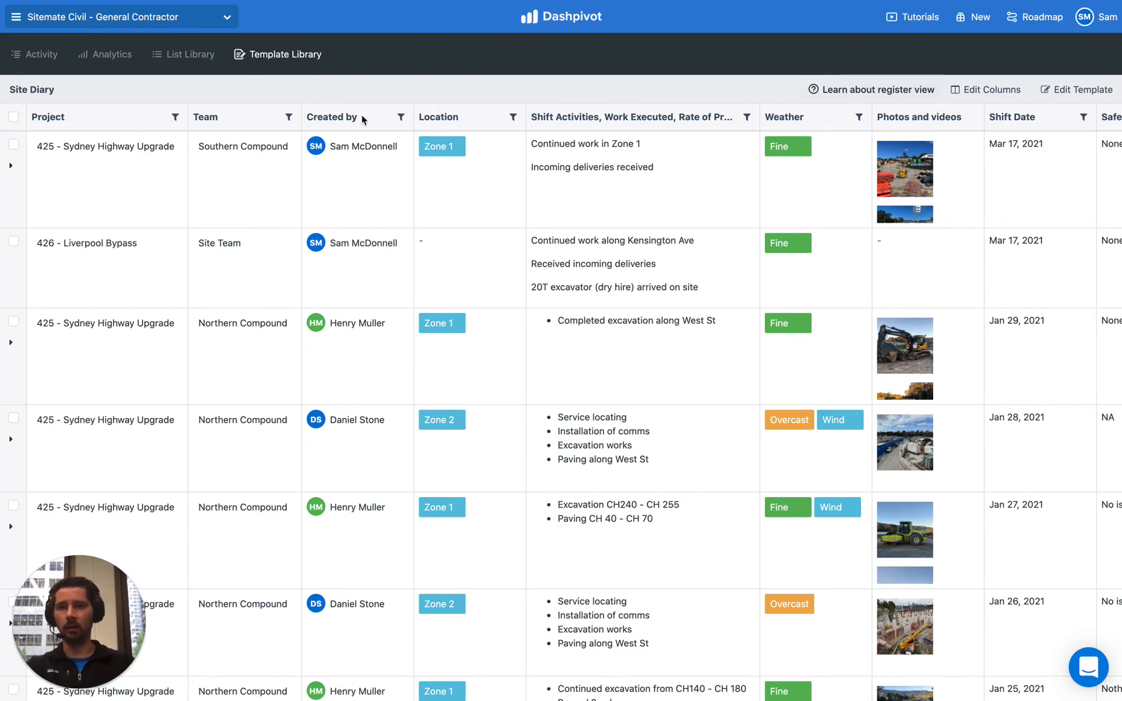
{"action": "mouse_move", "coordinate": [160, 92]}
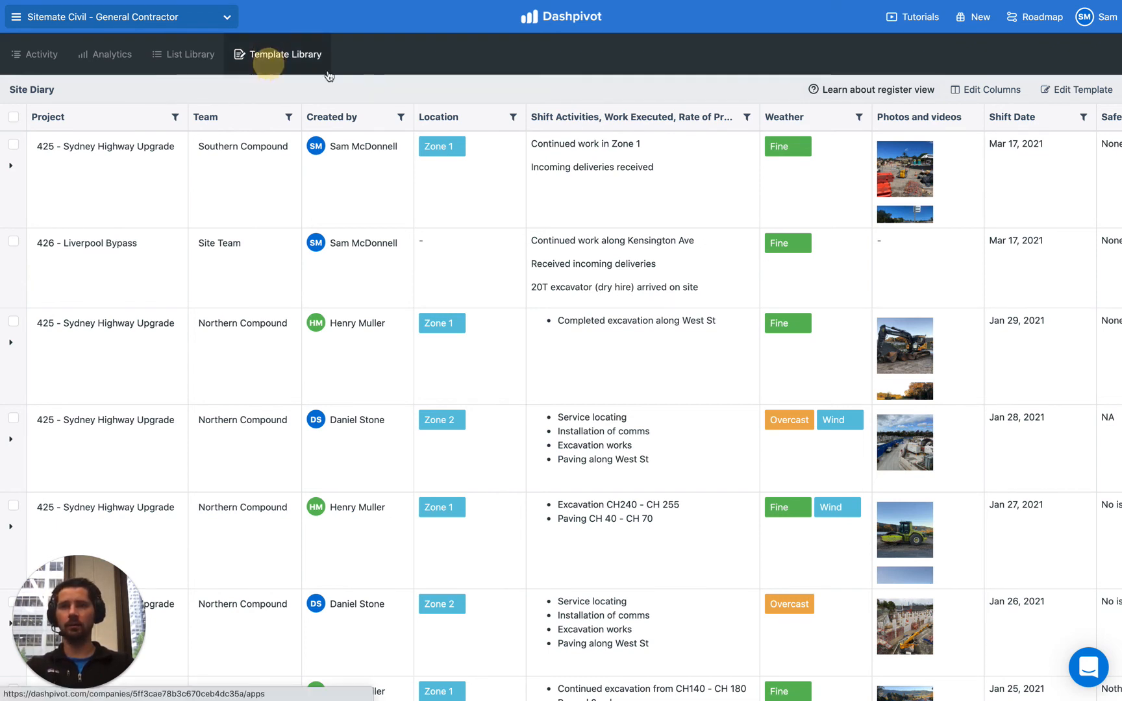
Leave the Site Diary register for the Template Library listing Environment, Commercial and Safety templates
{"action": "left_click", "coordinate": [284, 54]}
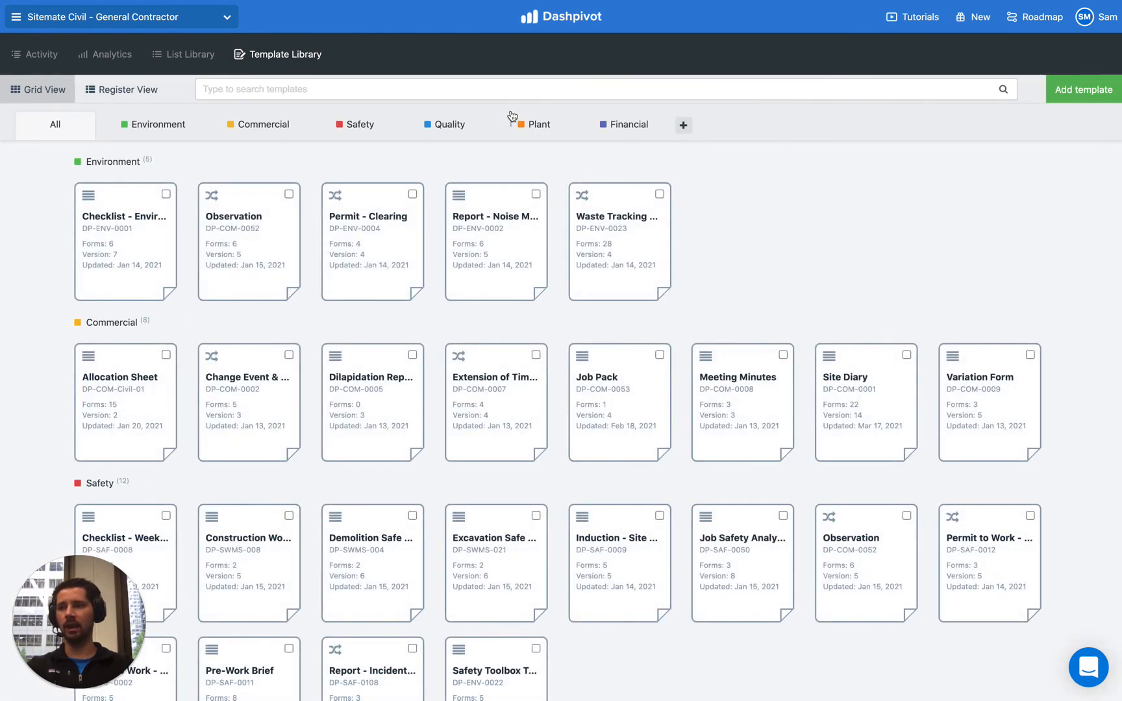
{"action": "mouse_move", "coordinate": [451, 162]}
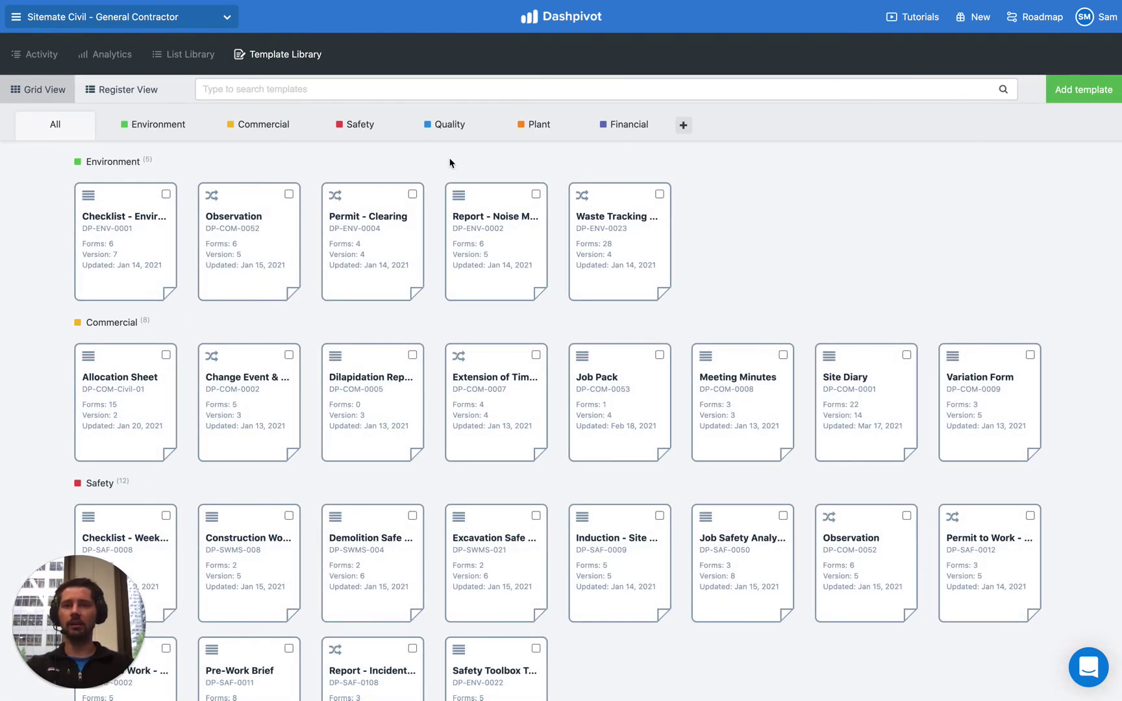
{"action": "mouse_move", "coordinate": [469, 319]}
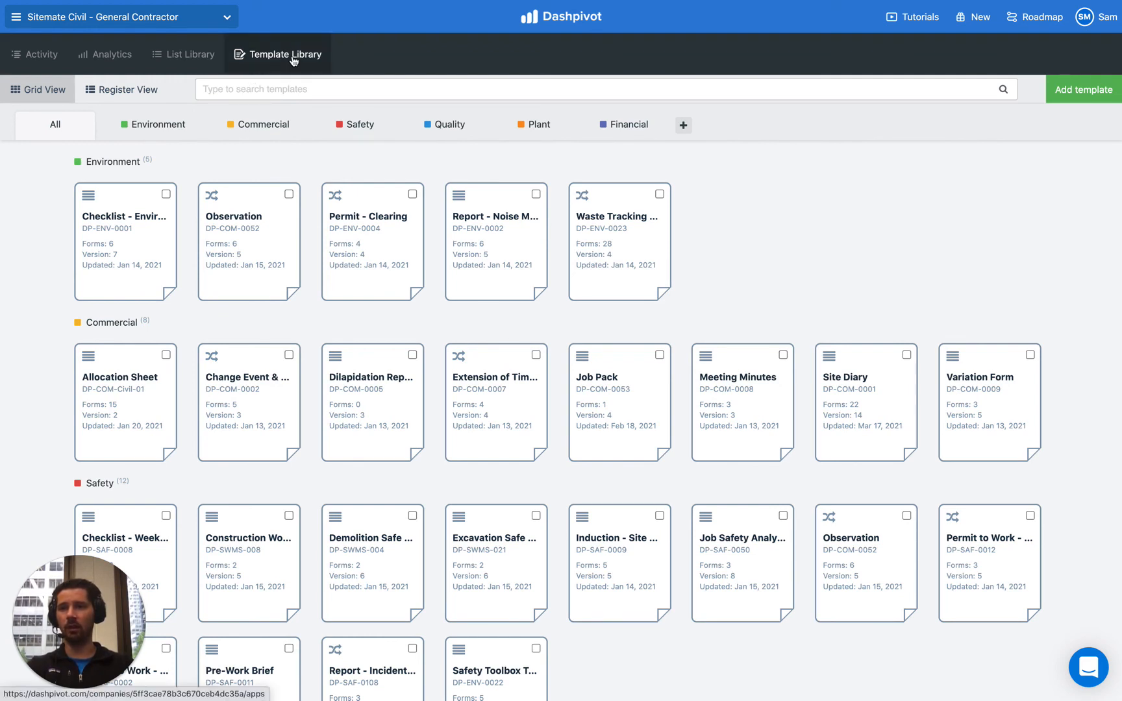
{"action": "mouse_move", "coordinate": [444, 174]}
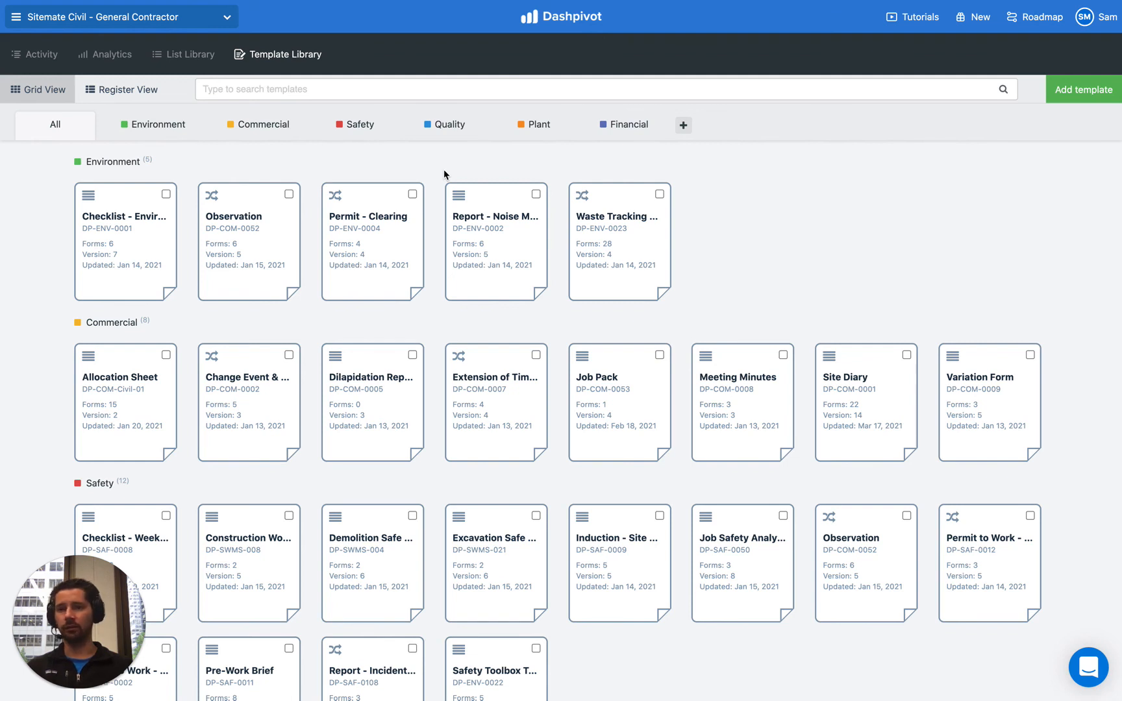
{"action": "mouse_move", "coordinate": [672, 328]}
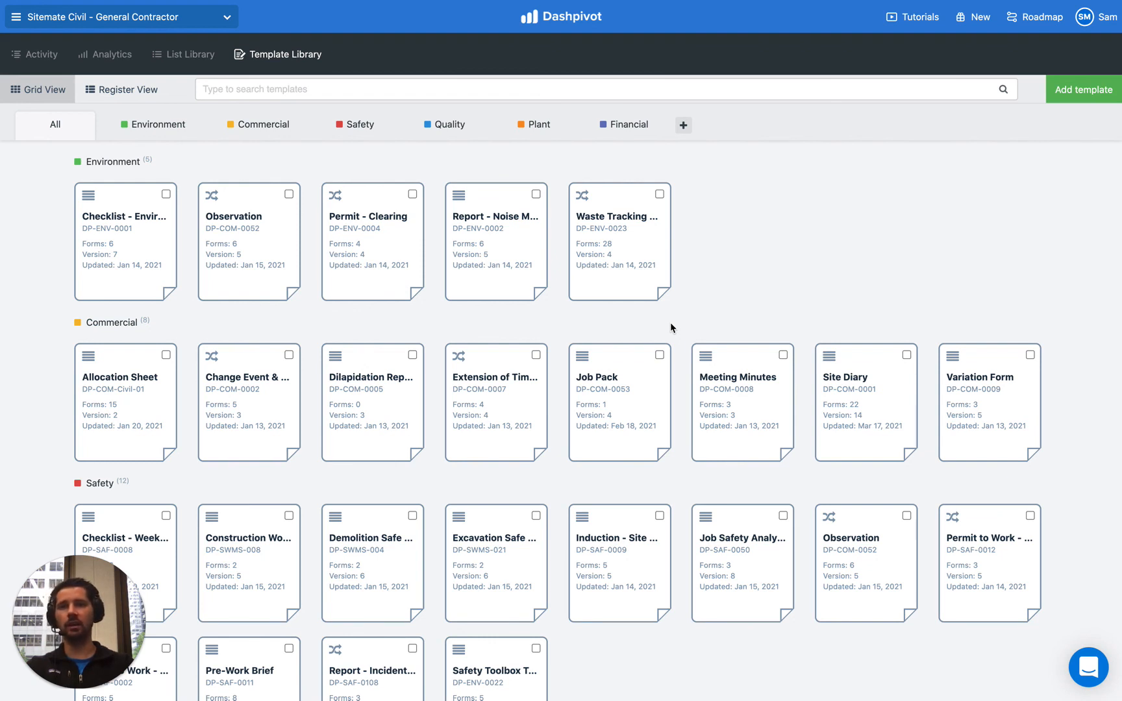
{"action": "mouse_move", "coordinate": [335, 339]}
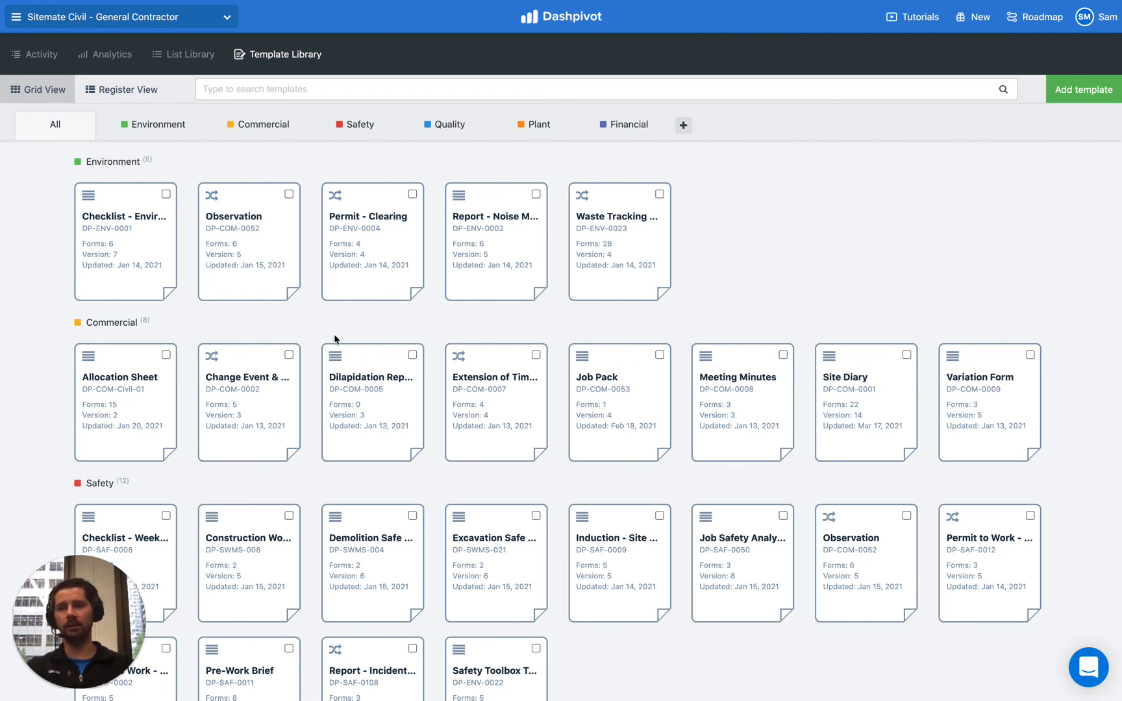
{"action": "mouse_move", "coordinate": [604, 328]}
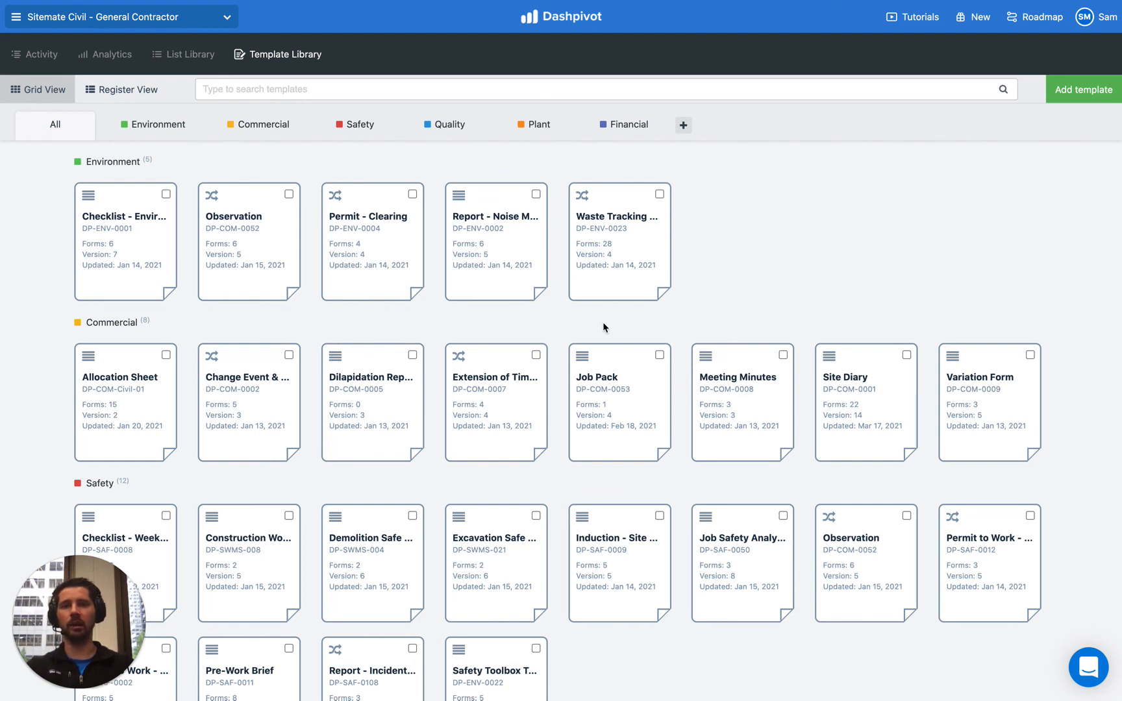
{"action": "mouse_move", "coordinate": [721, 326]}
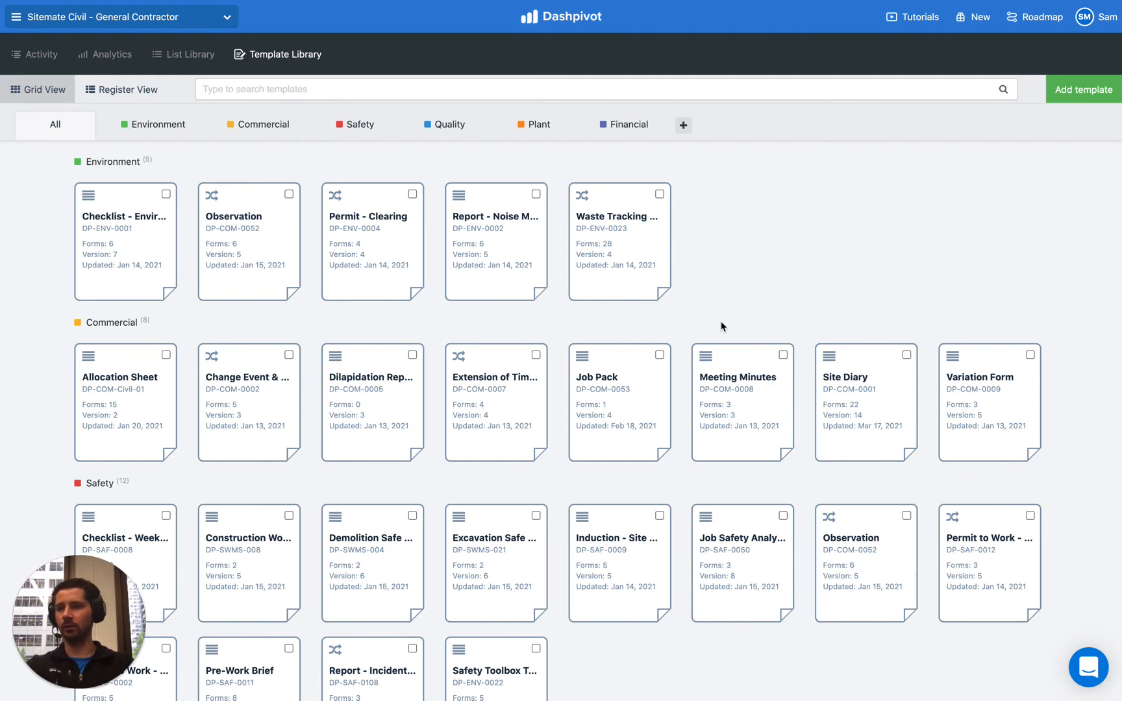
{"action": "mouse_move", "coordinate": [514, 190]}
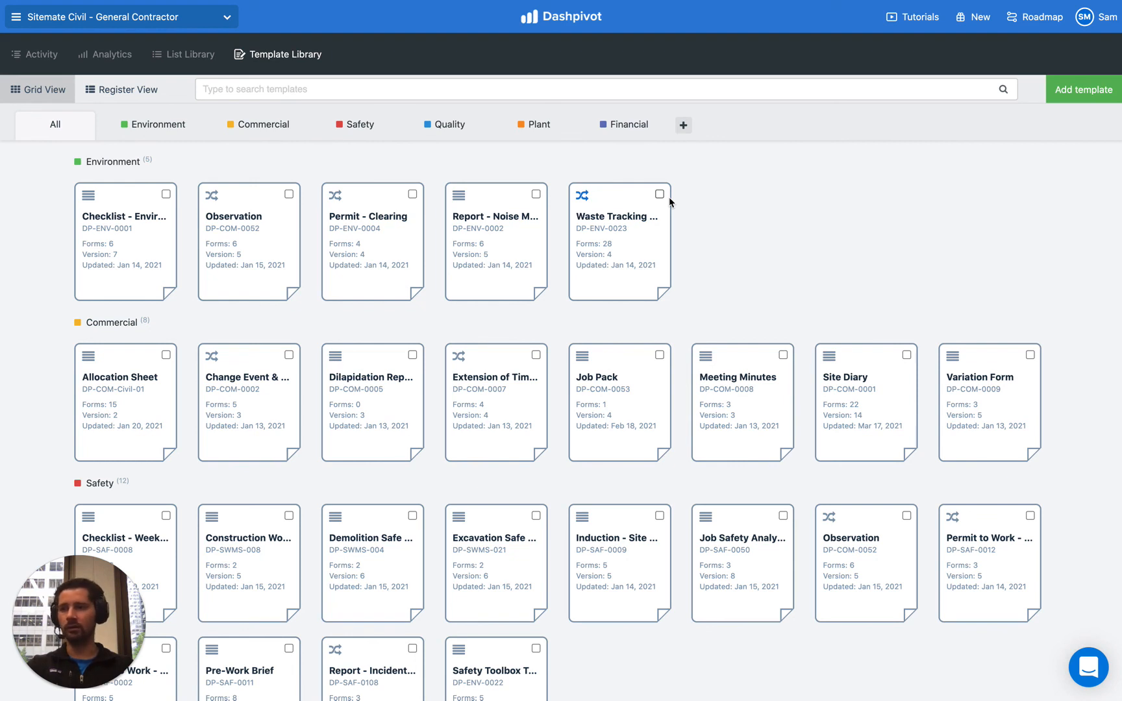
{"action": "mouse_move", "coordinate": [474, 150]}
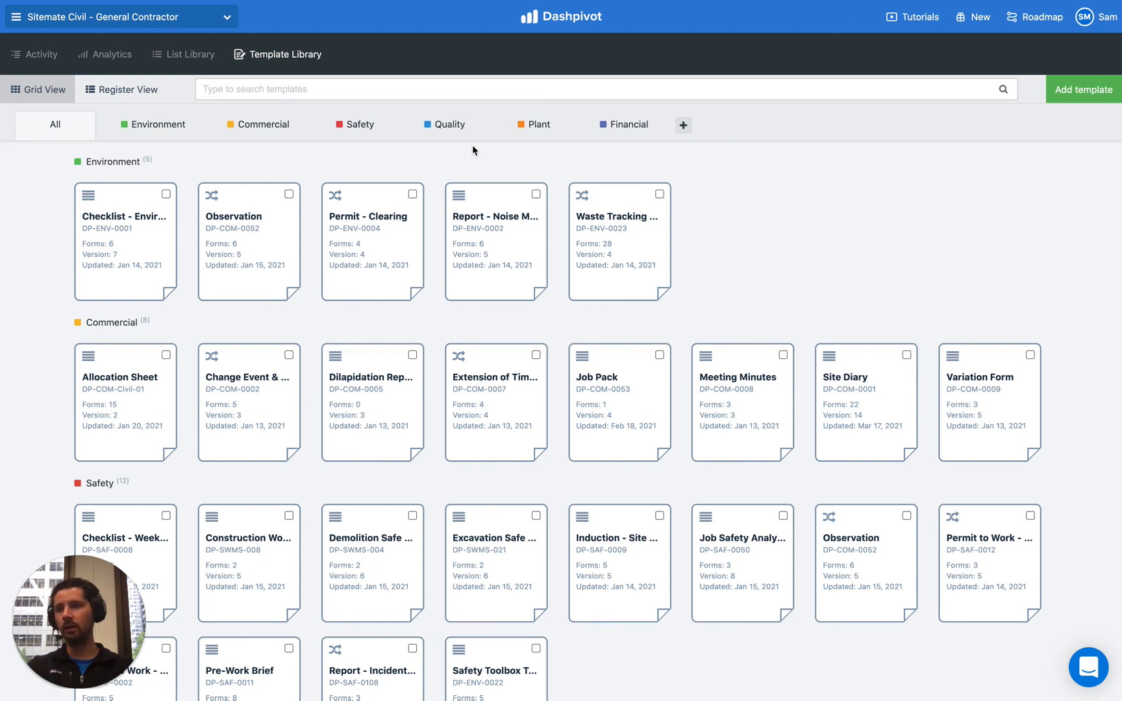
{"action": "mouse_move", "coordinate": [960, 482]}
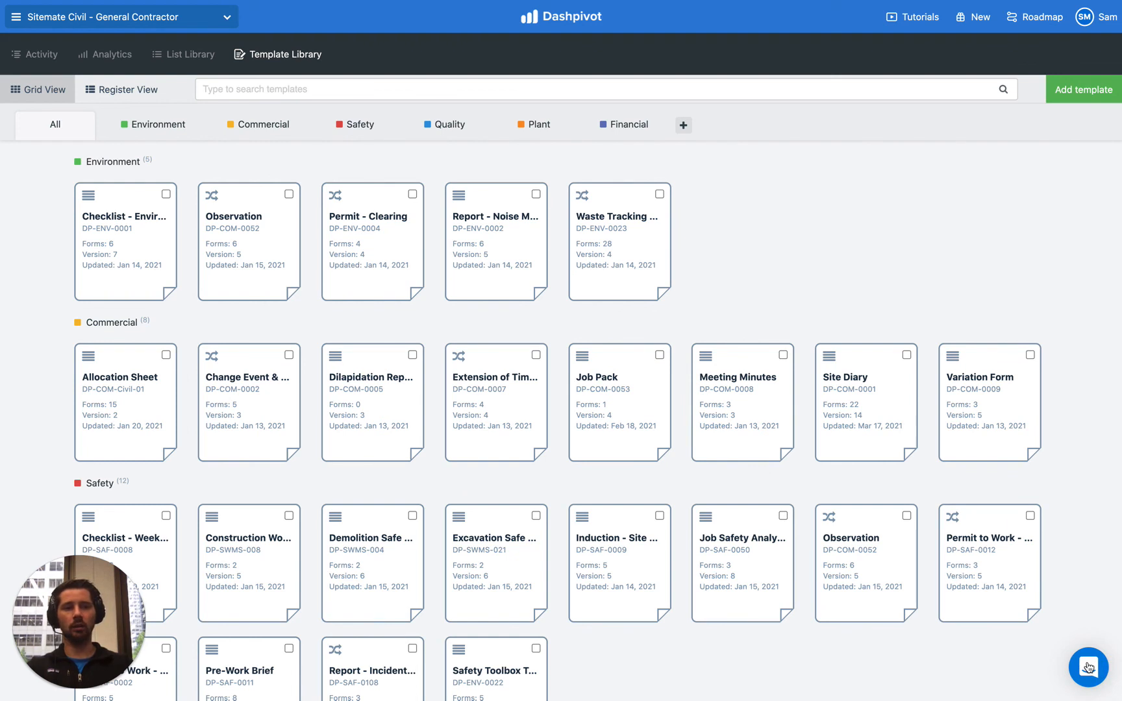
{"action": "mouse_move", "coordinate": [939, 166]}
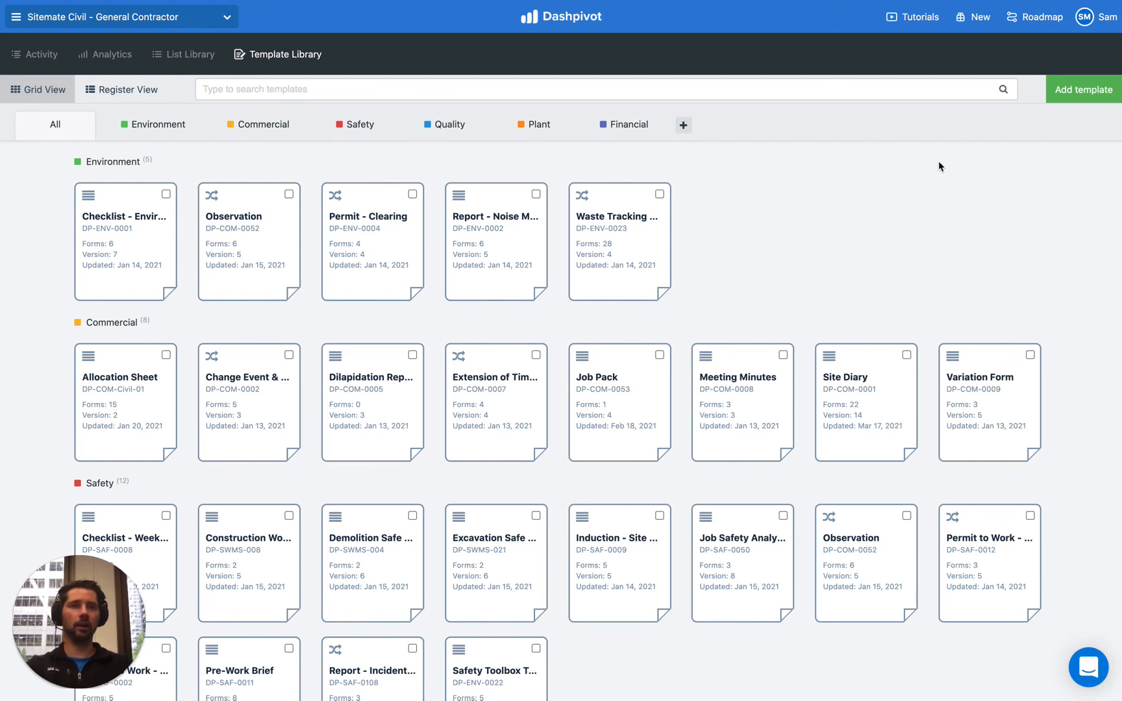